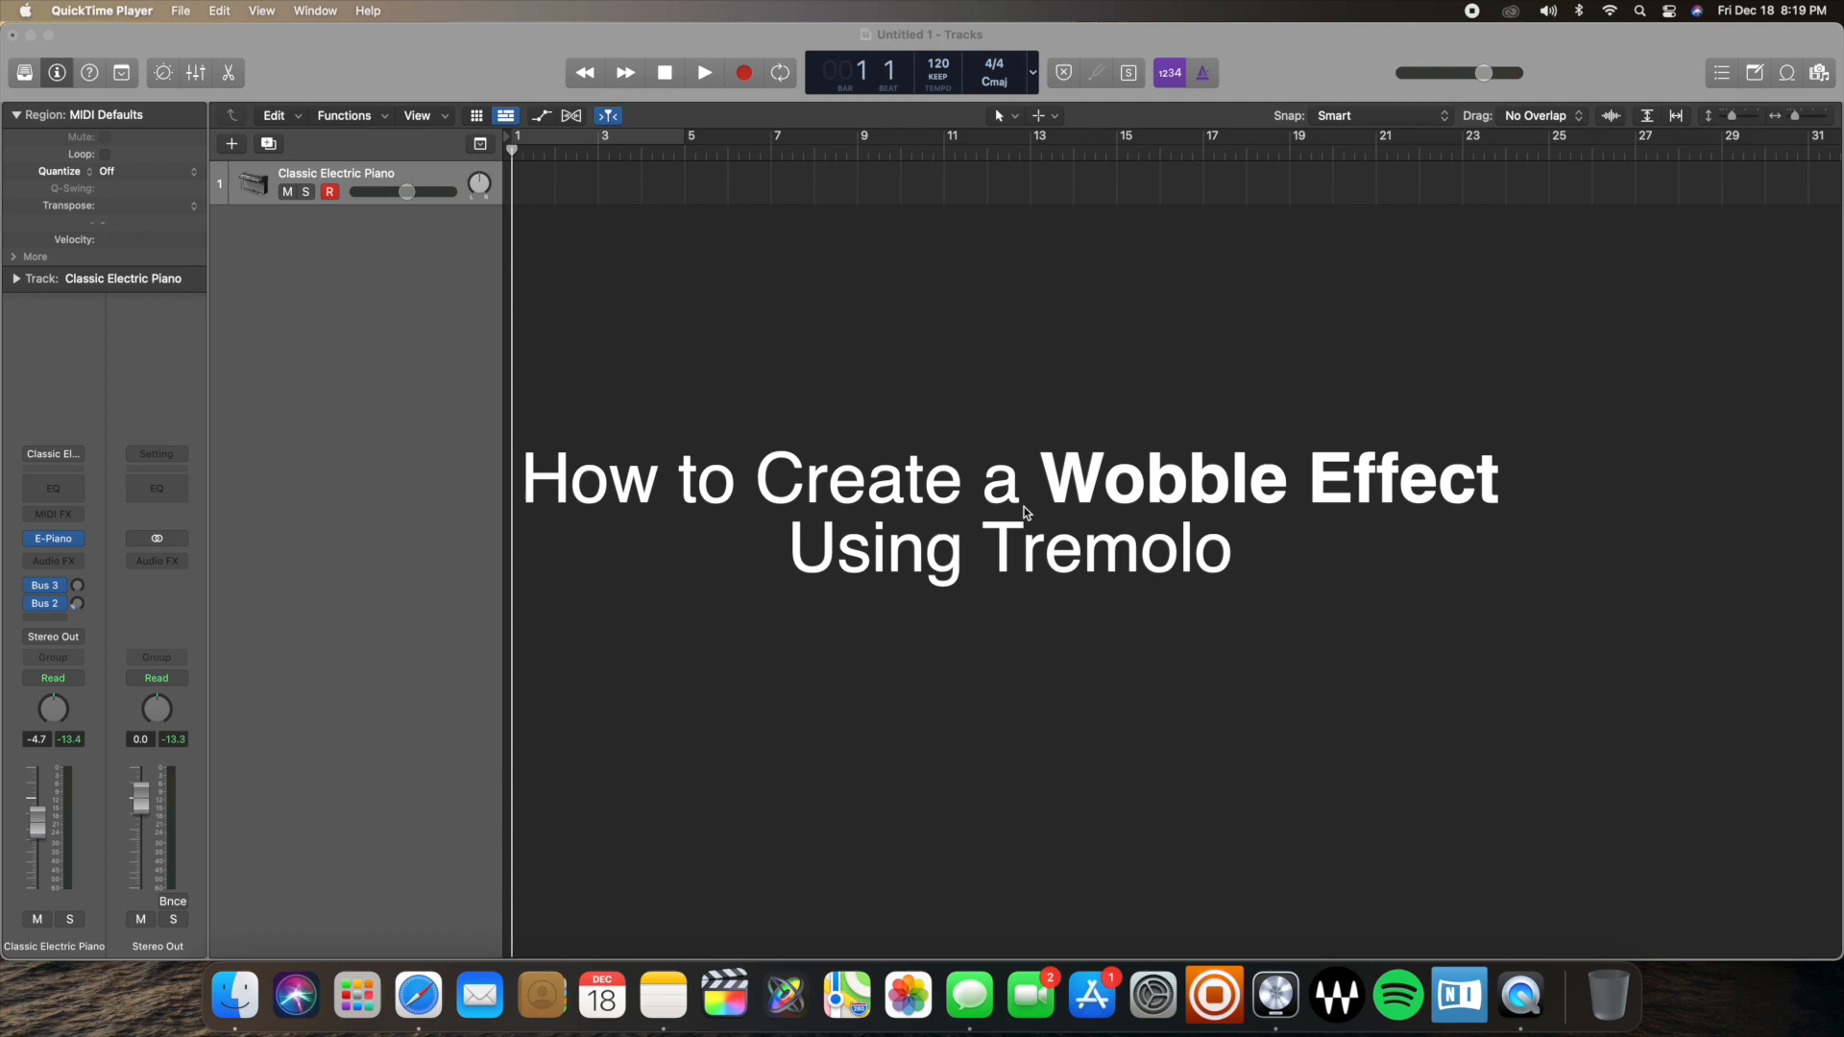
{"action": "mouse_move", "coordinate": [833, 408]}
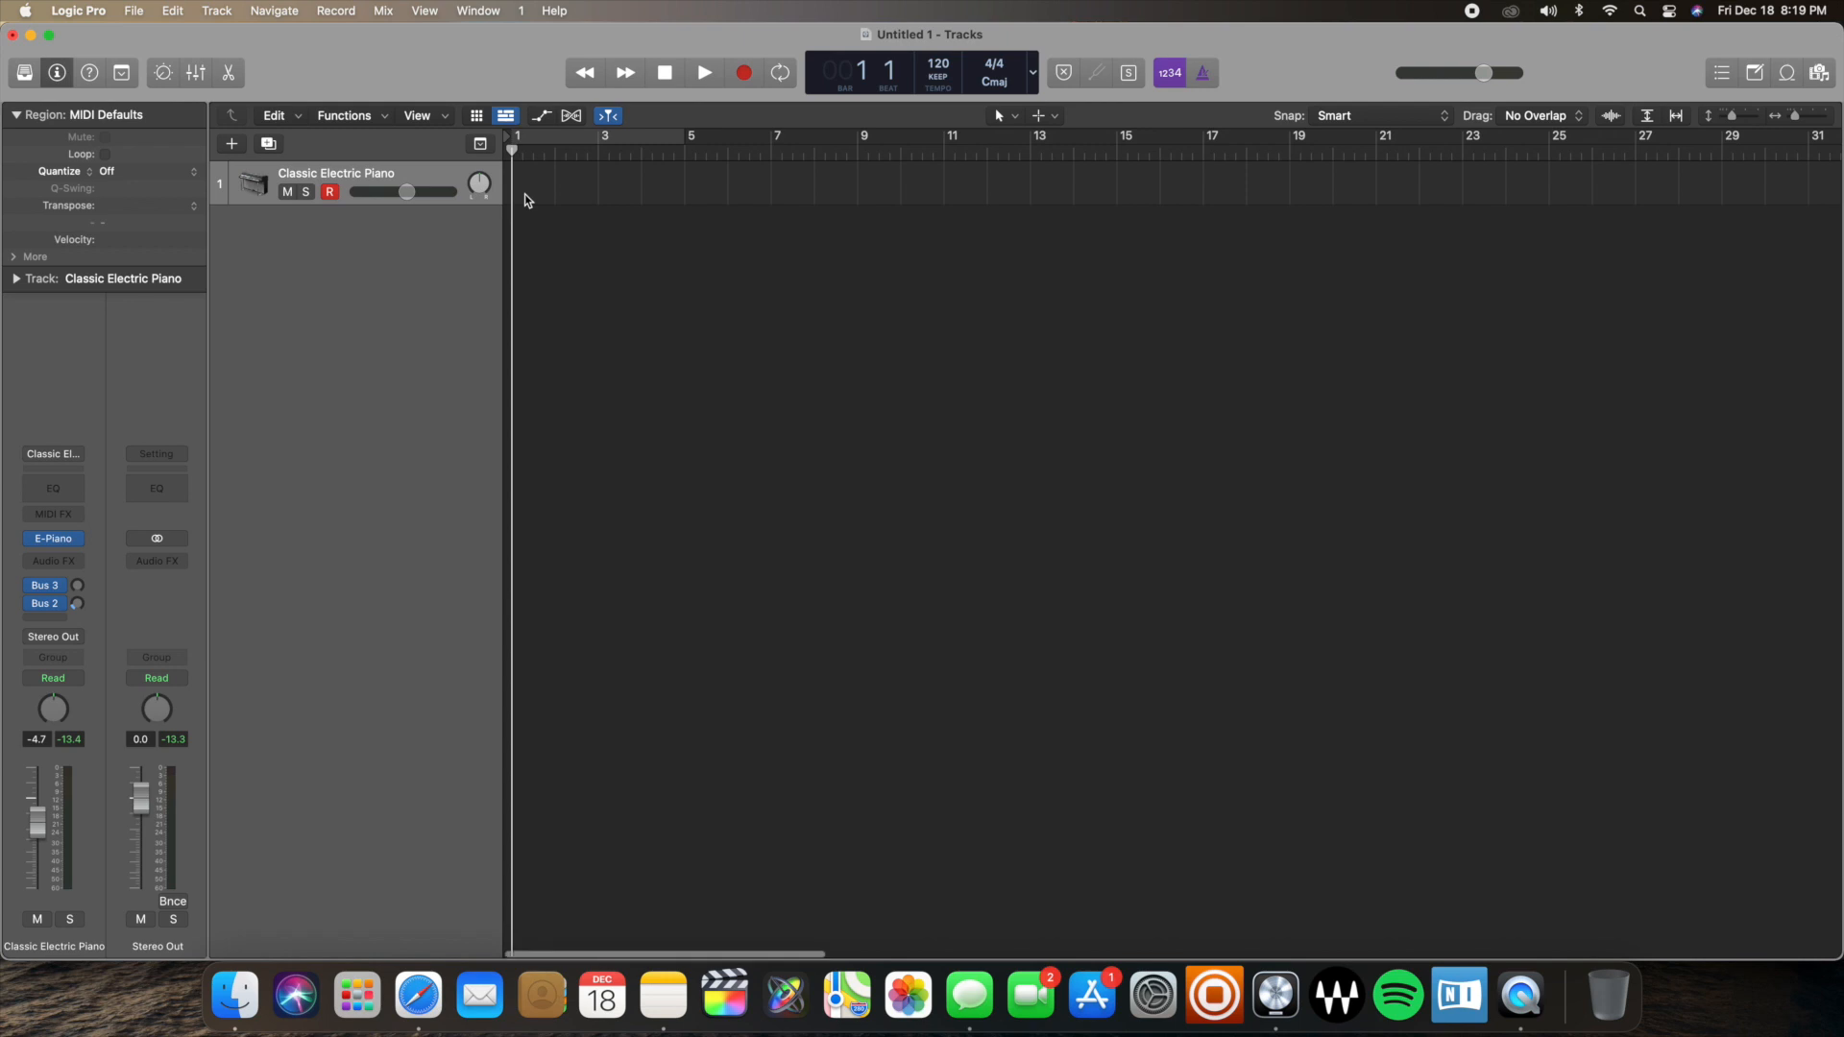
- Create an empty MIDI region on the Classic Electric Piano track and draw chord notes
{"action": "right_click", "coordinate": [559, 200]}
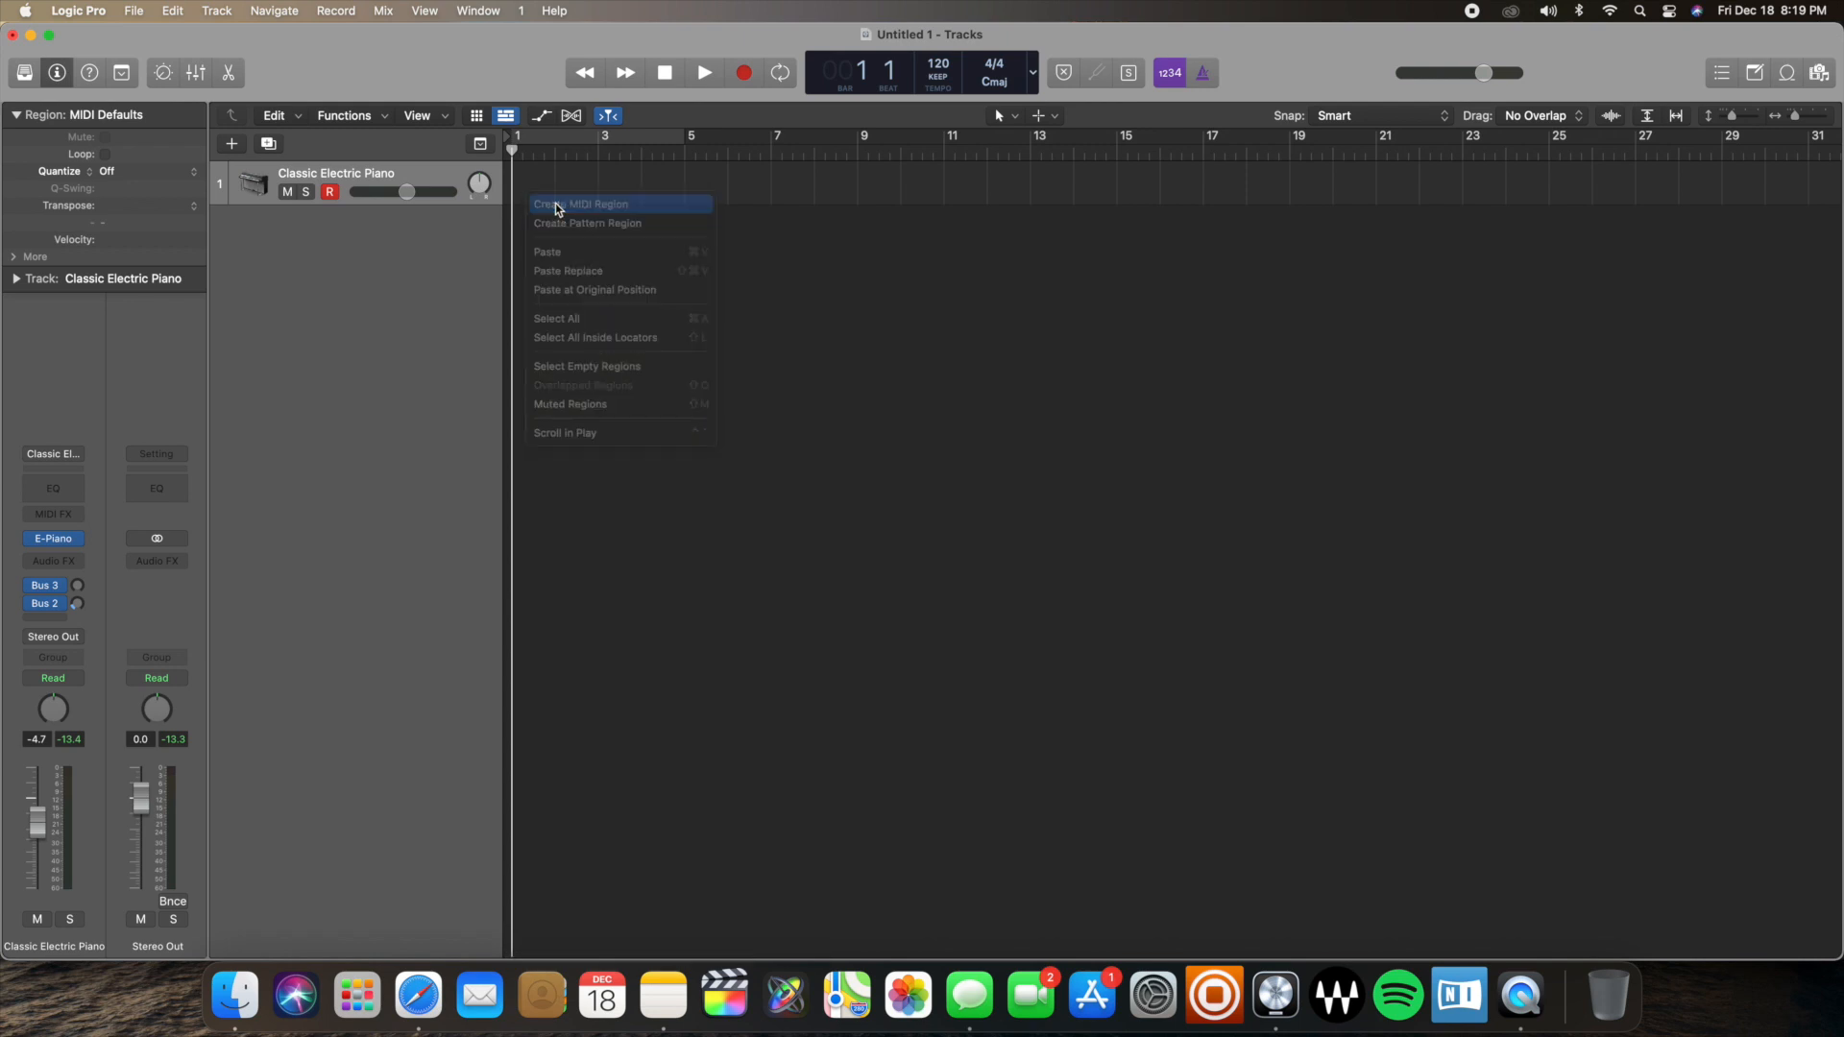
{"action": "left_click", "coordinate": [575, 203]}
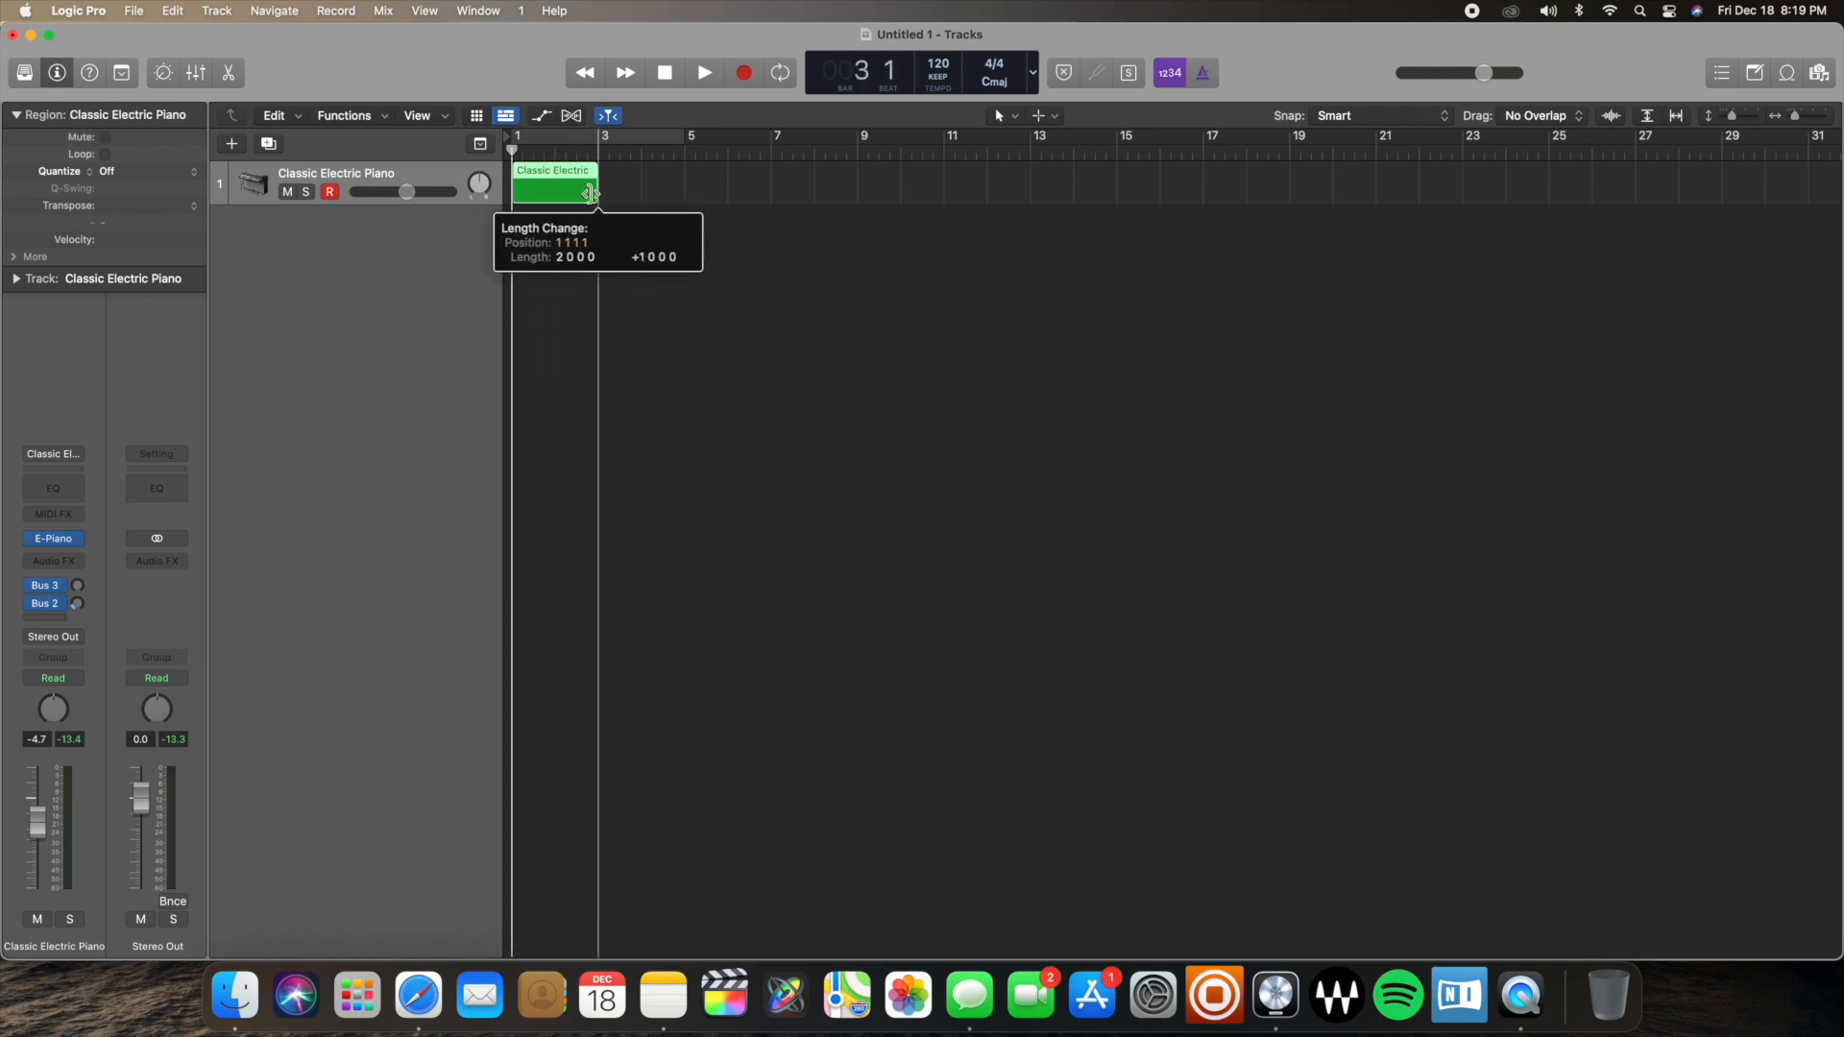
{"action": "double_click", "coordinate": [553, 185]}
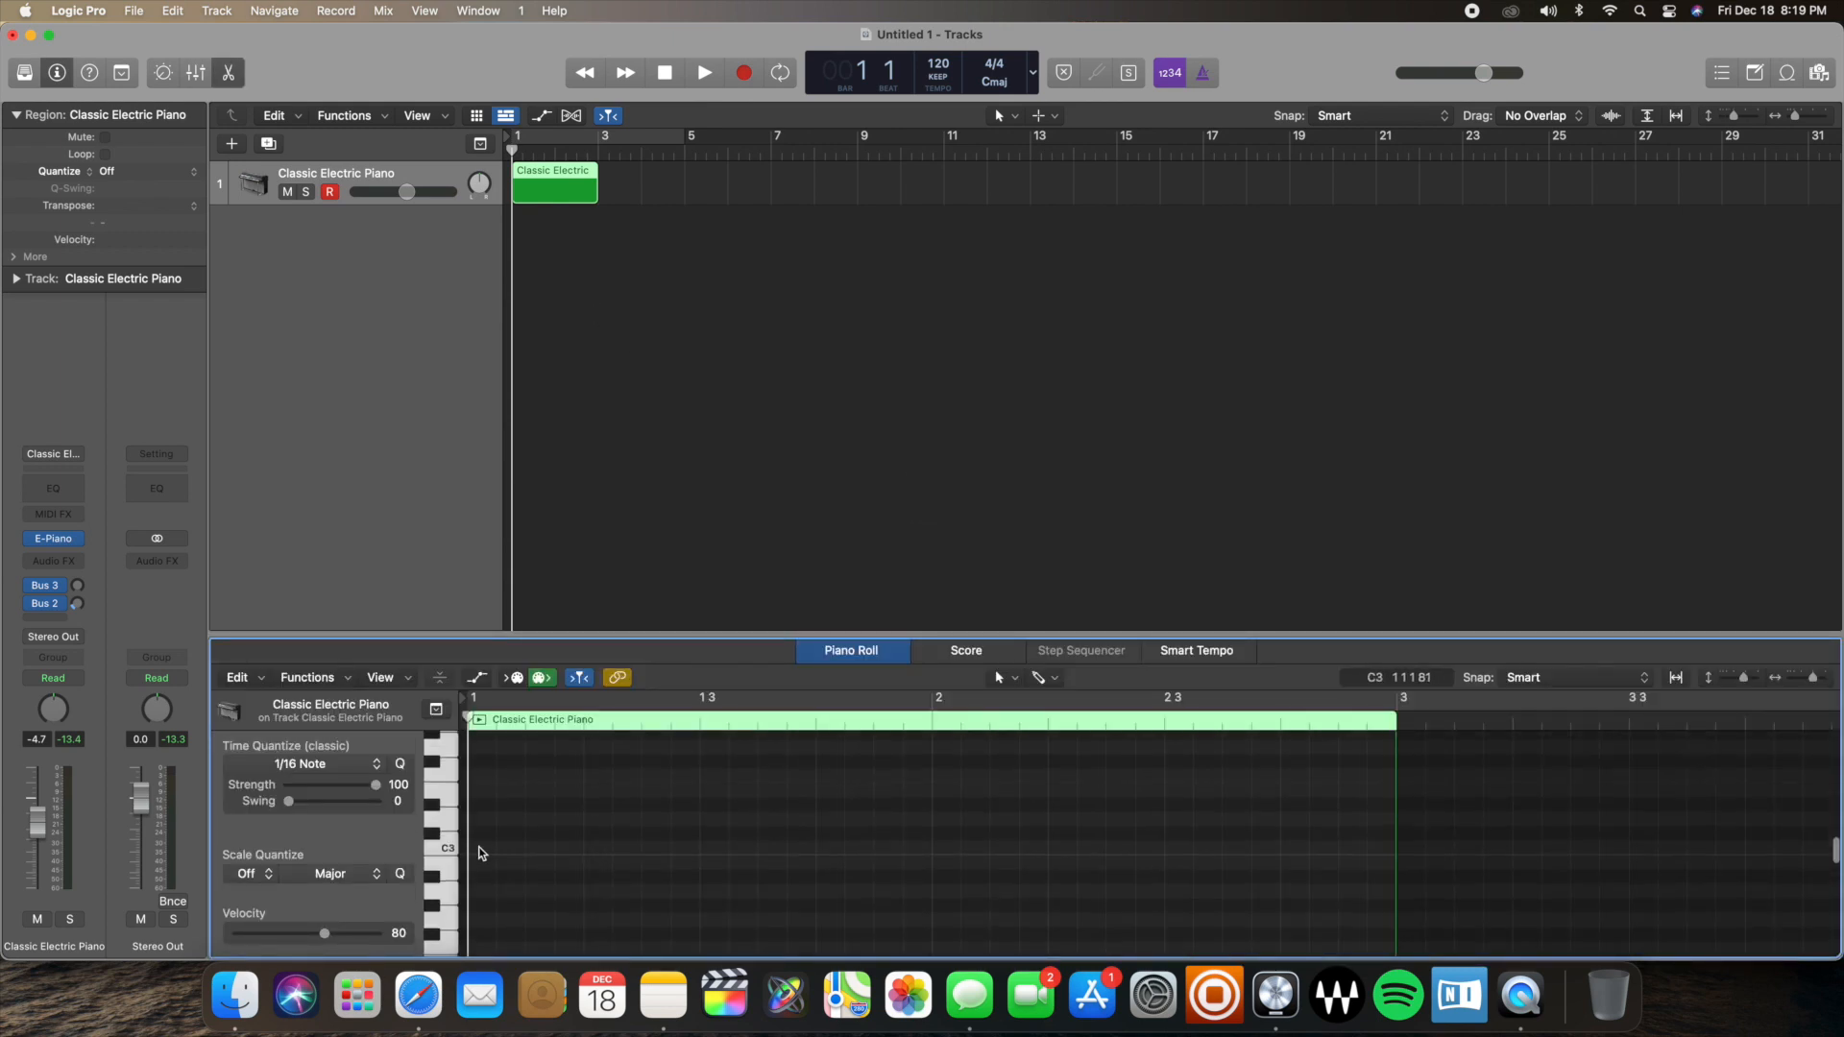
{"action": "left_click", "coordinate": [582, 847]}
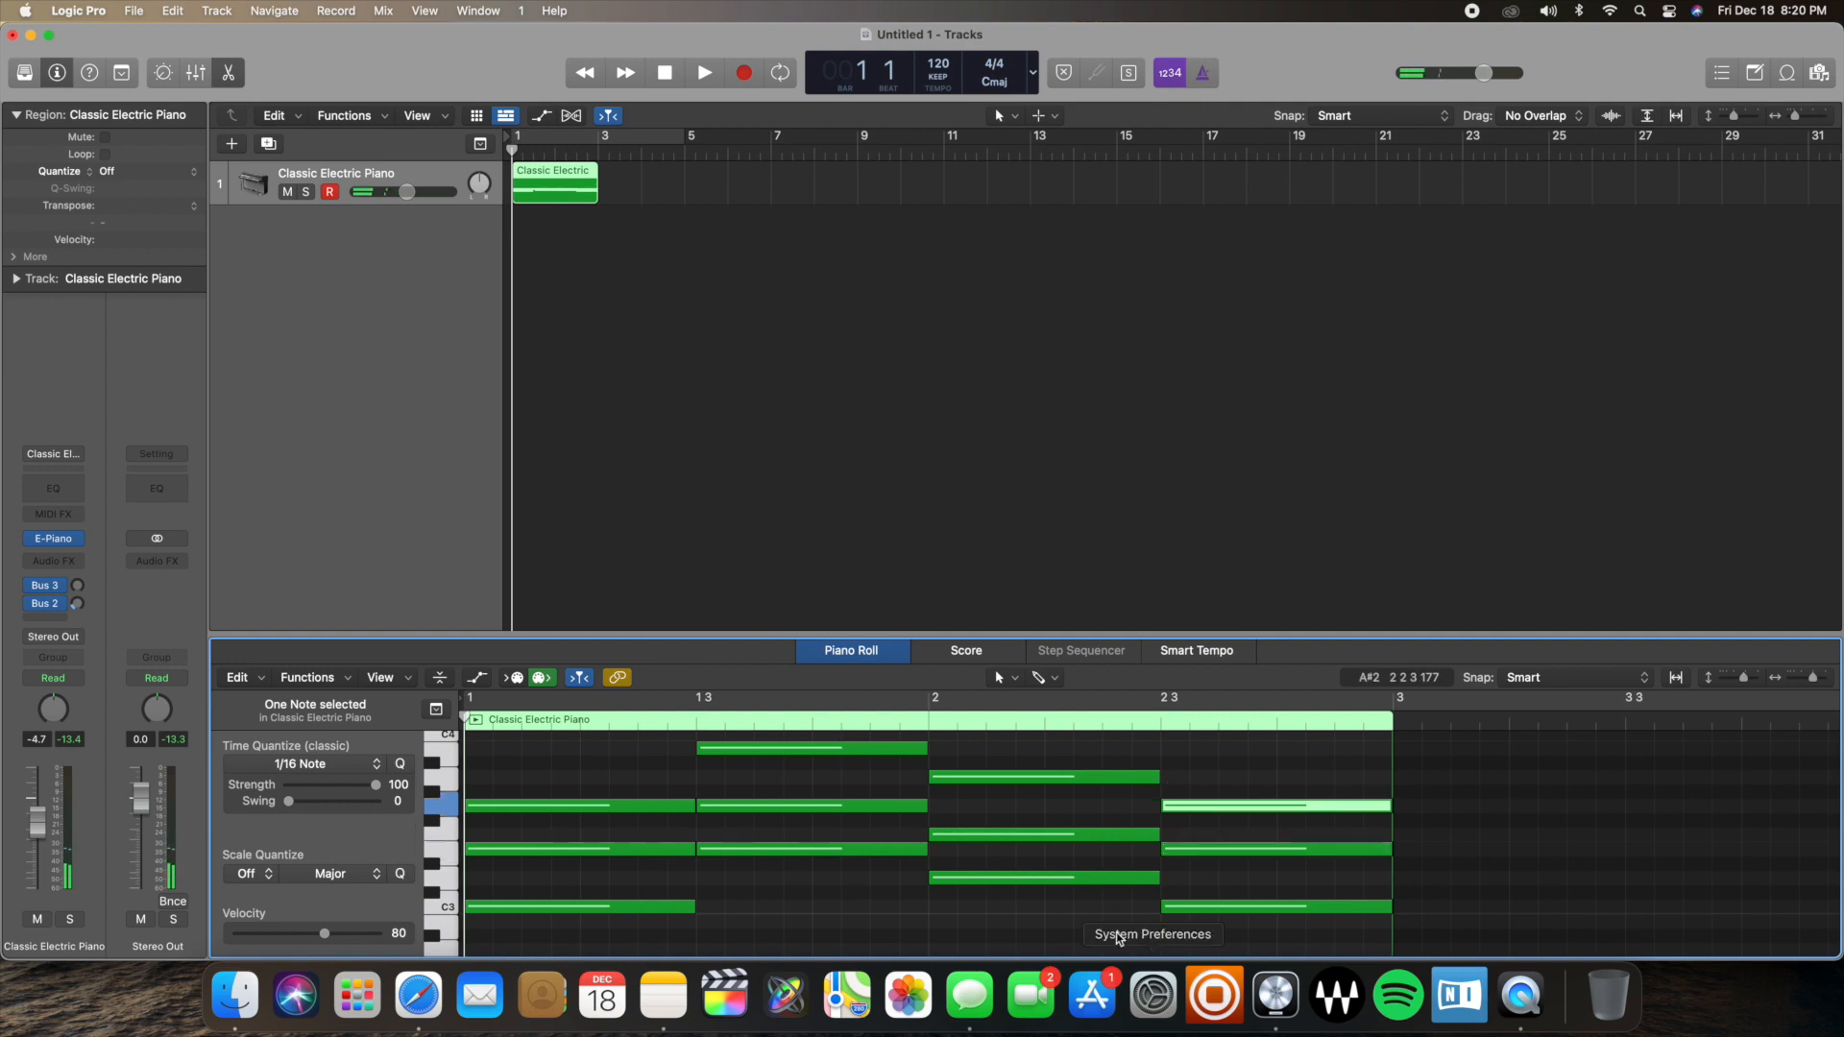
{"action": "mouse_move", "coordinate": [761, 549]}
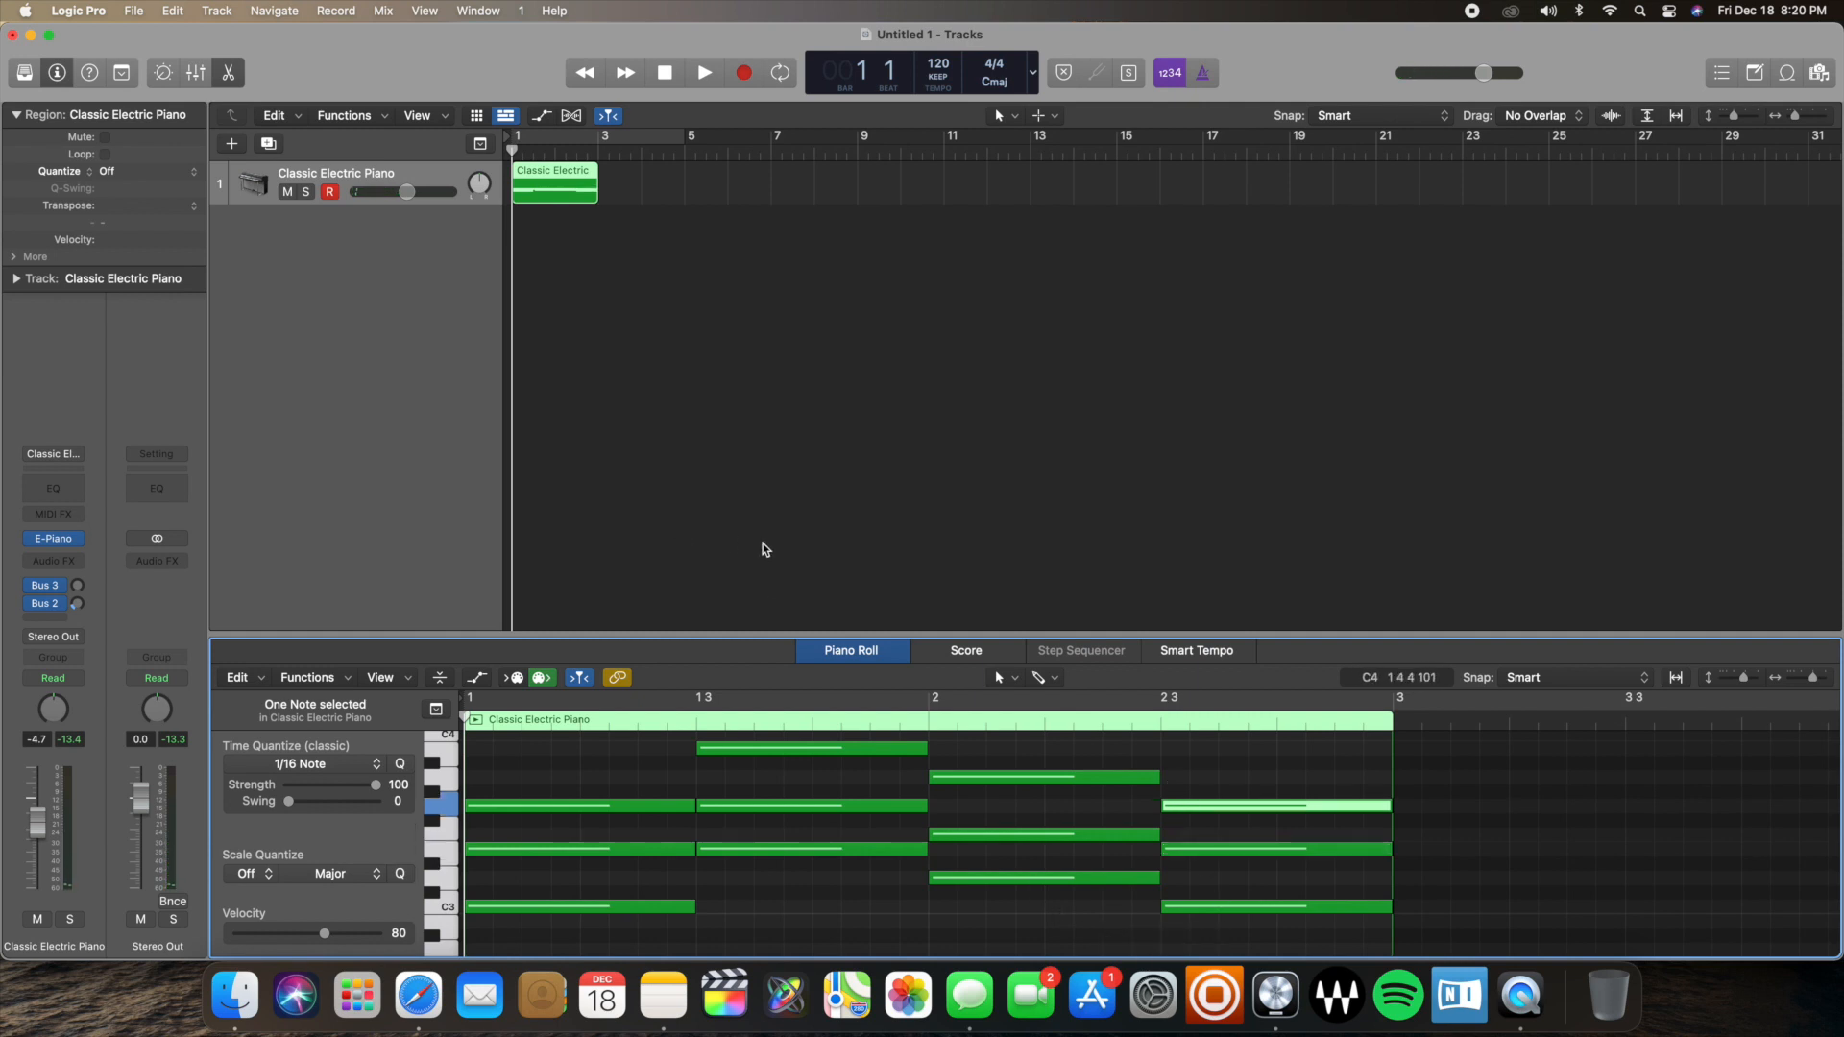
- Play the chords, copy the region to bar 3, close the Piano Roll, and replay the four bars
{"action": "left_click", "coordinate": [704, 72]}
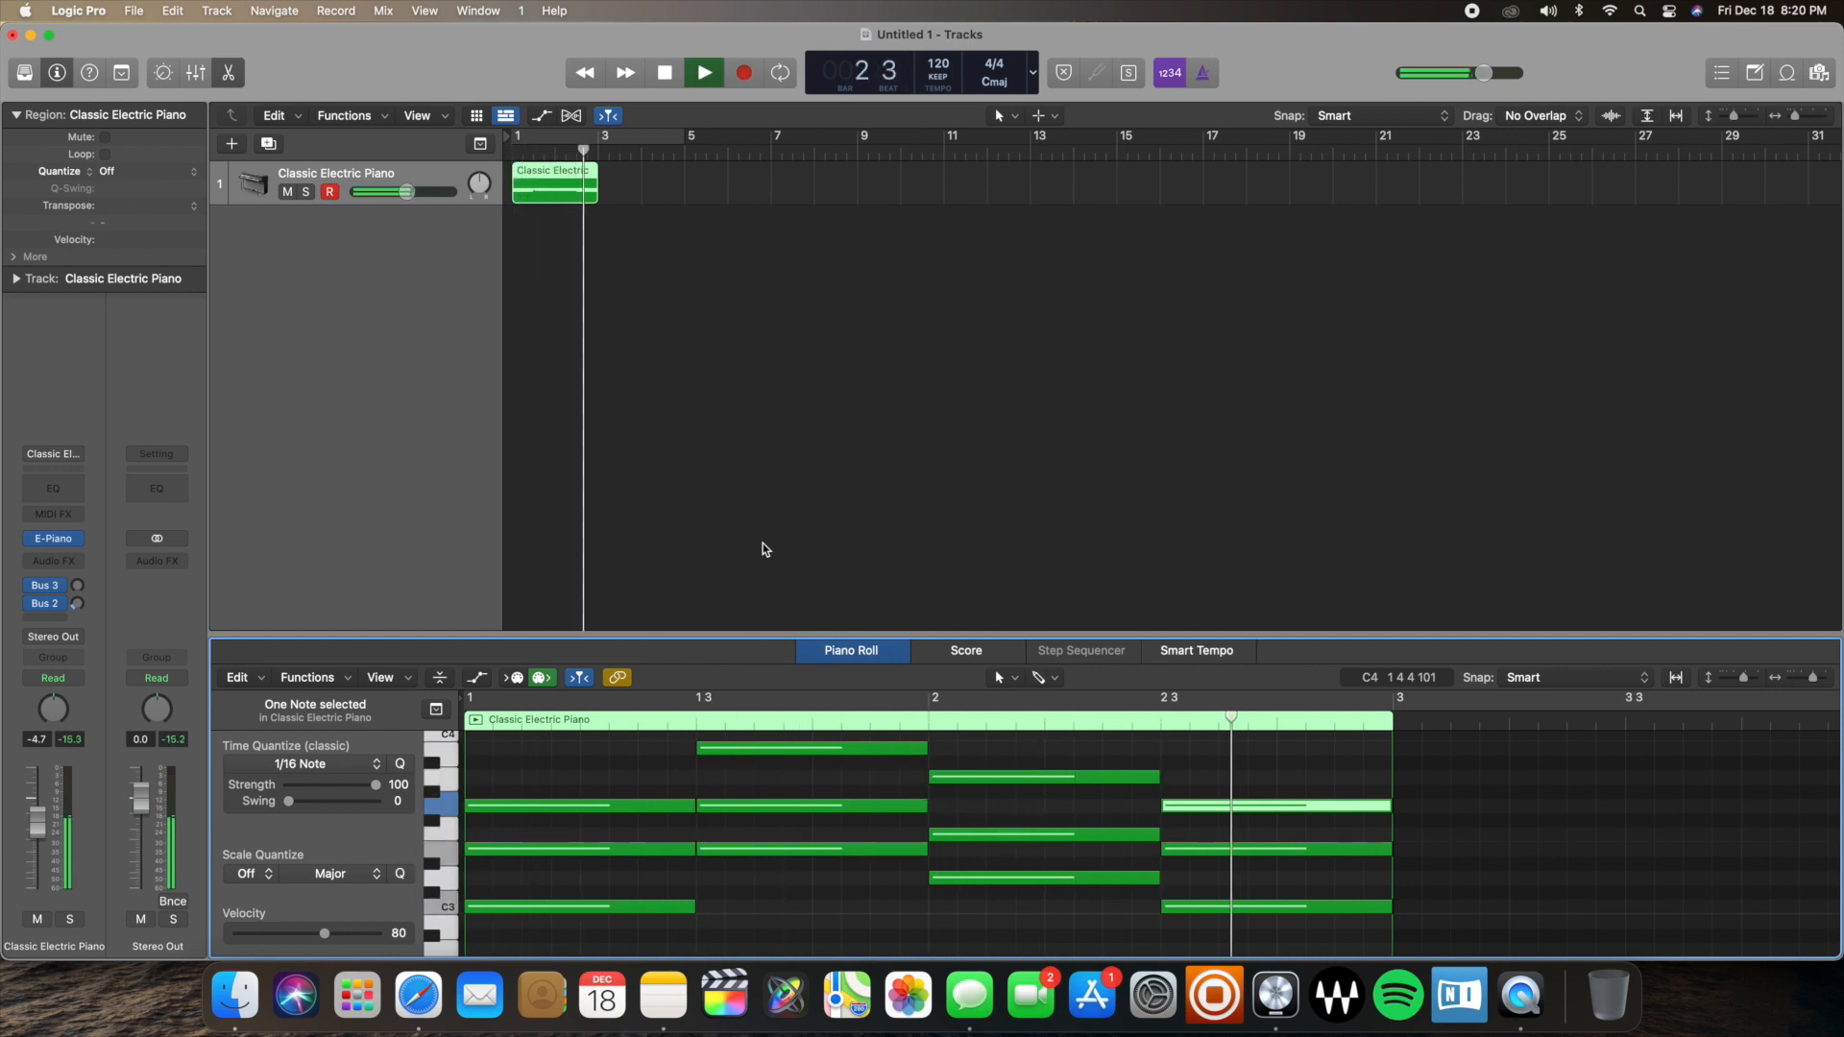
{"action": "left_click", "coordinate": [702, 72]}
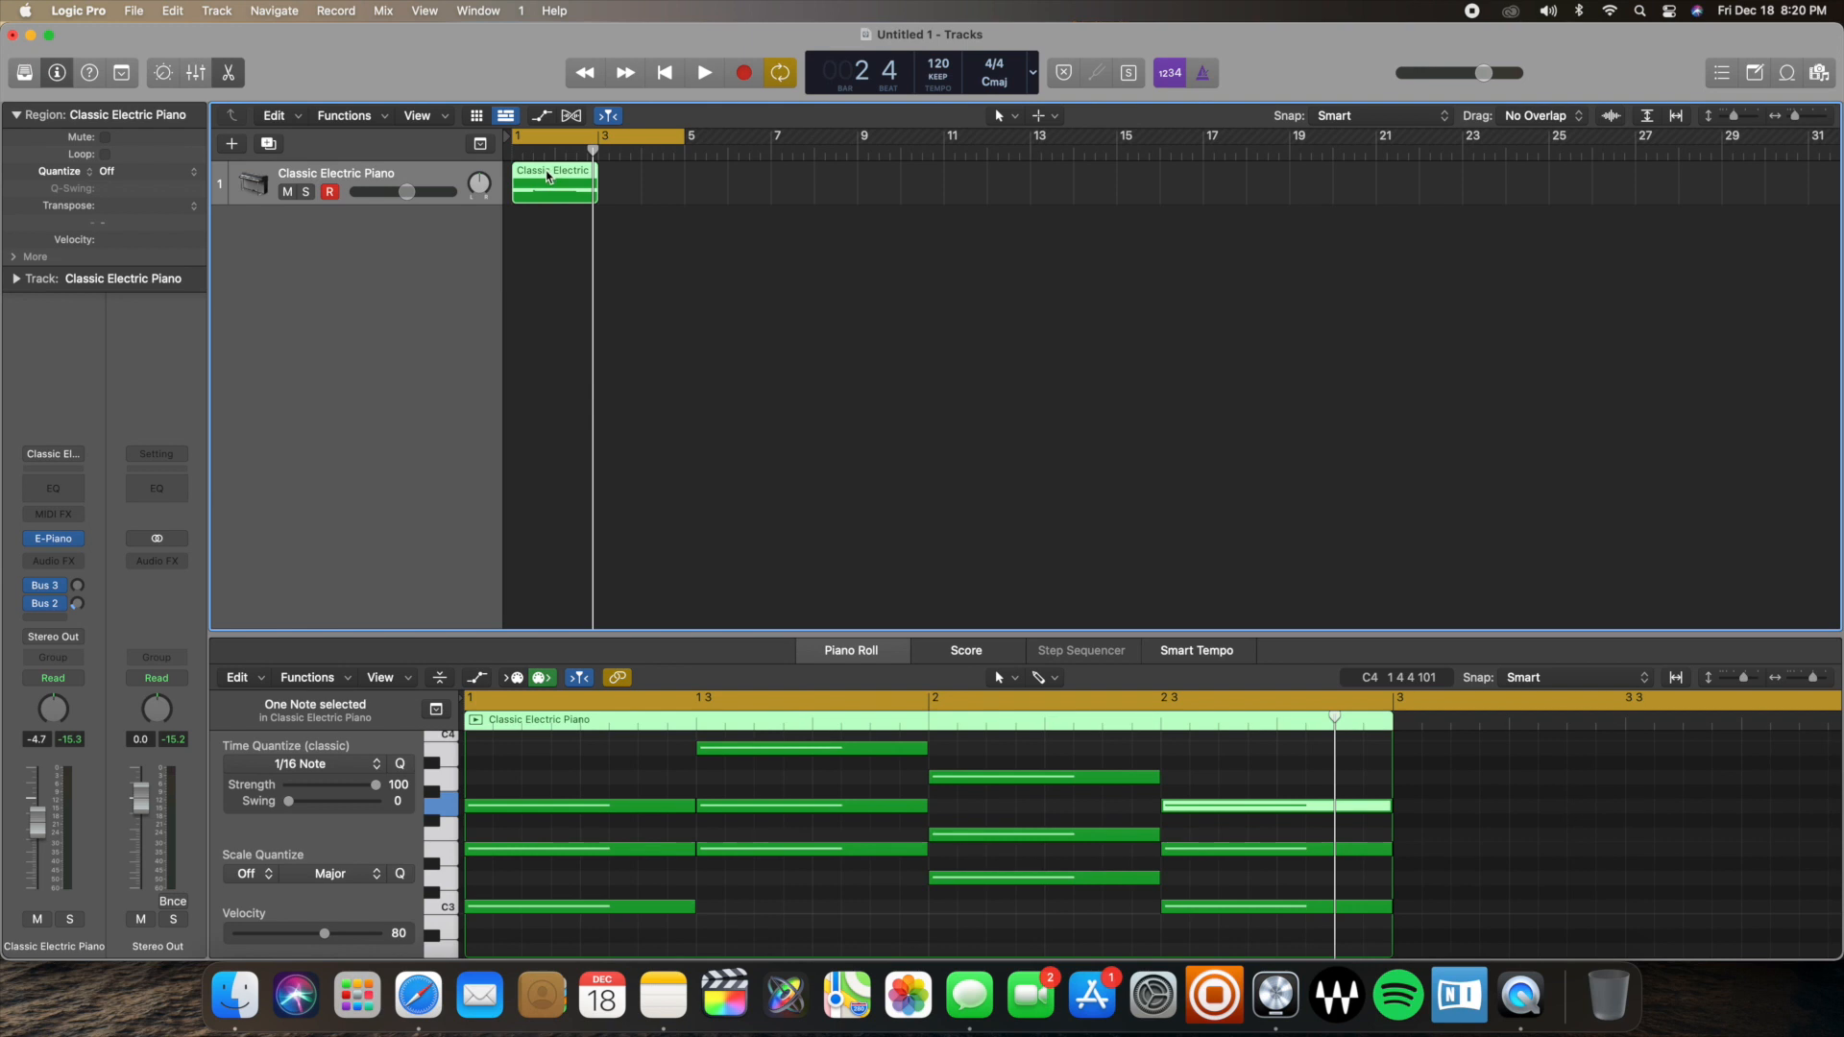
{"action": "left_click_drag", "start_coordinate": [553, 182], "coordinate": [650, 183]}
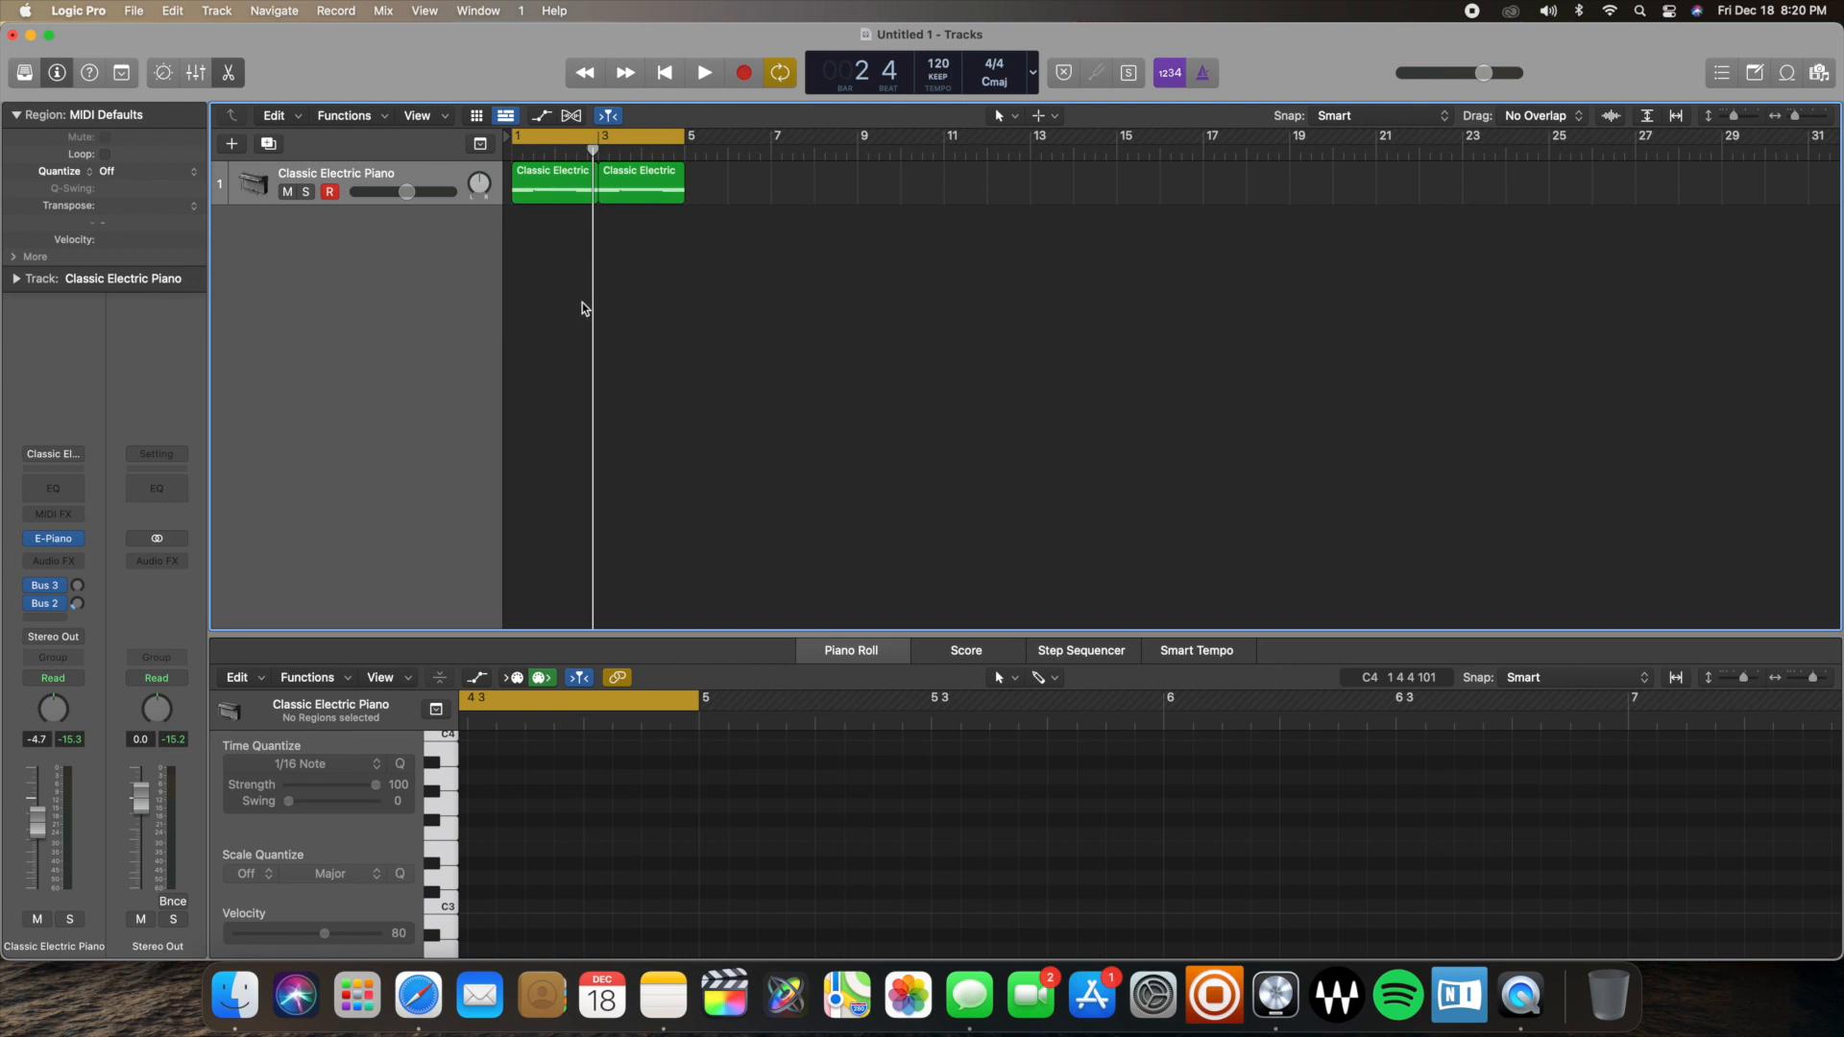
{"action": "mouse_move", "coordinate": [585, 267]}
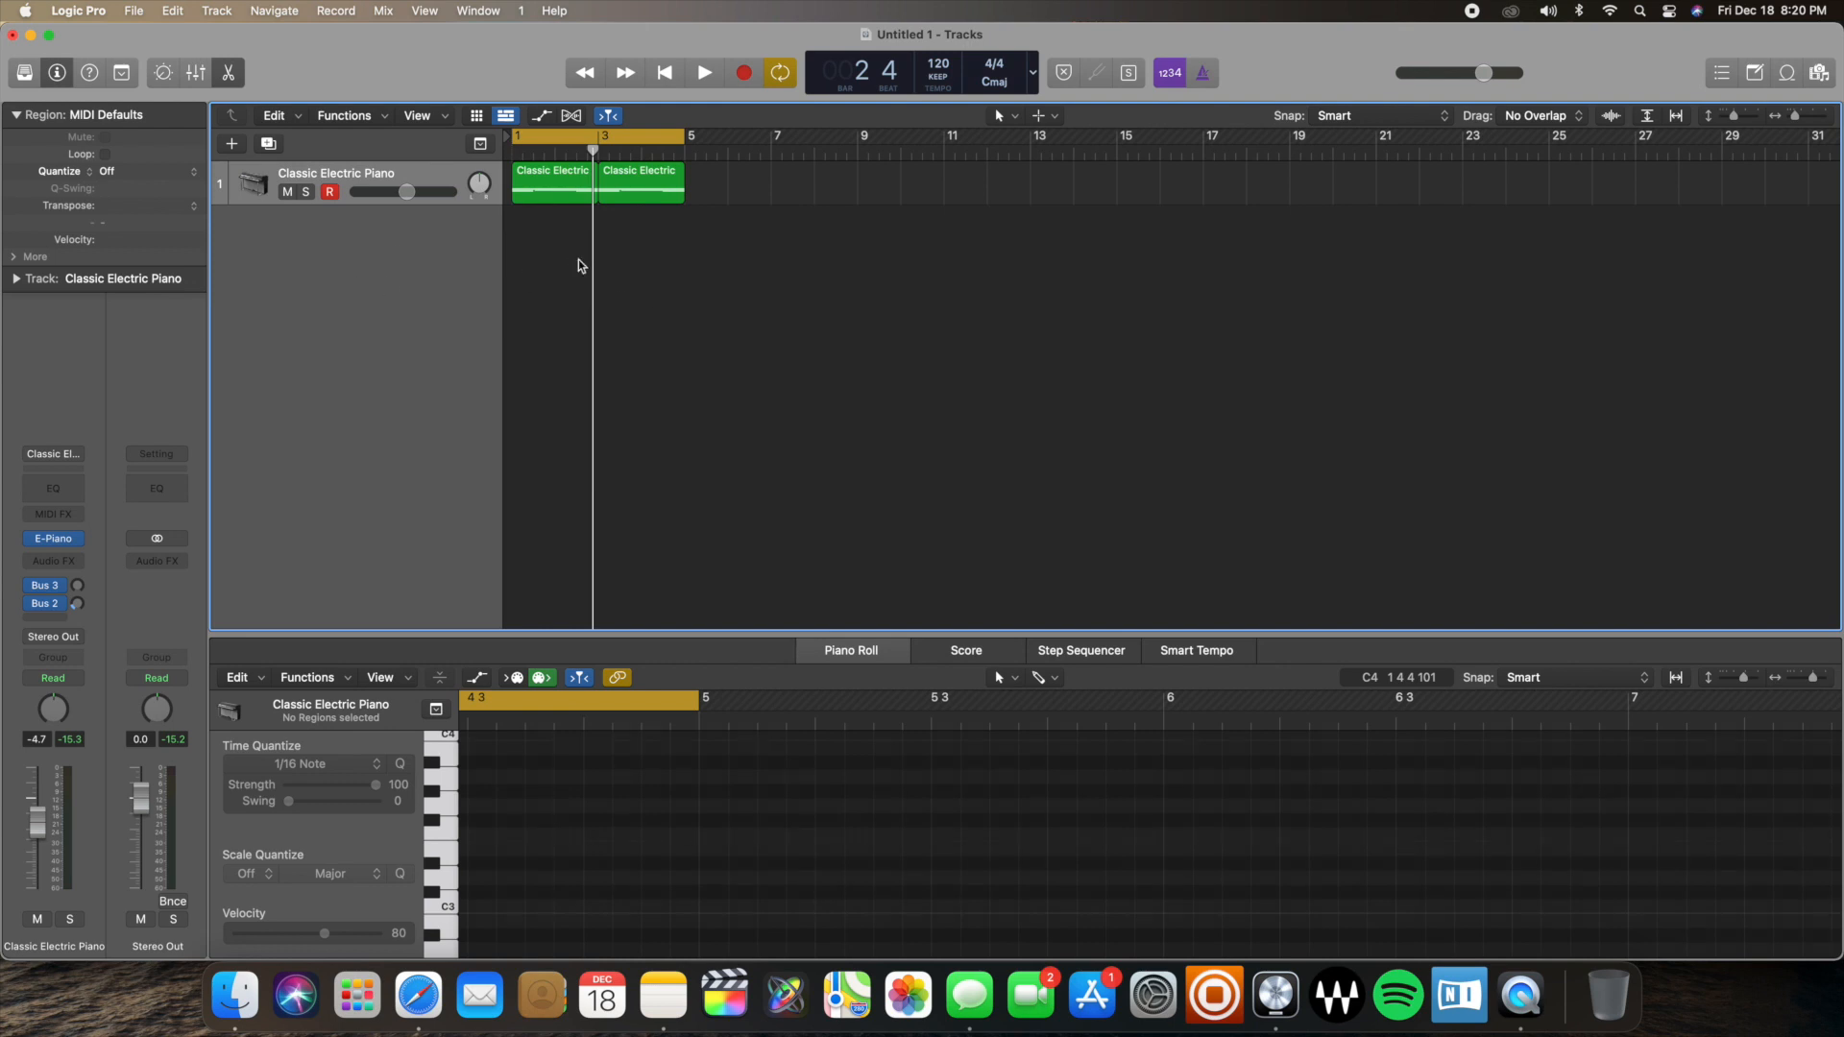
{"action": "left_click", "coordinate": [702, 73]}
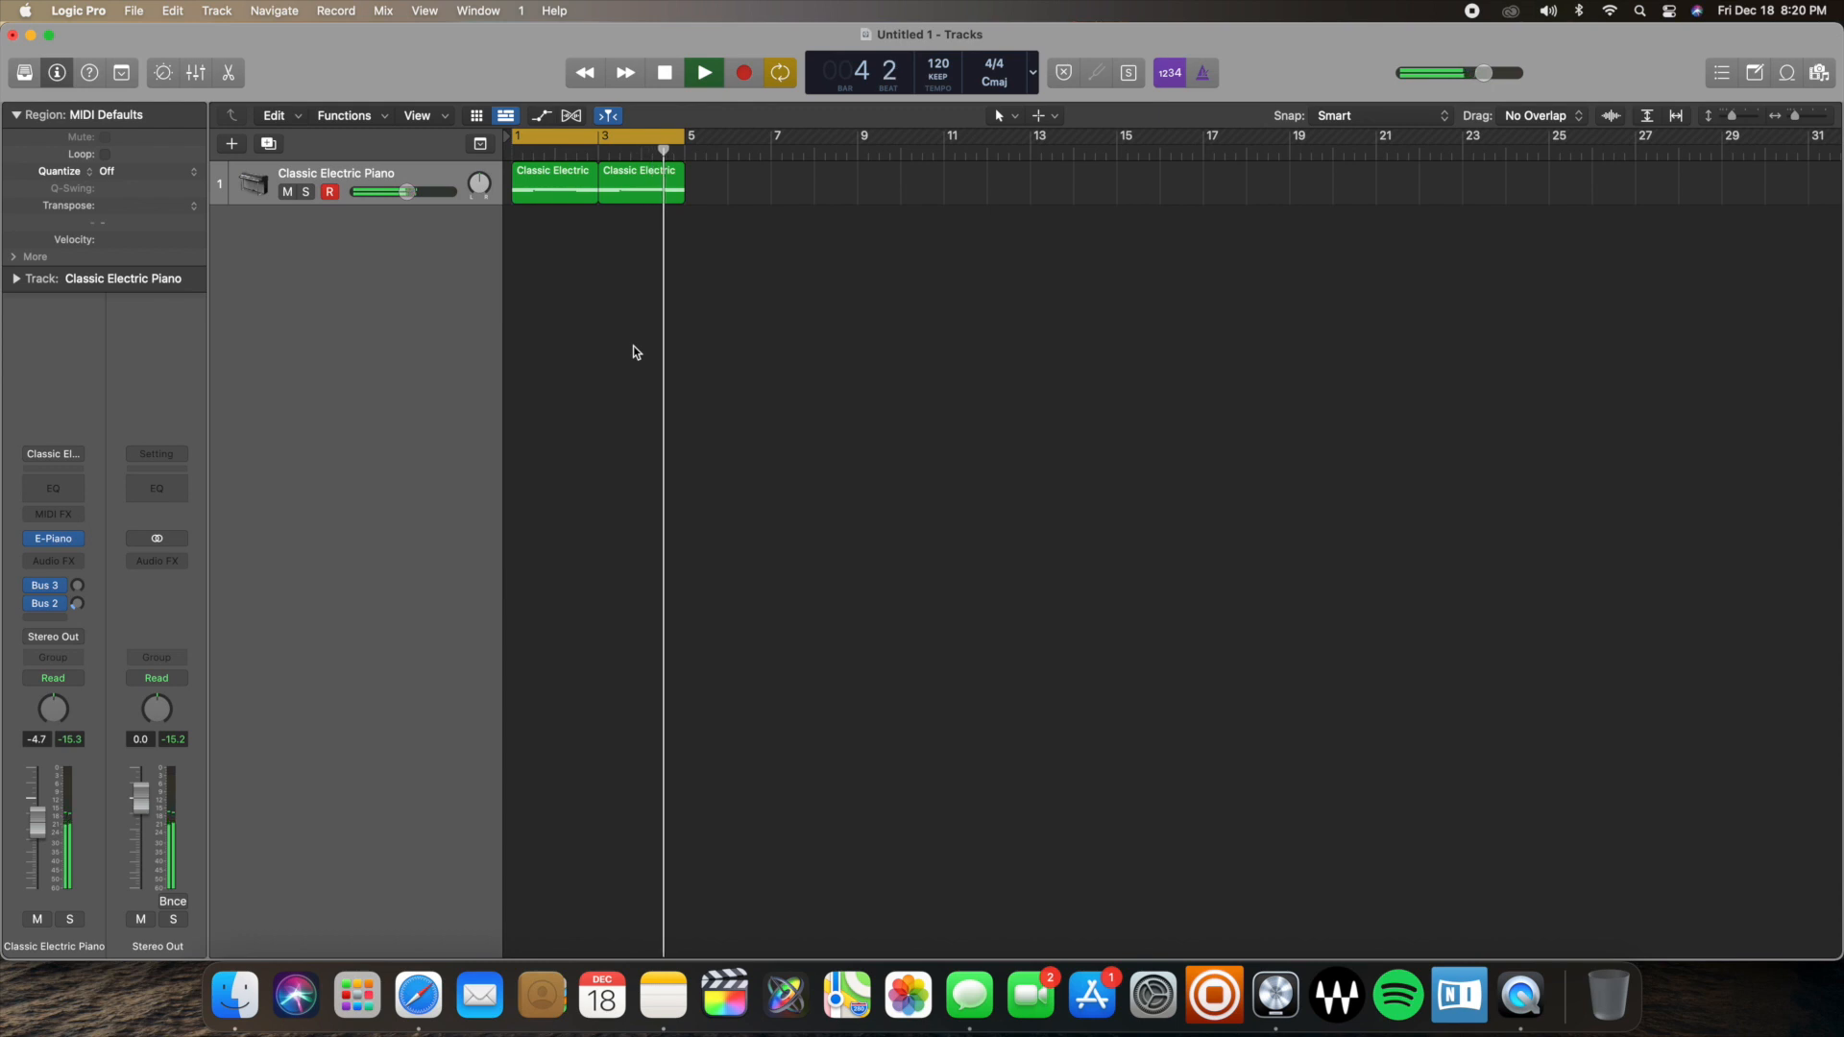
{"action": "left_click", "coordinate": [702, 72]}
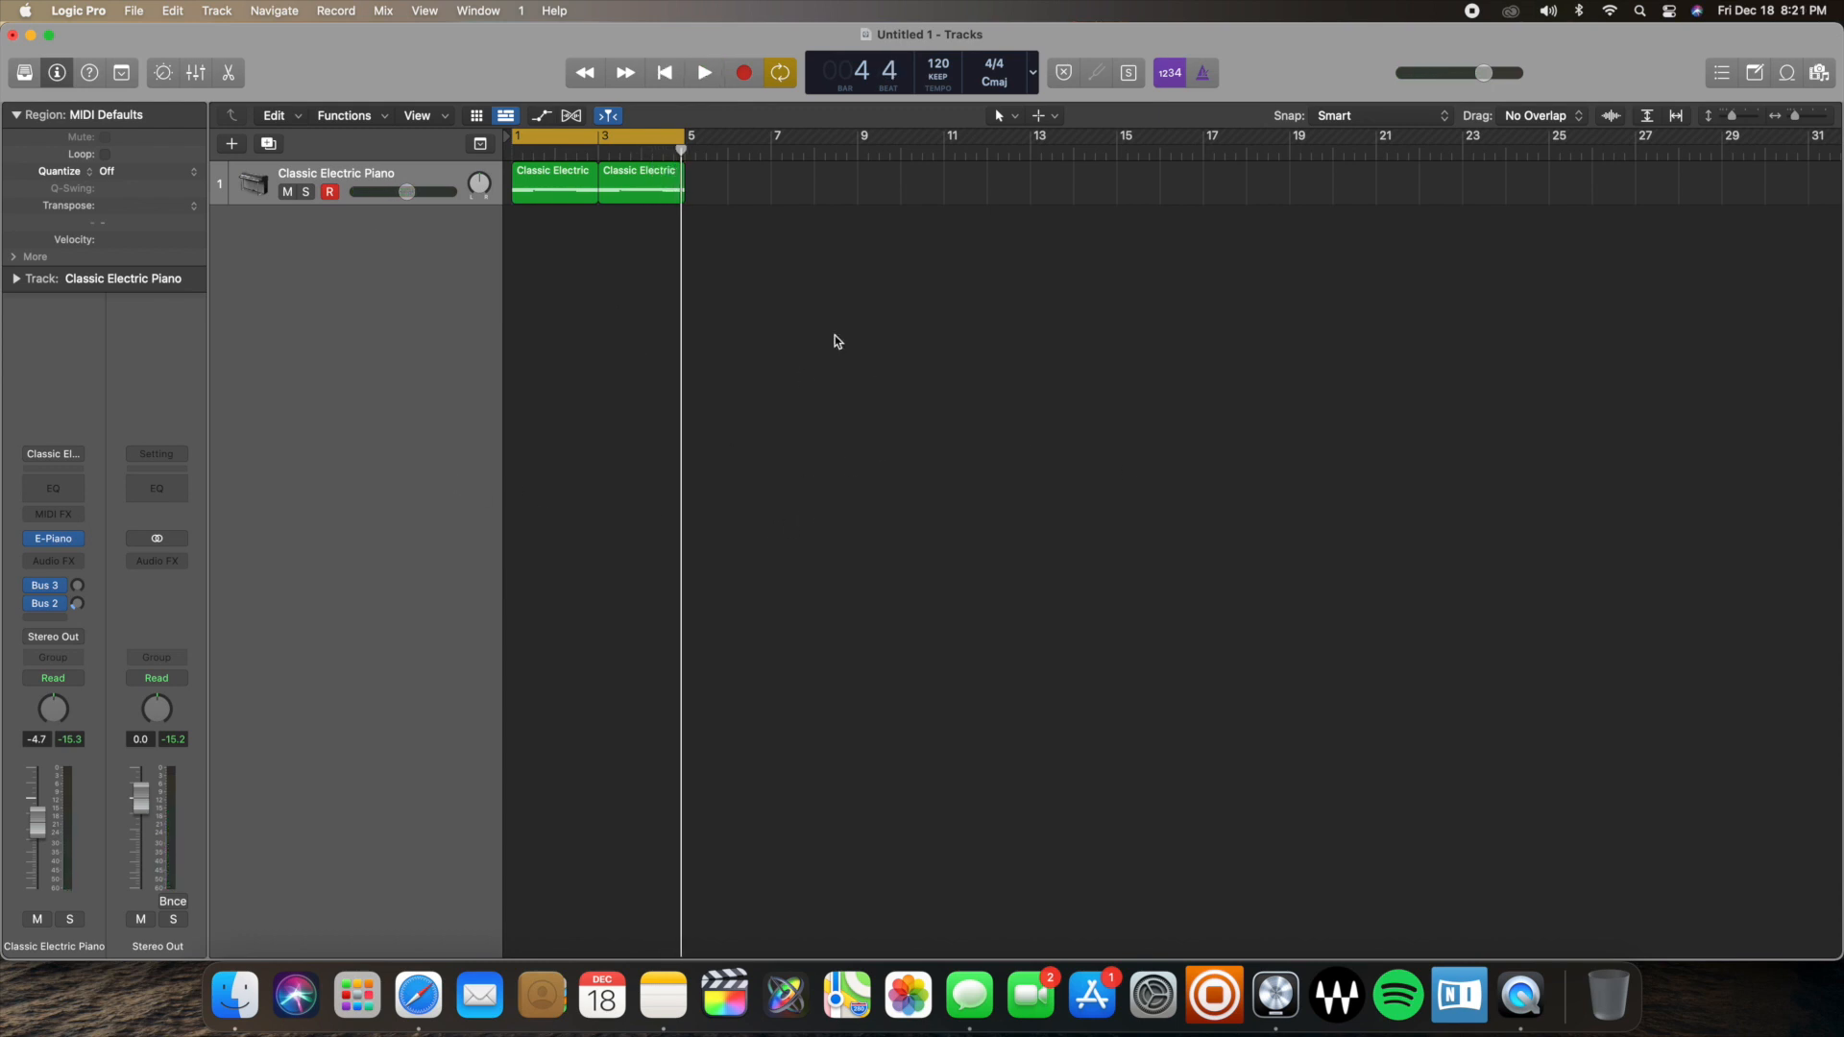
{"action": "mouse_move", "coordinate": [721, 383]}
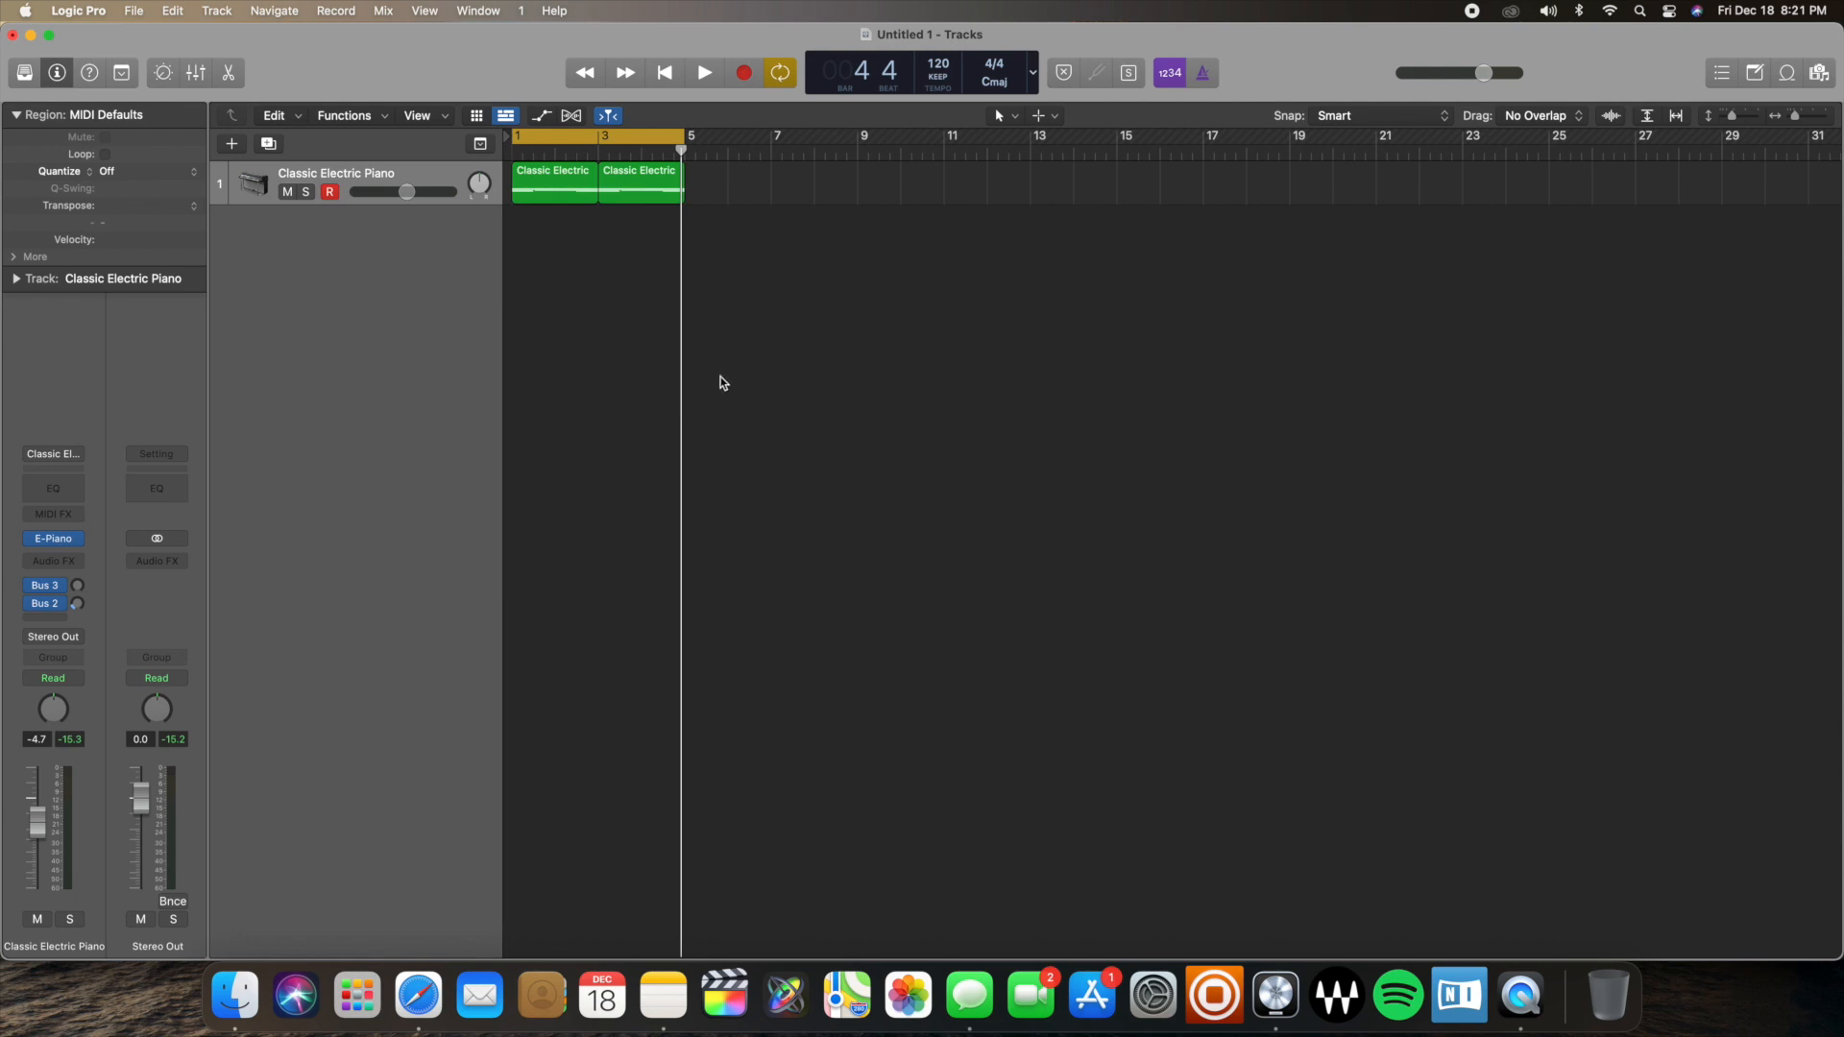
{"action": "mouse_move", "coordinate": [96, 537]}
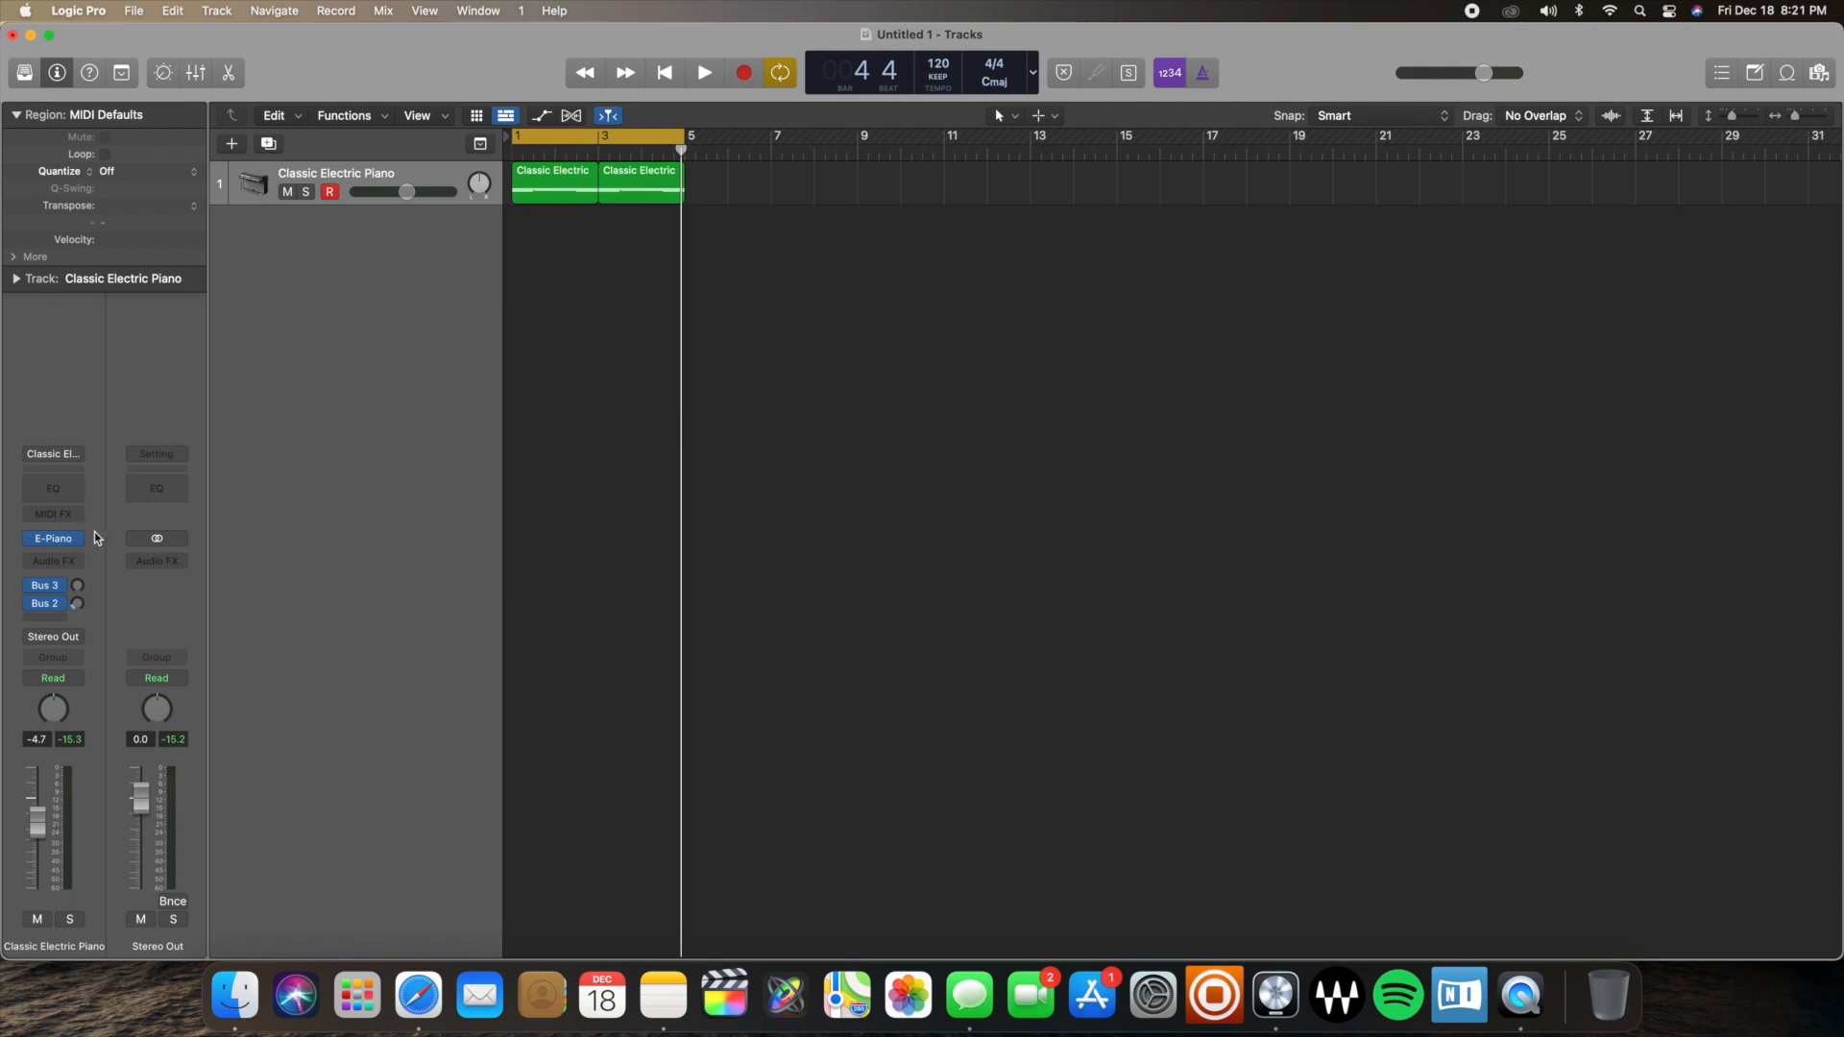
- Insert a stereo Tremolo in the channel strip's Audio FX slot and open its window
{"action": "left_click", "coordinate": [53, 561]}
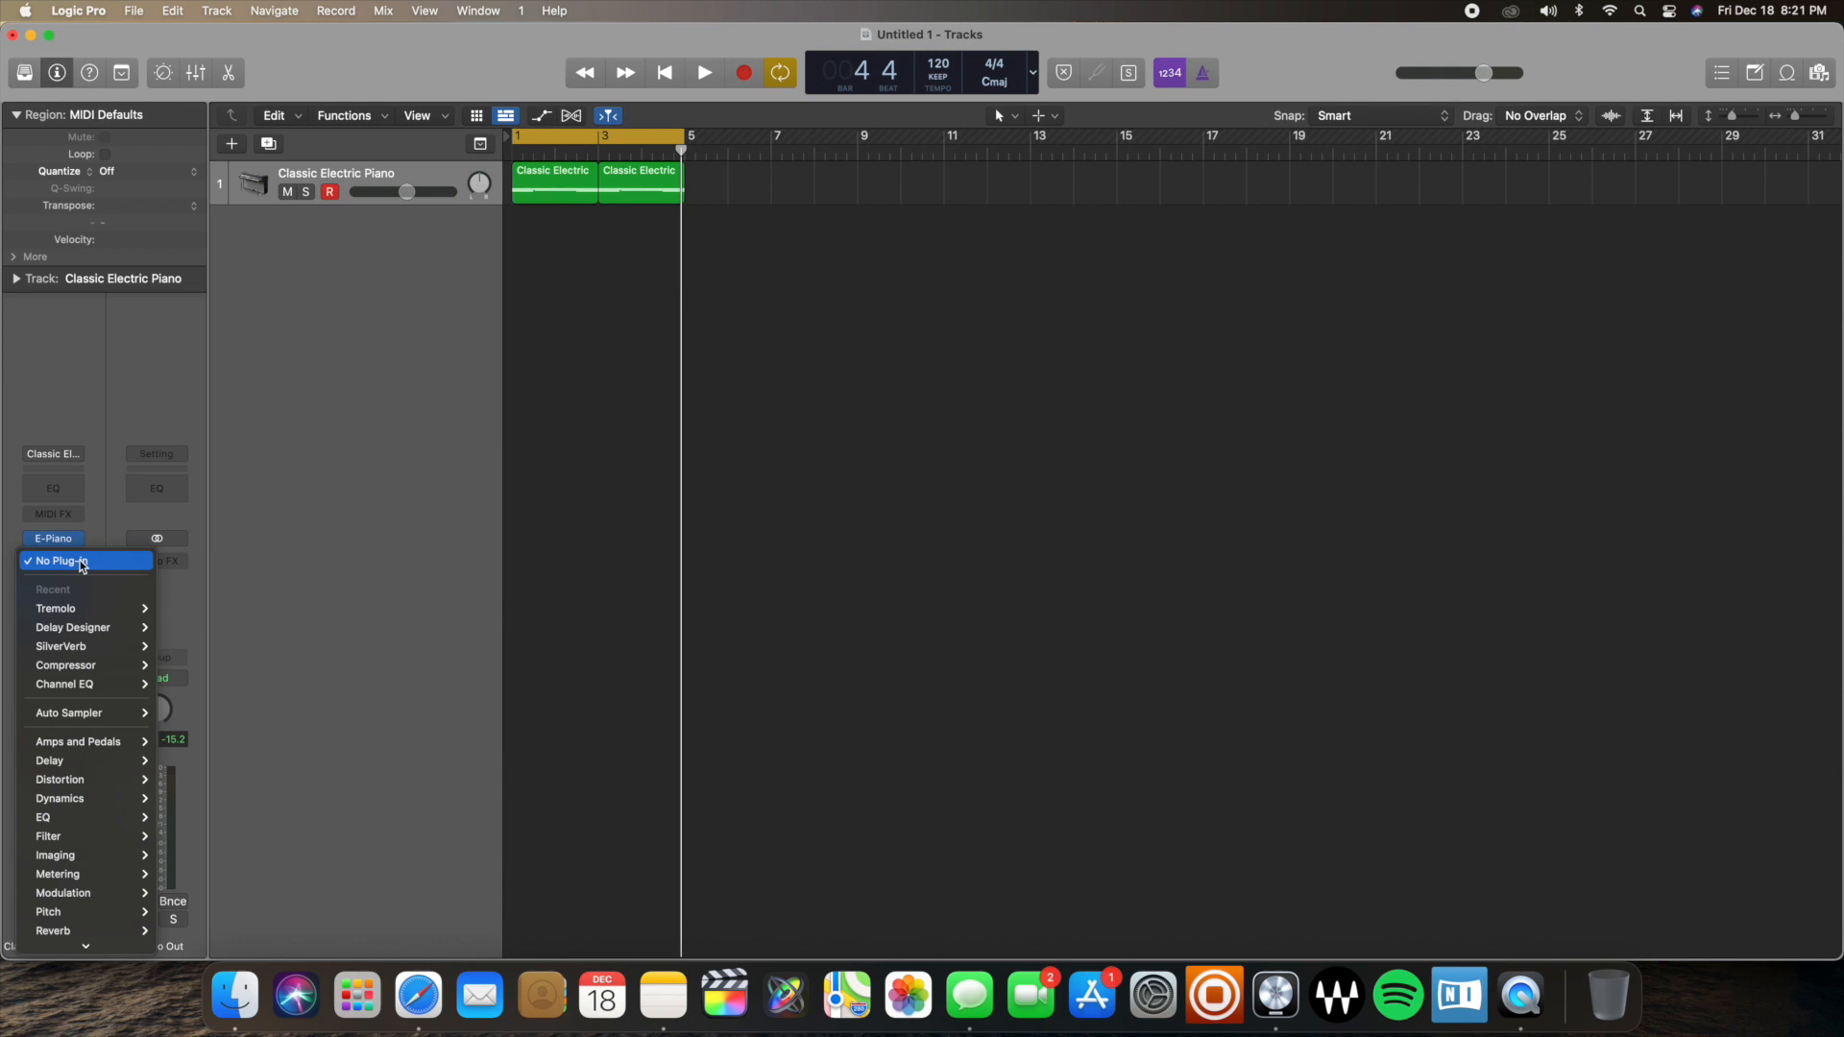
{"action": "mouse_move", "coordinate": [85, 608]}
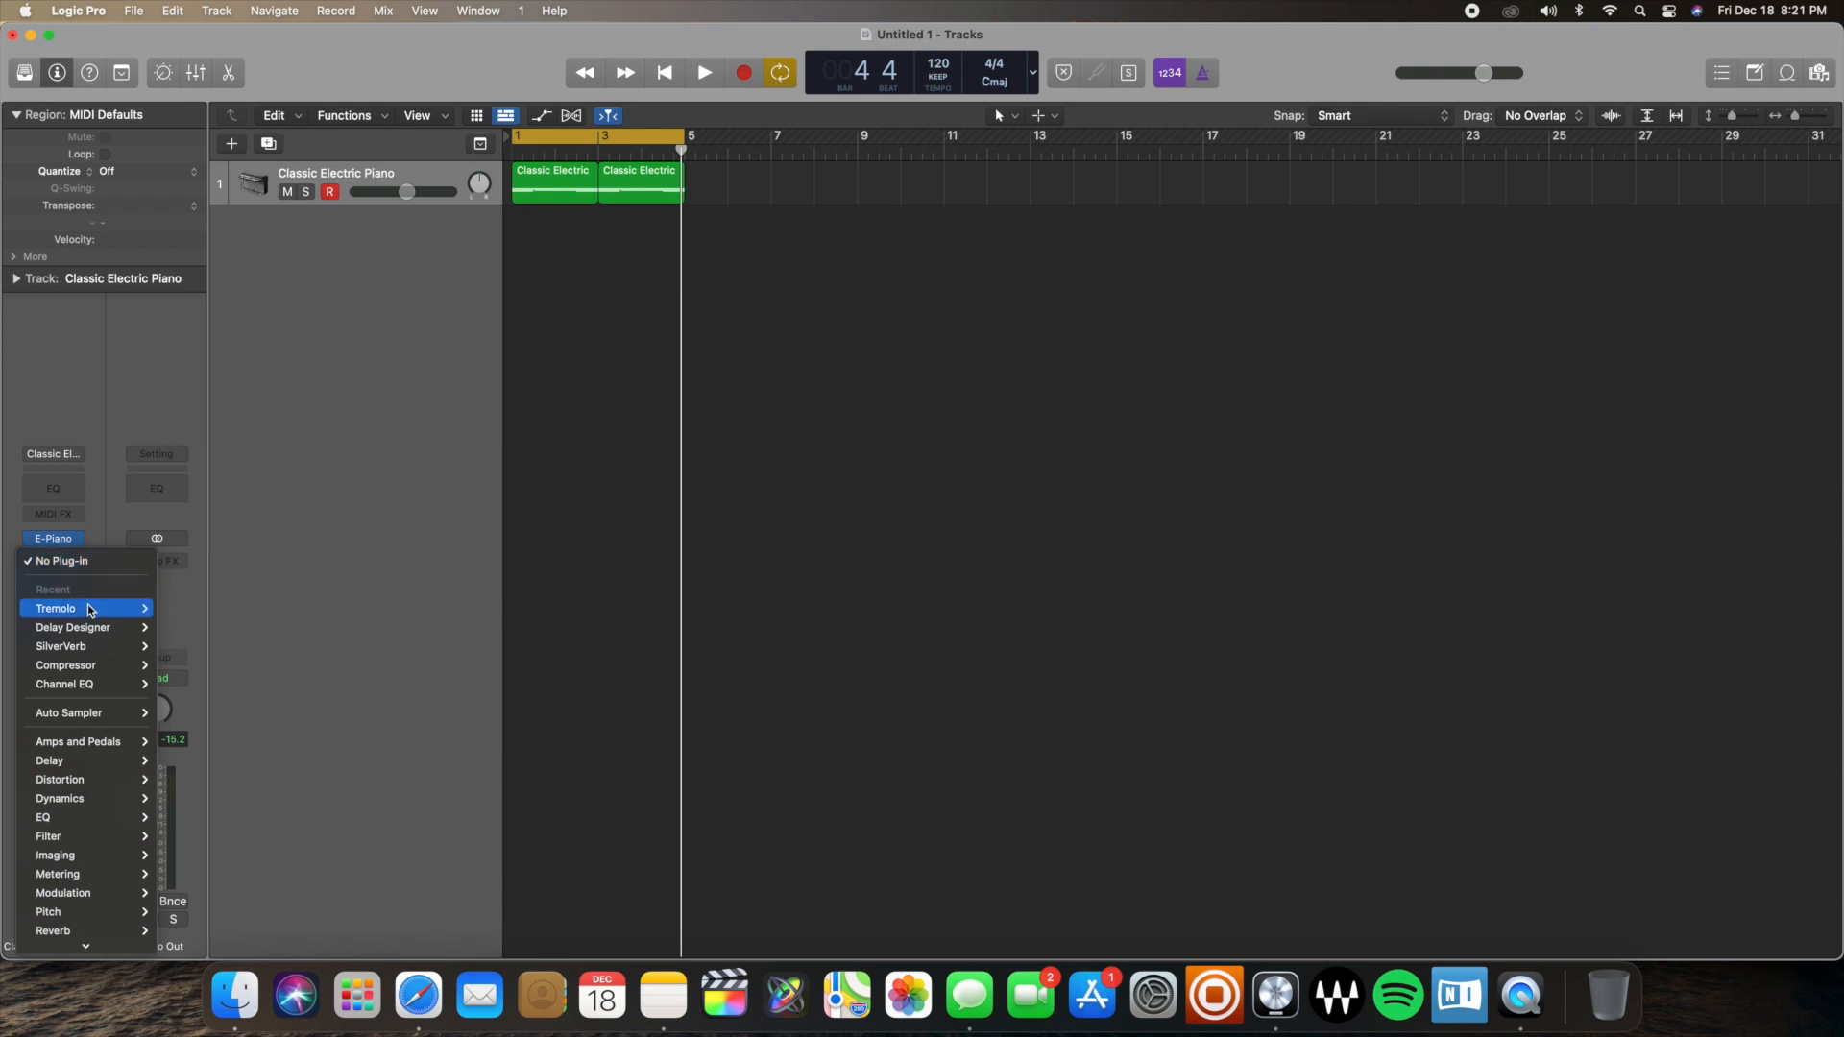
{"action": "mouse_move", "coordinate": [55, 608]}
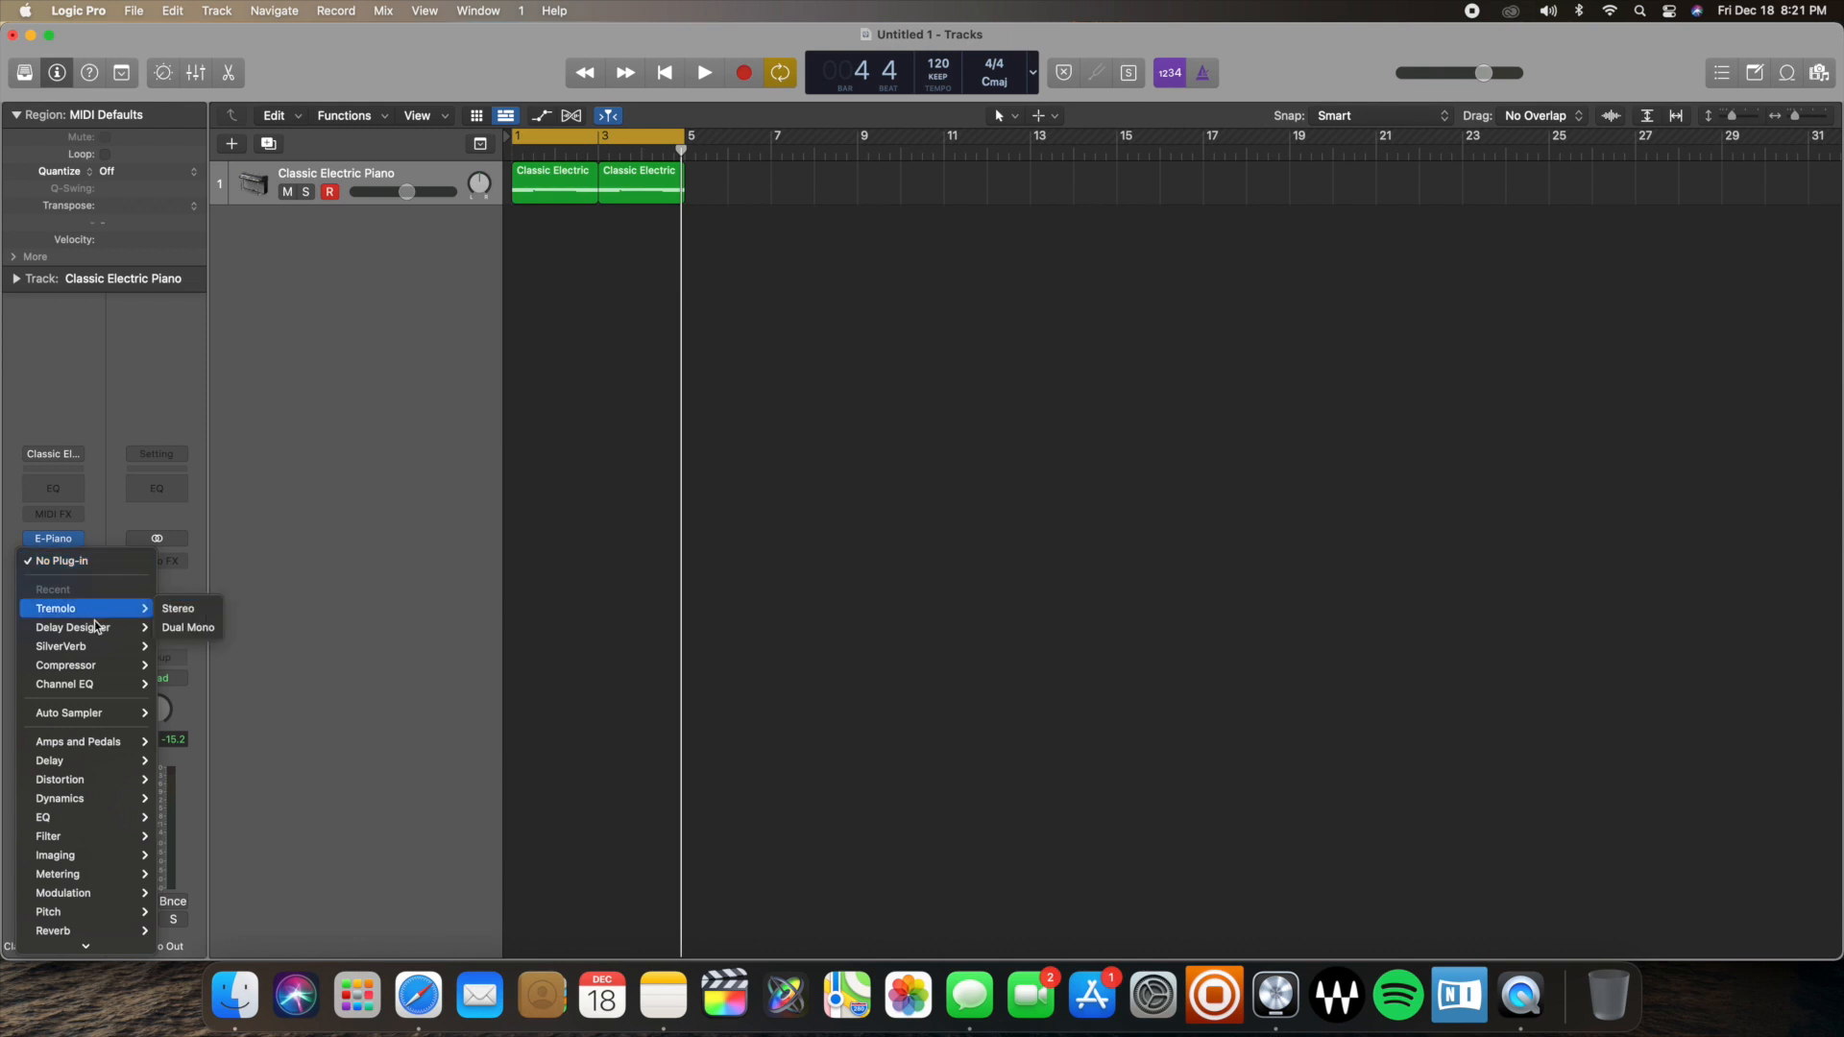
{"action": "mouse_move", "coordinate": [86, 855]}
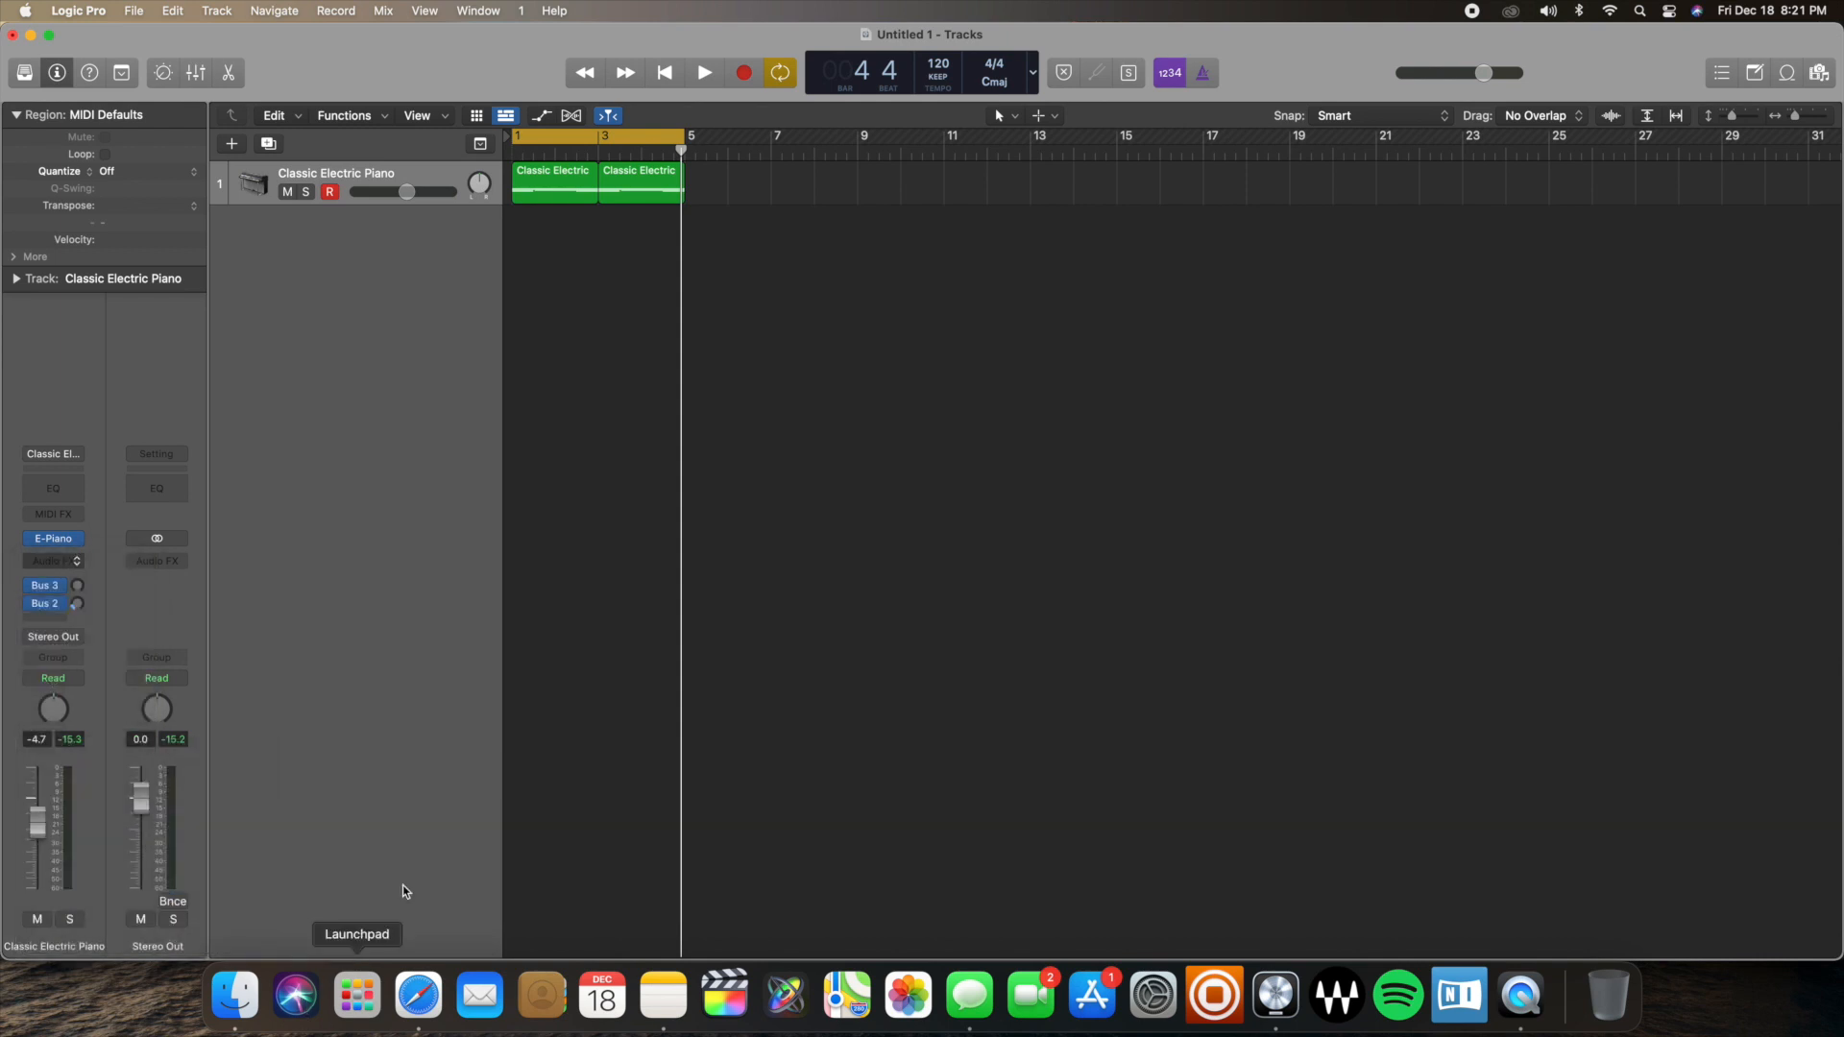
{"action": "left_click", "coordinate": [52, 560]}
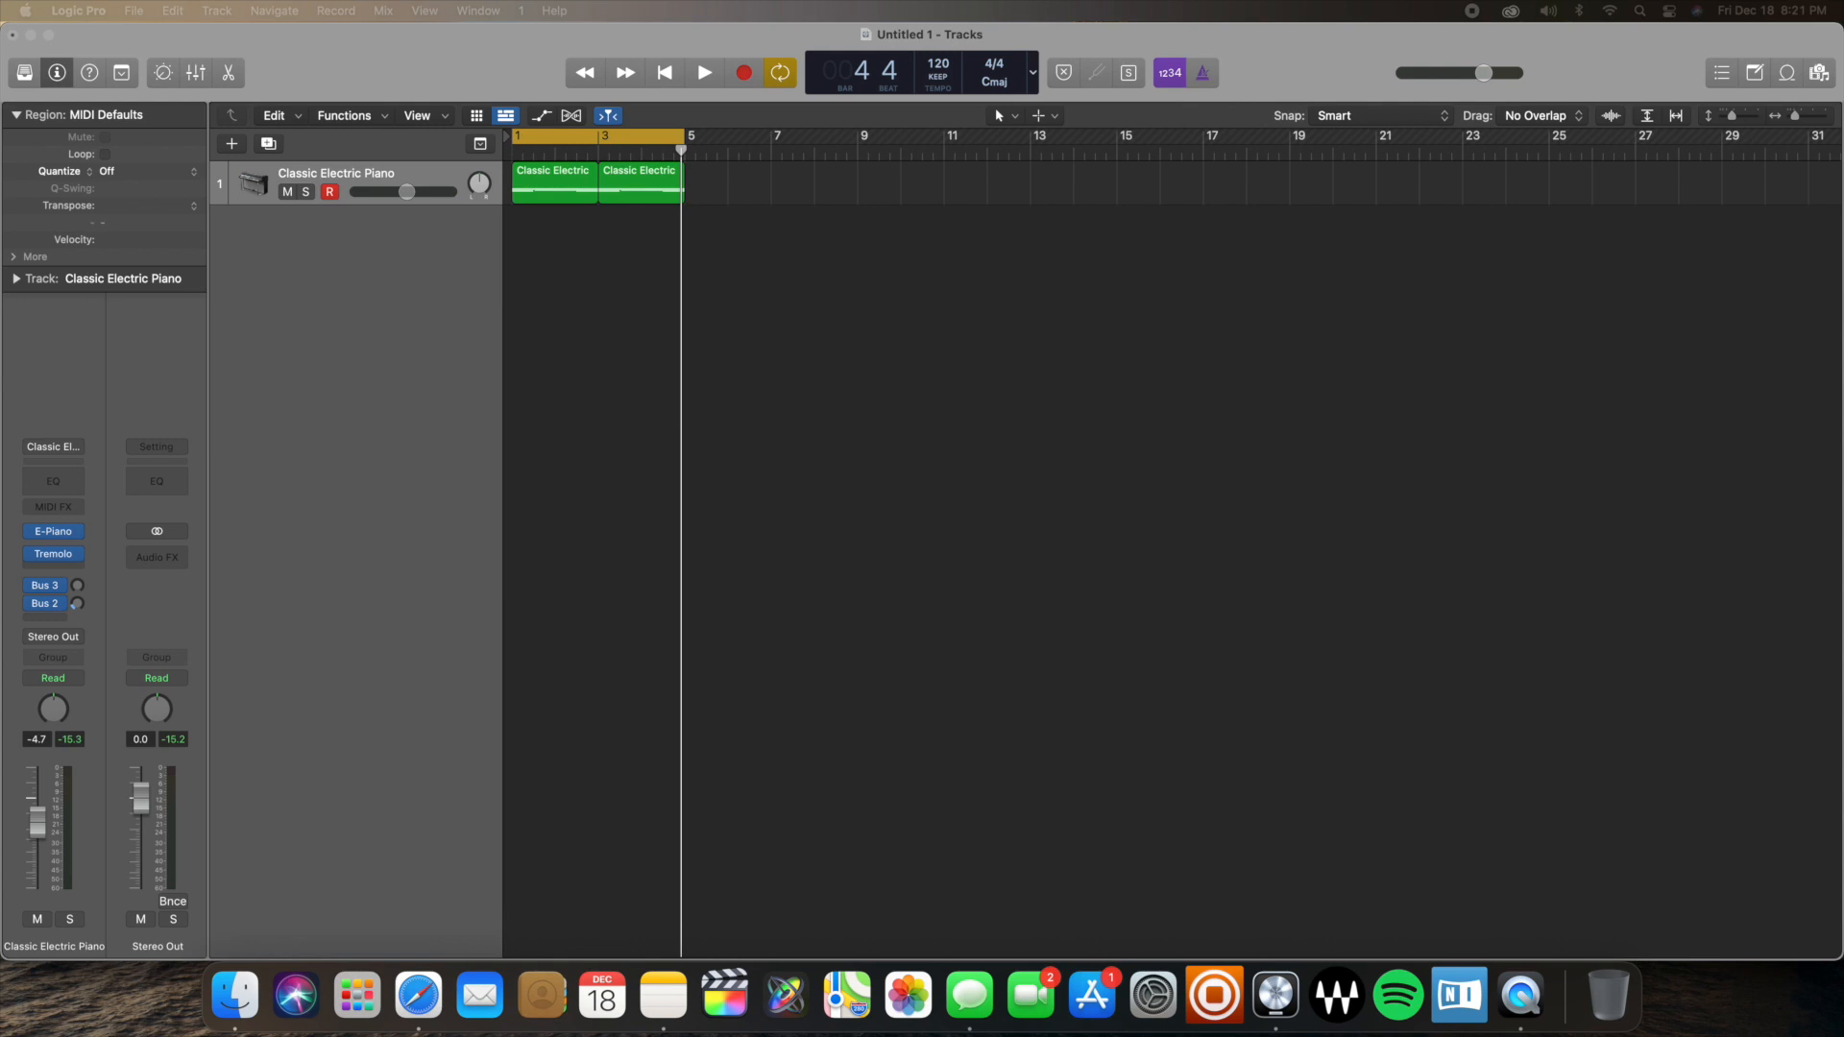
{"action": "left_click", "coordinate": [51, 554]}
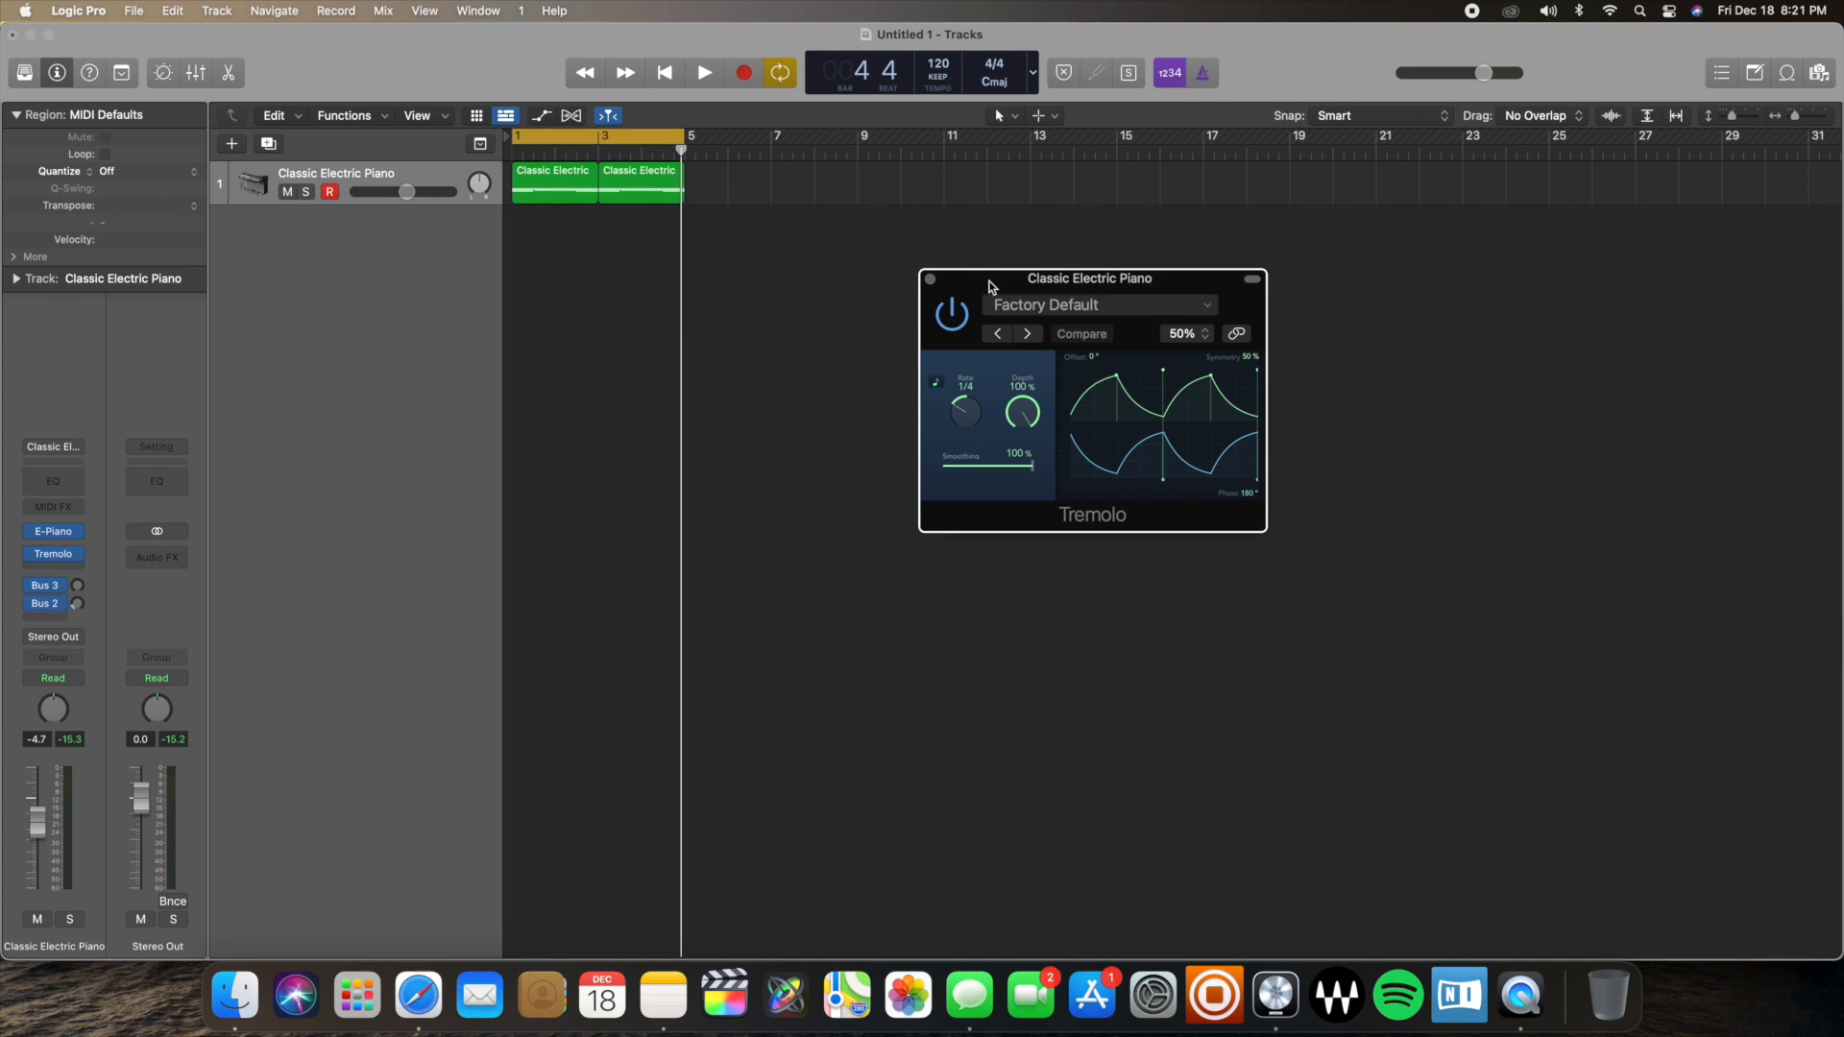
{"action": "mouse_move", "coordinate": [962, 288]}
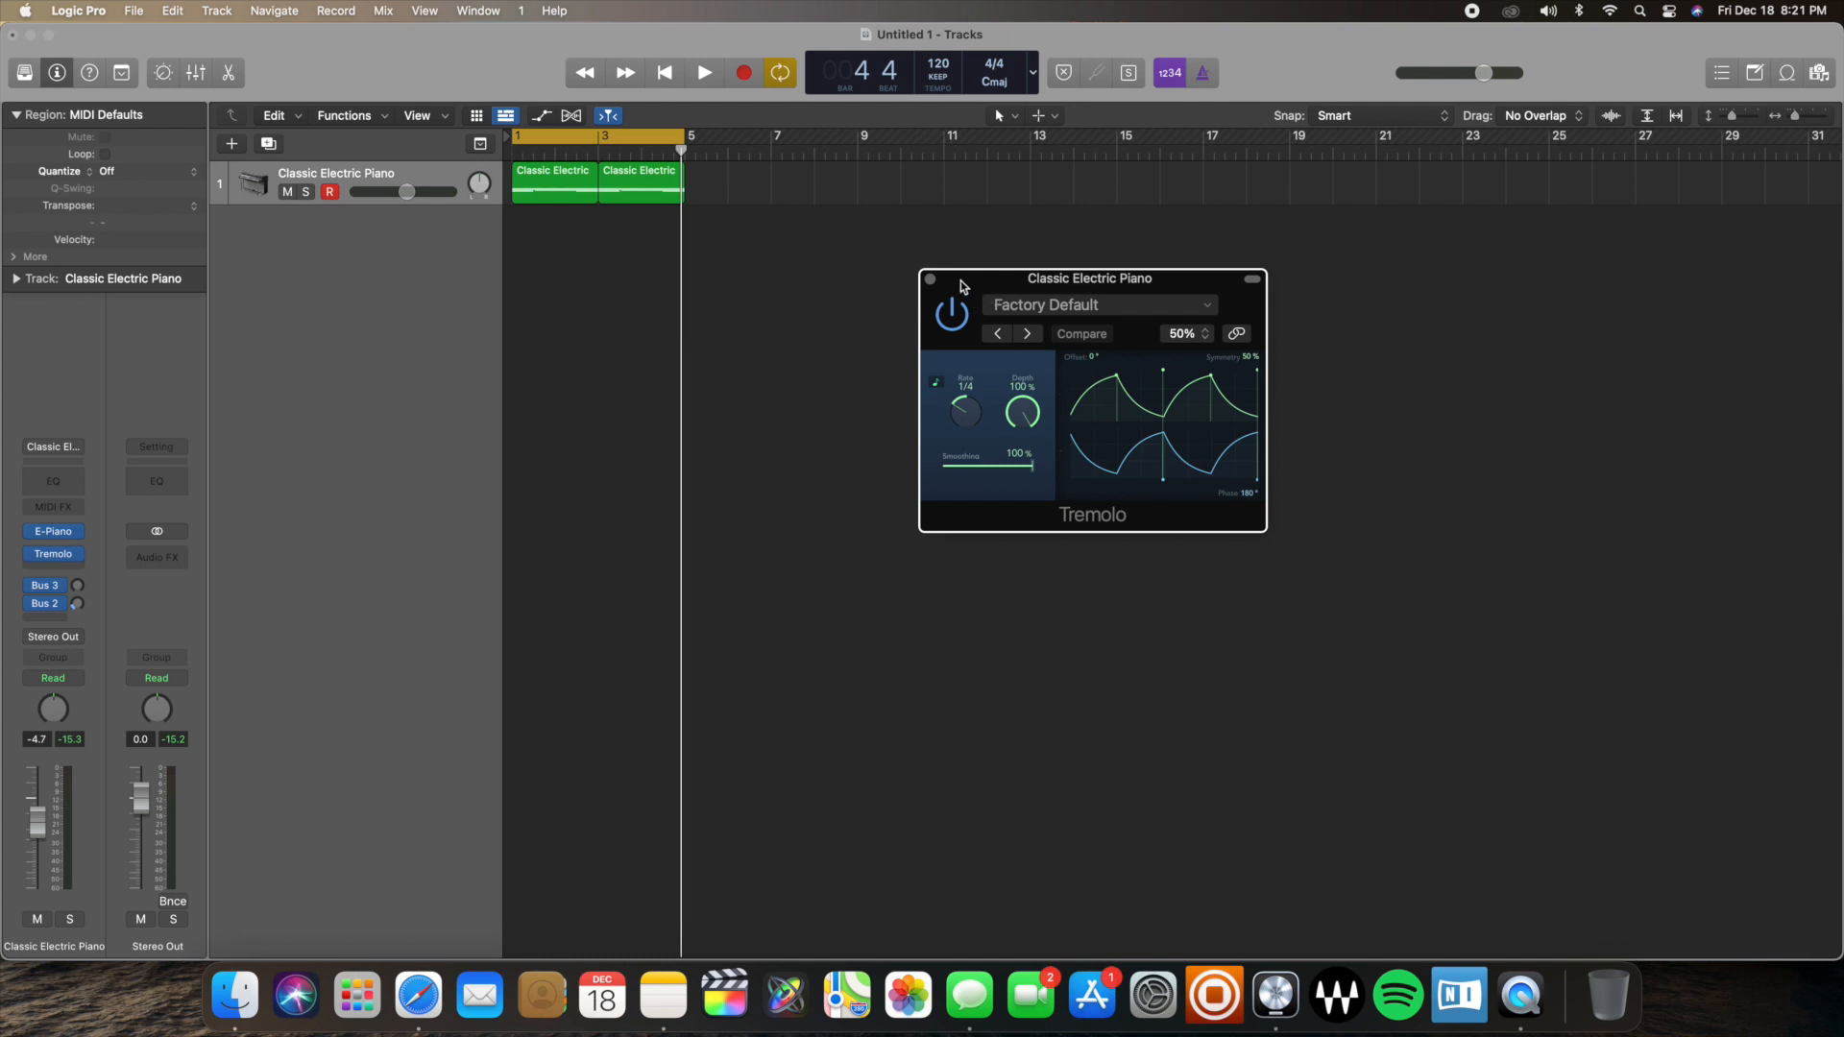
{"action": "mouse_move", "coordinate": [966, 394]}
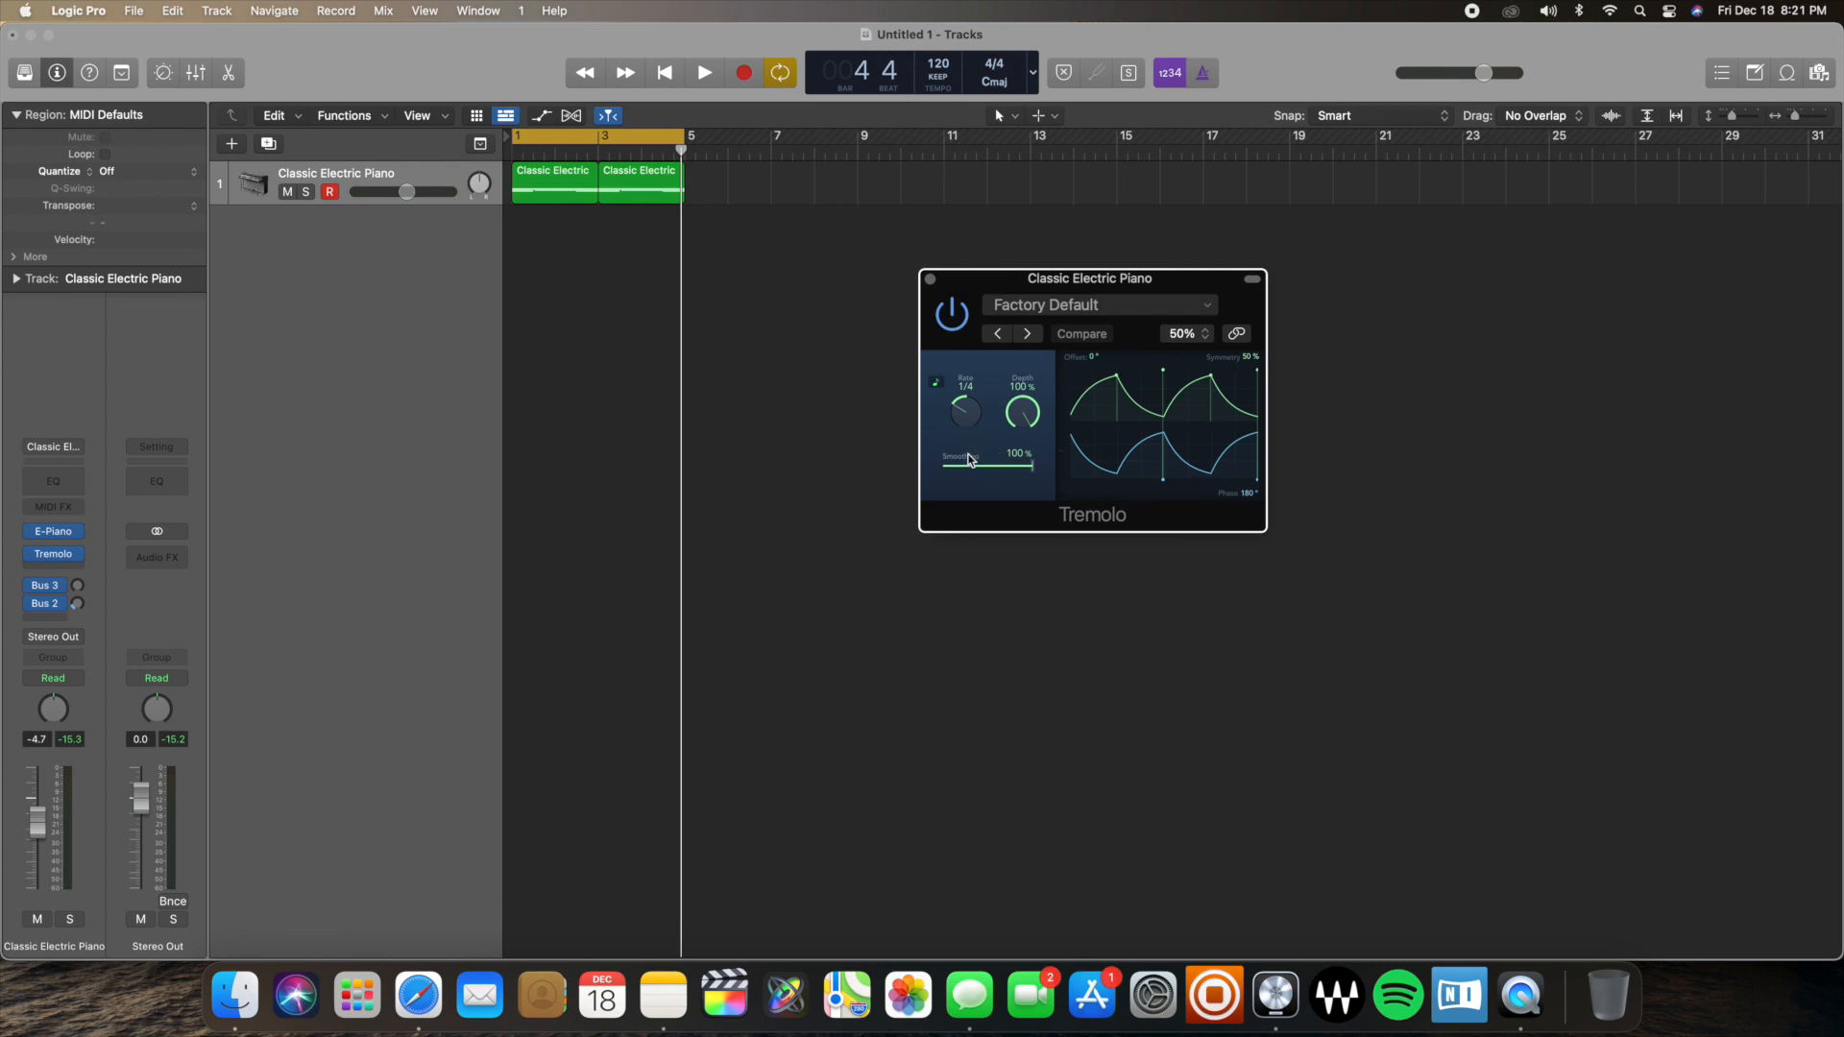
{"action": "mouse_move", "coordinate": [1195, 362]}
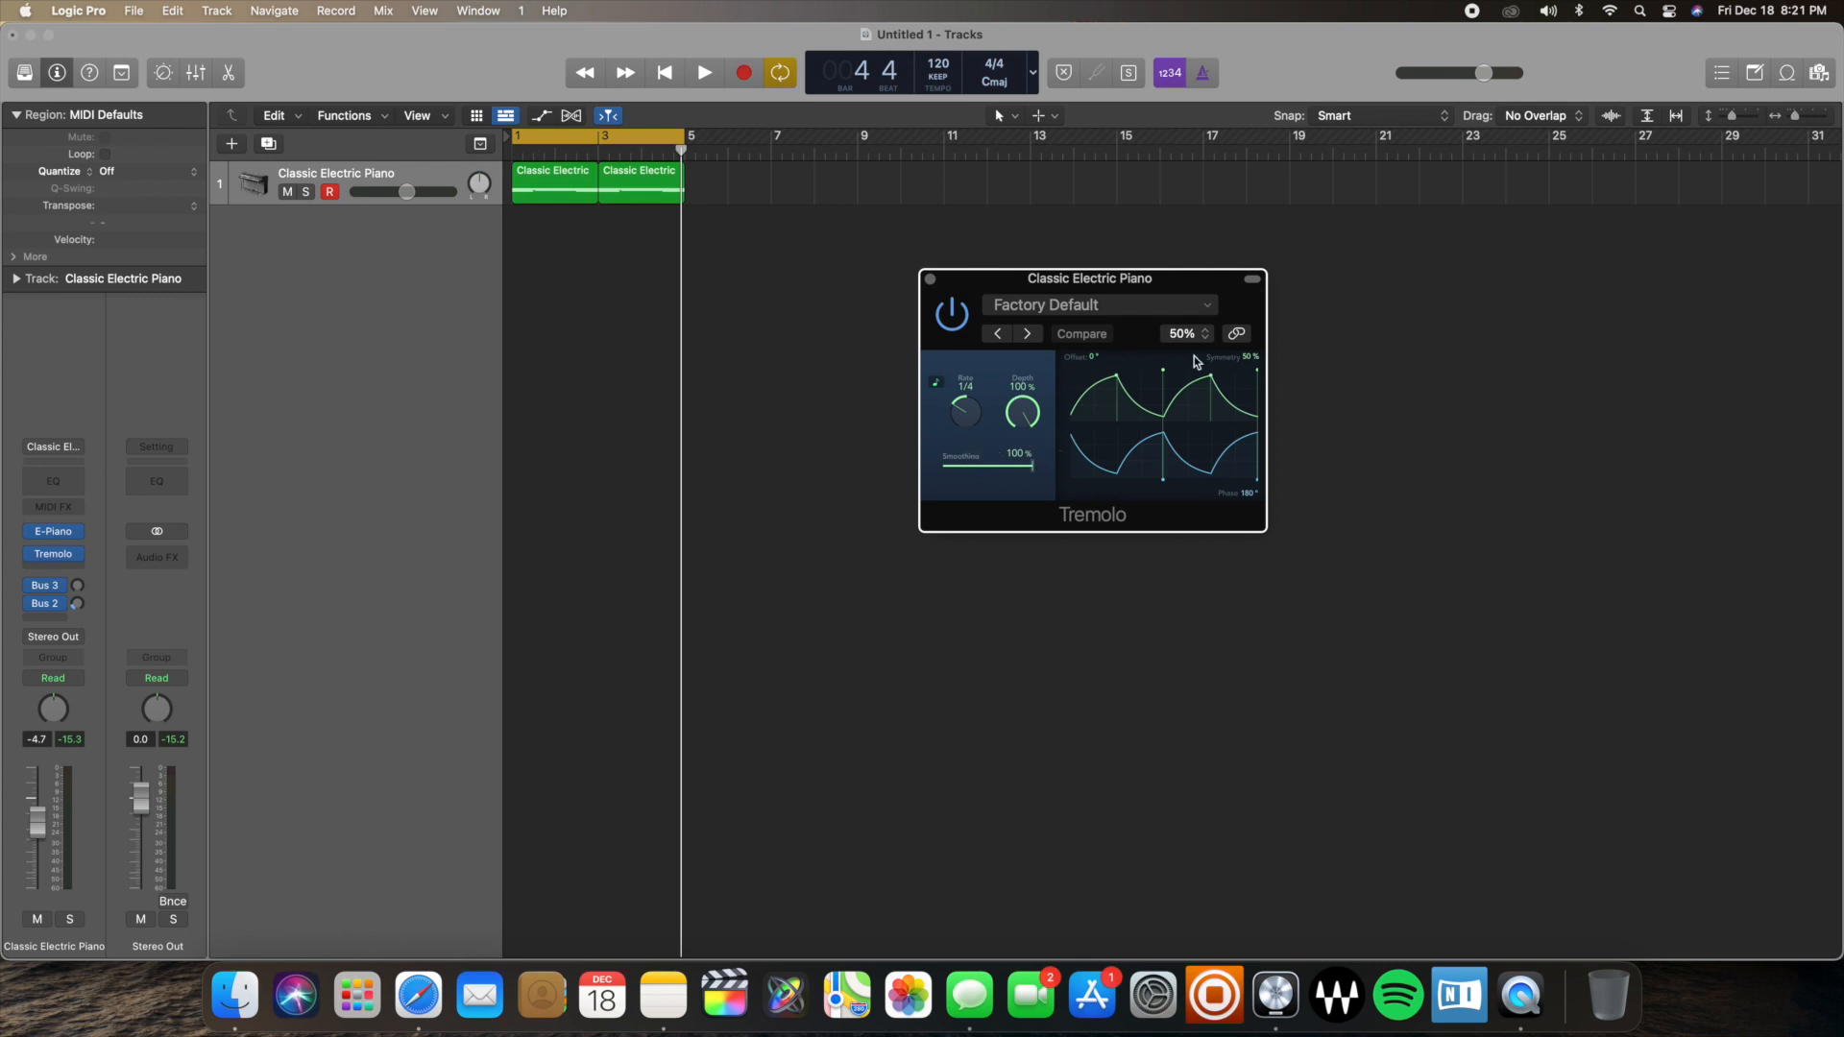
{"action": "mouse_move", "coordinate": [1220, 361]}
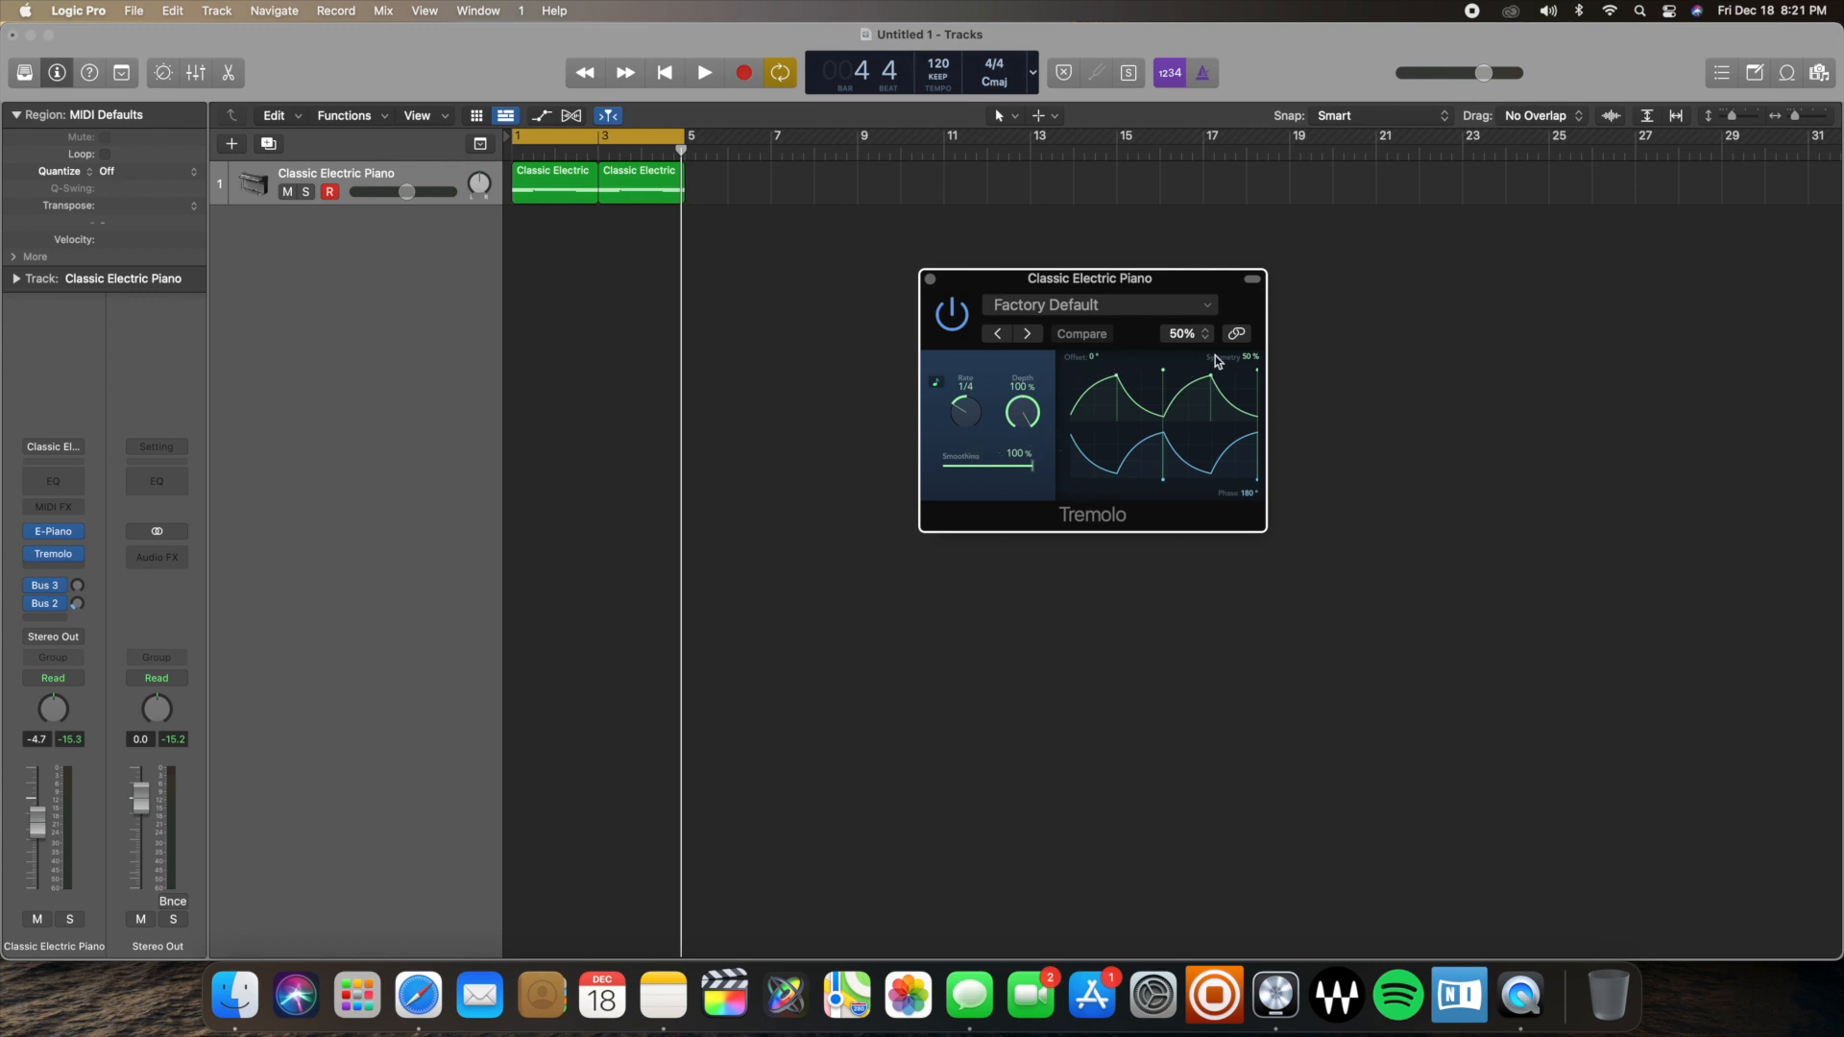
{"action": "mouse_move", "coordinate": [1011, 386]}
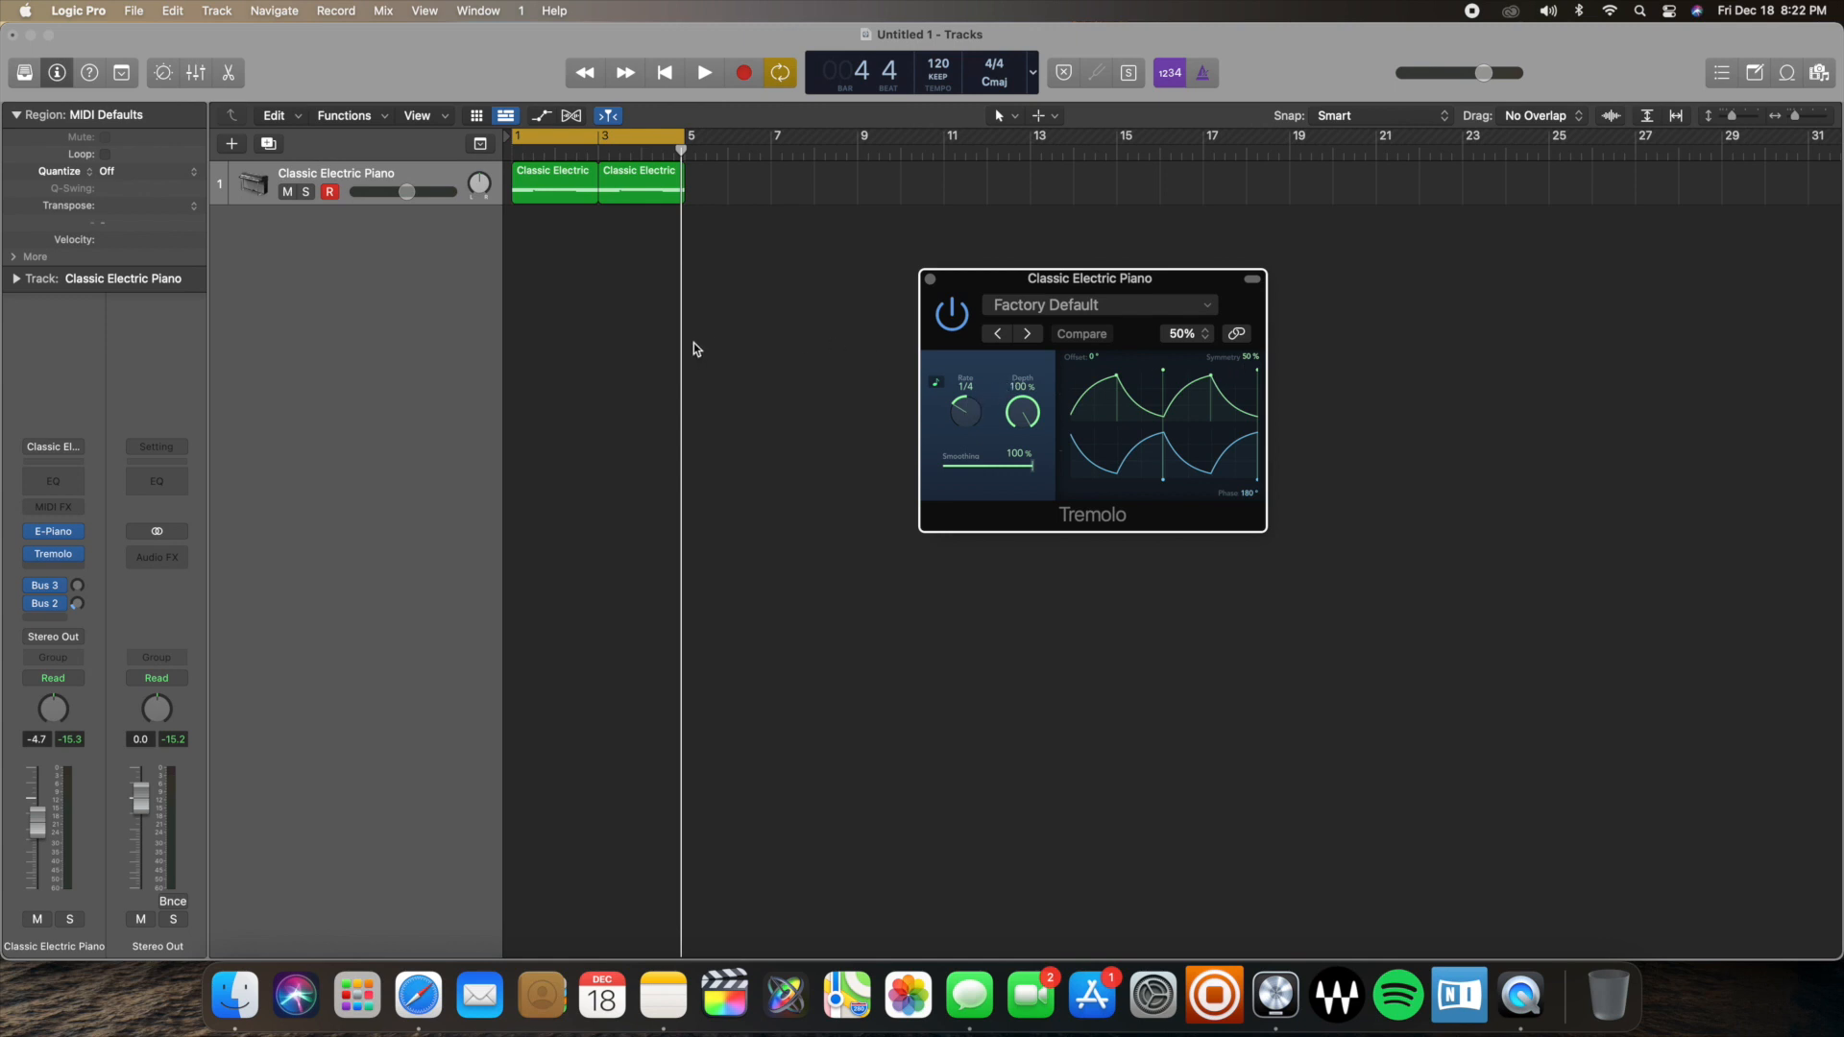
{"action": "left_click", "coordinate": [664, 72]}
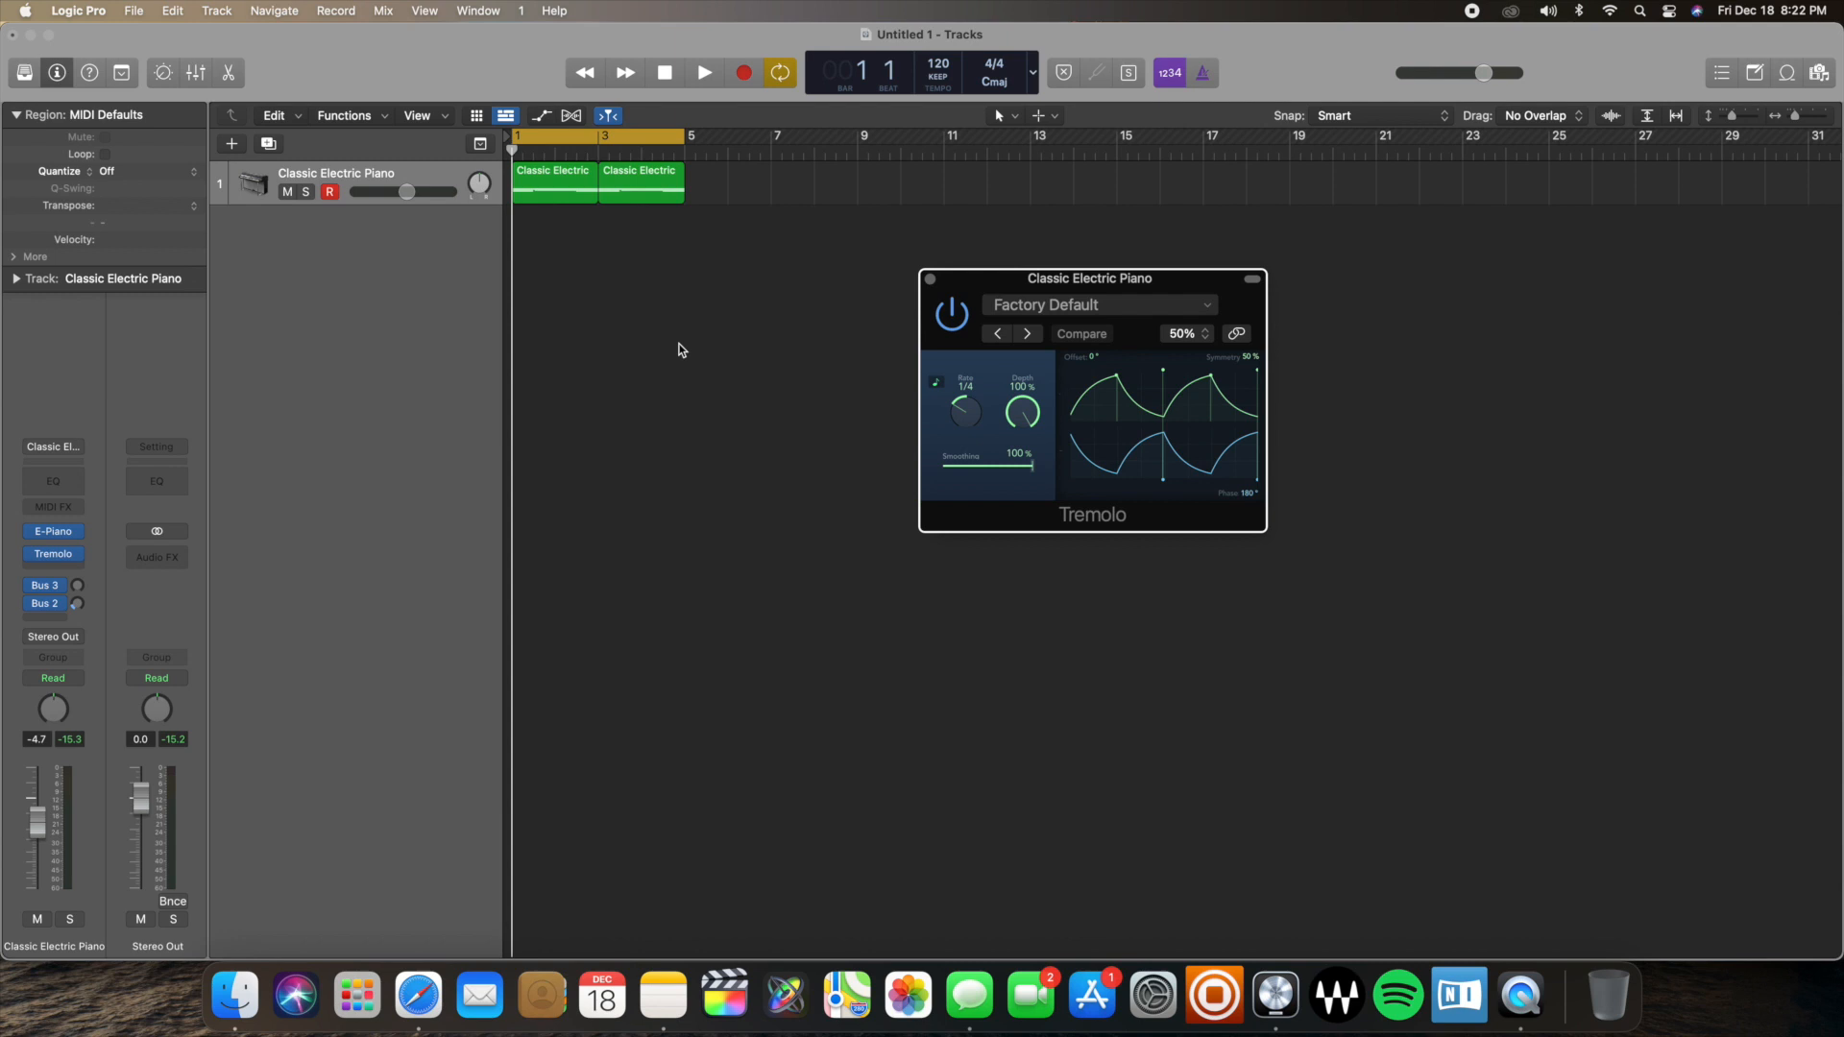
{"action": "left_click", "coordinate": [703, 73]}
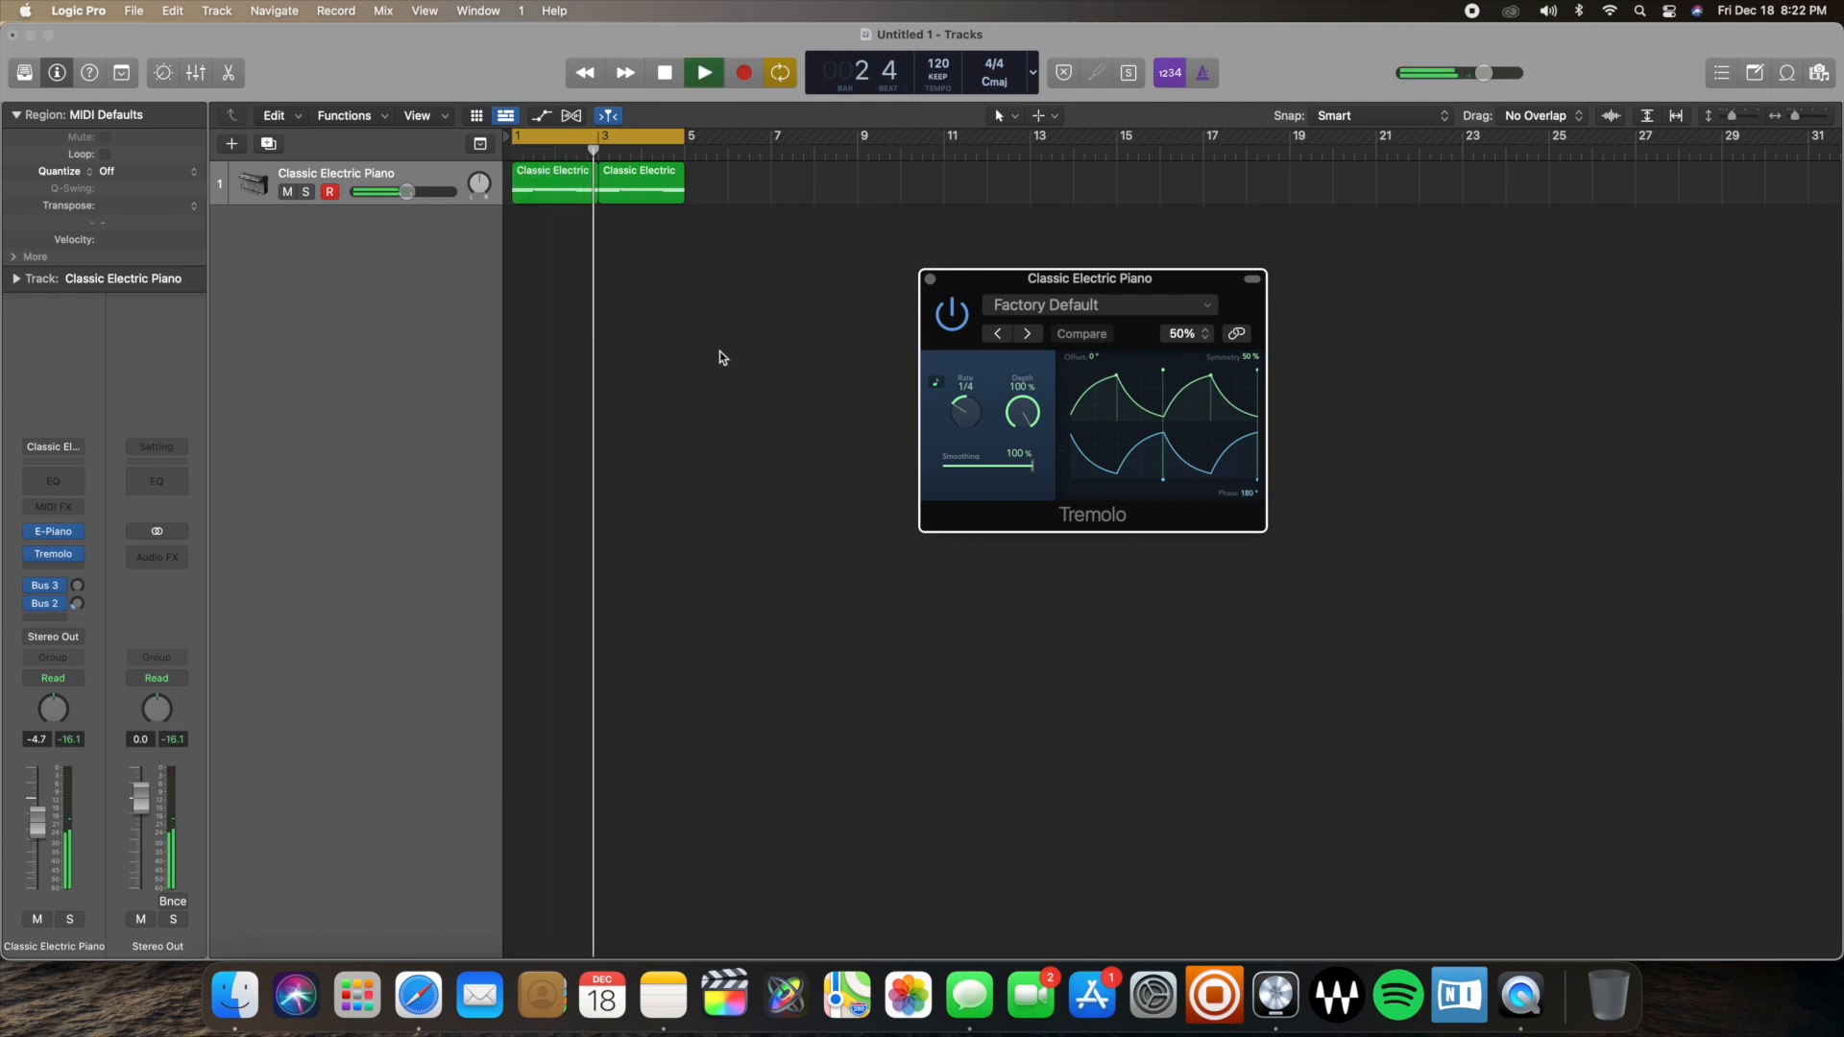
{"action": "left_click", "coordinate": [702, 72]}
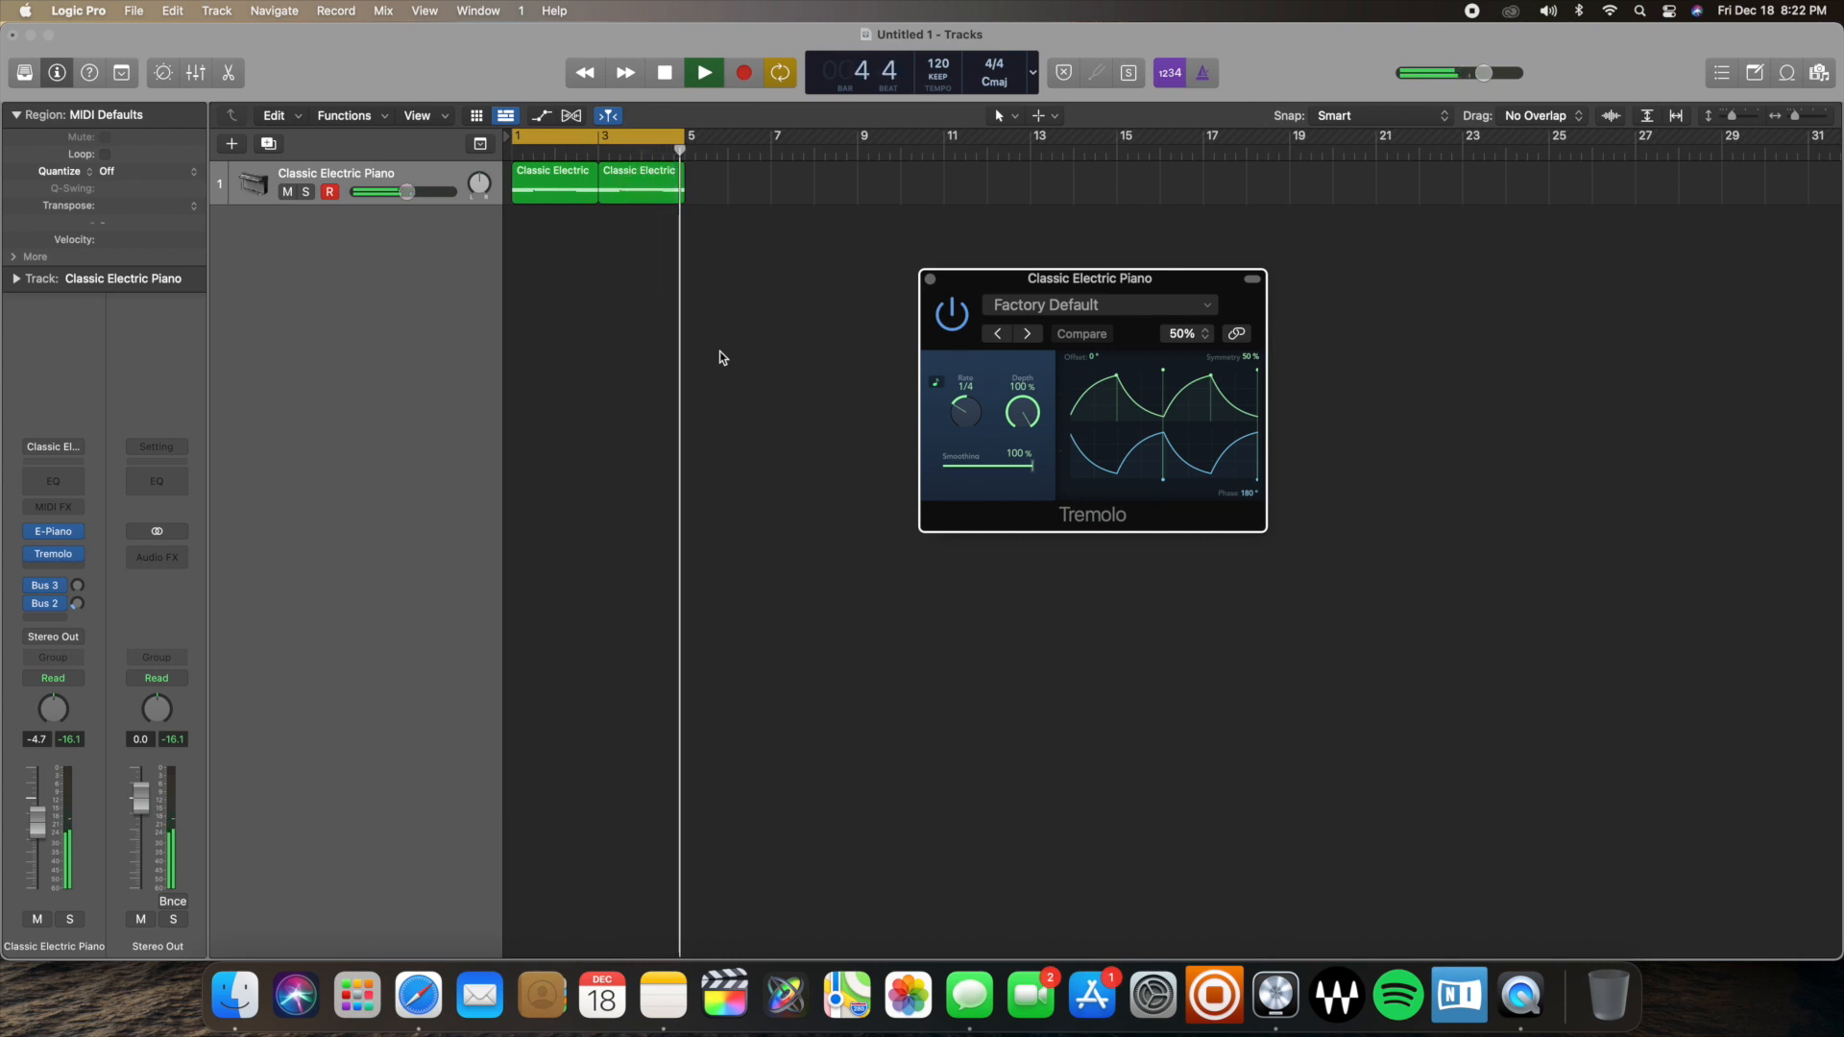
{"action": "left_click", "coordinate": [702, 73]}
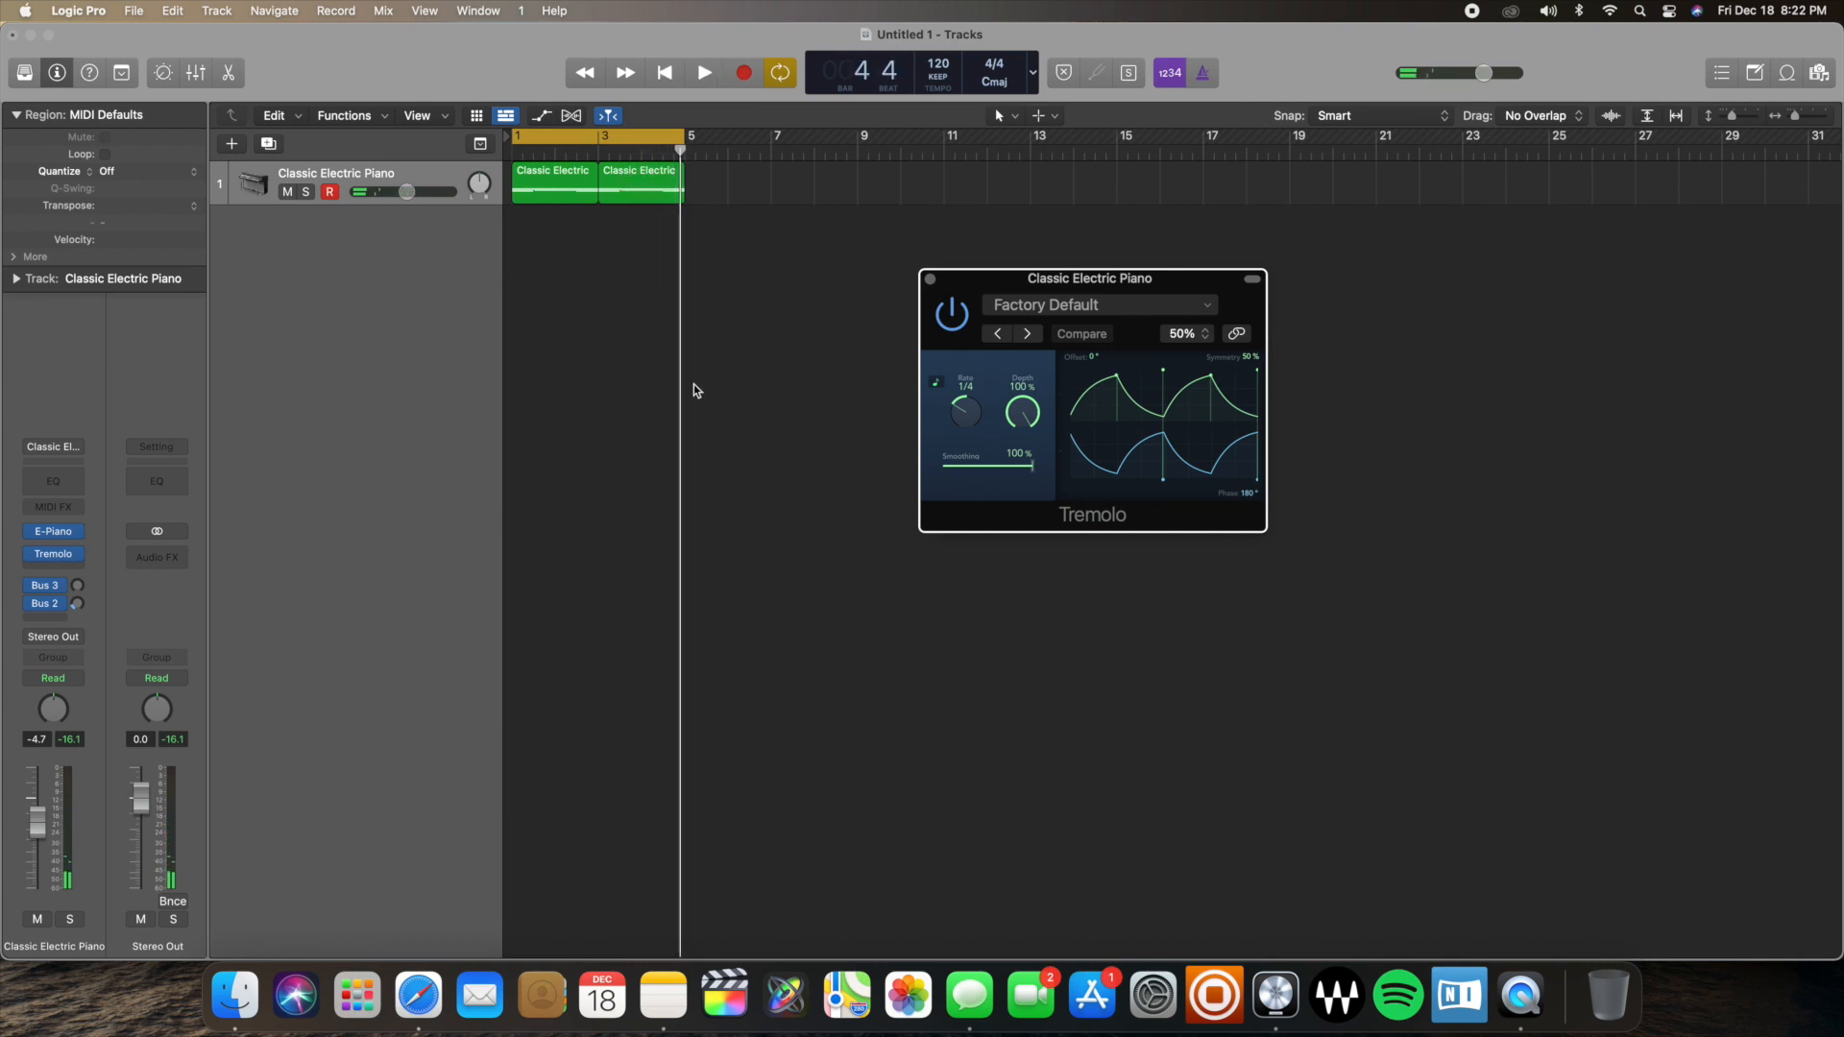
{"action": "left_click", "coordinate": [664, 72]}
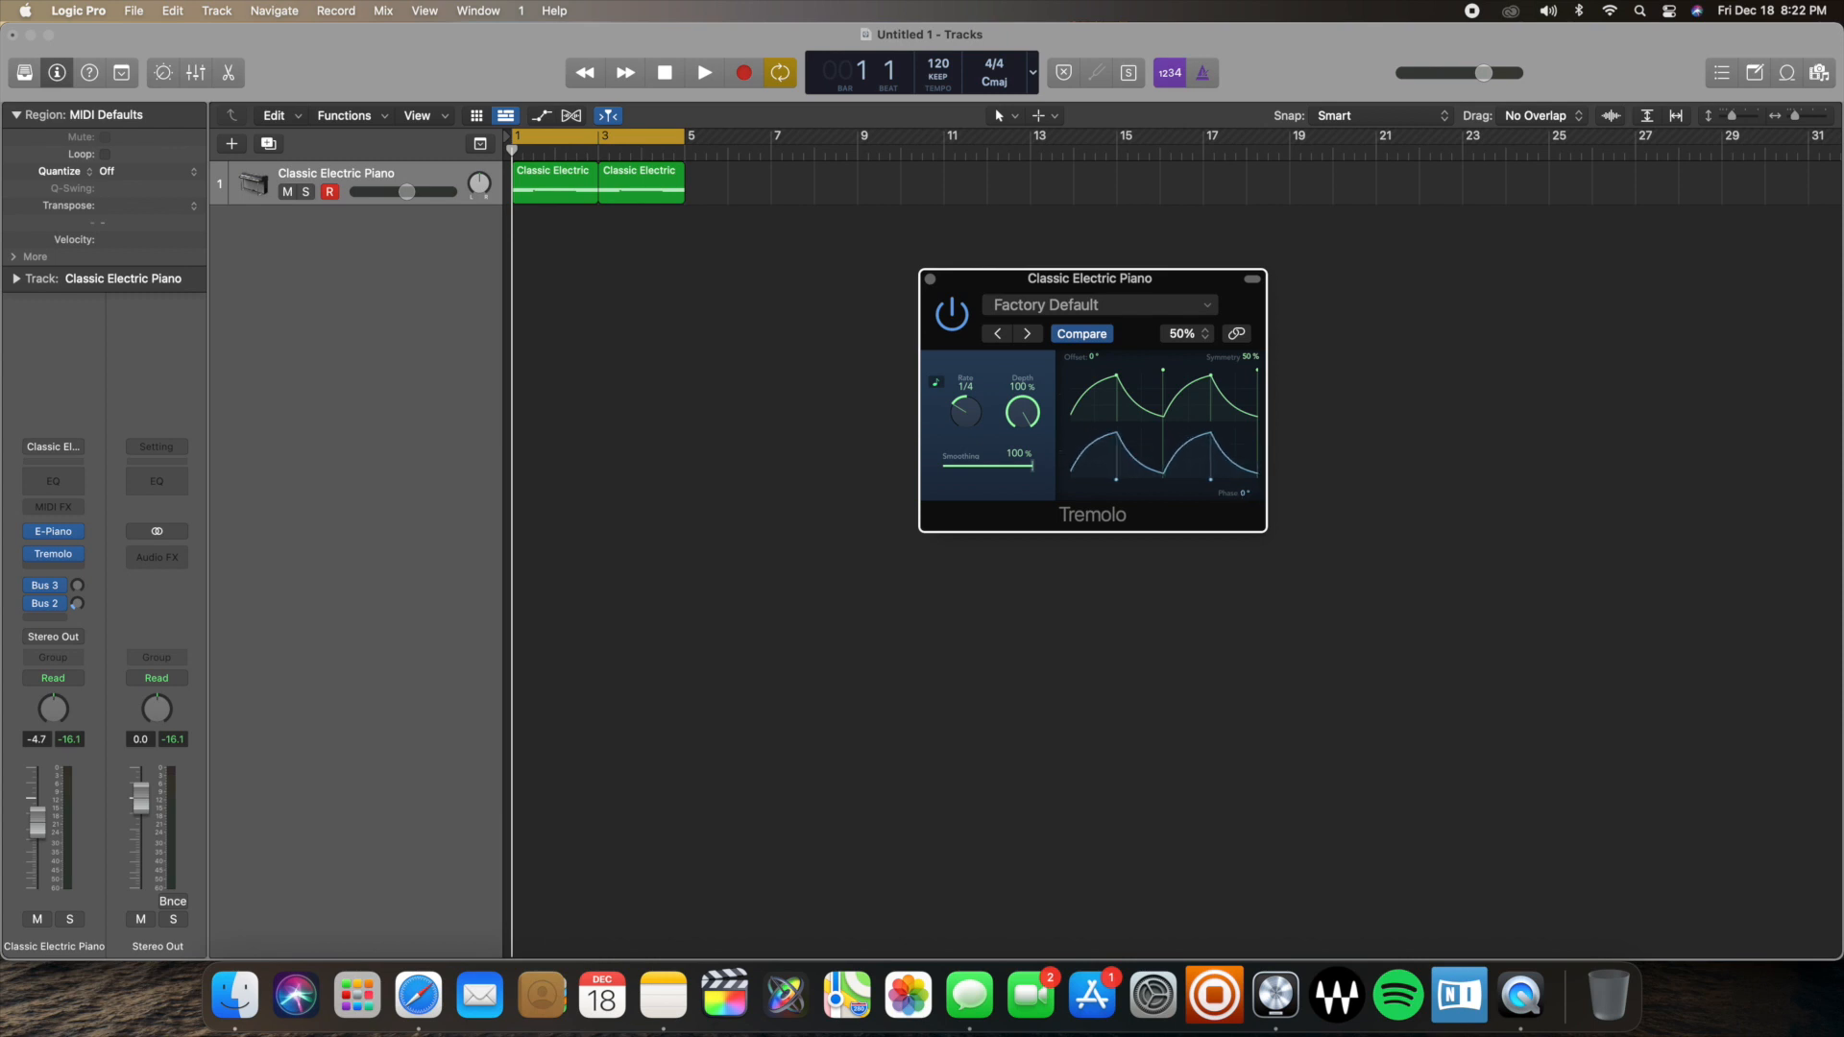
{"action": "mouse_move", "coordinate": [1195, 478]}
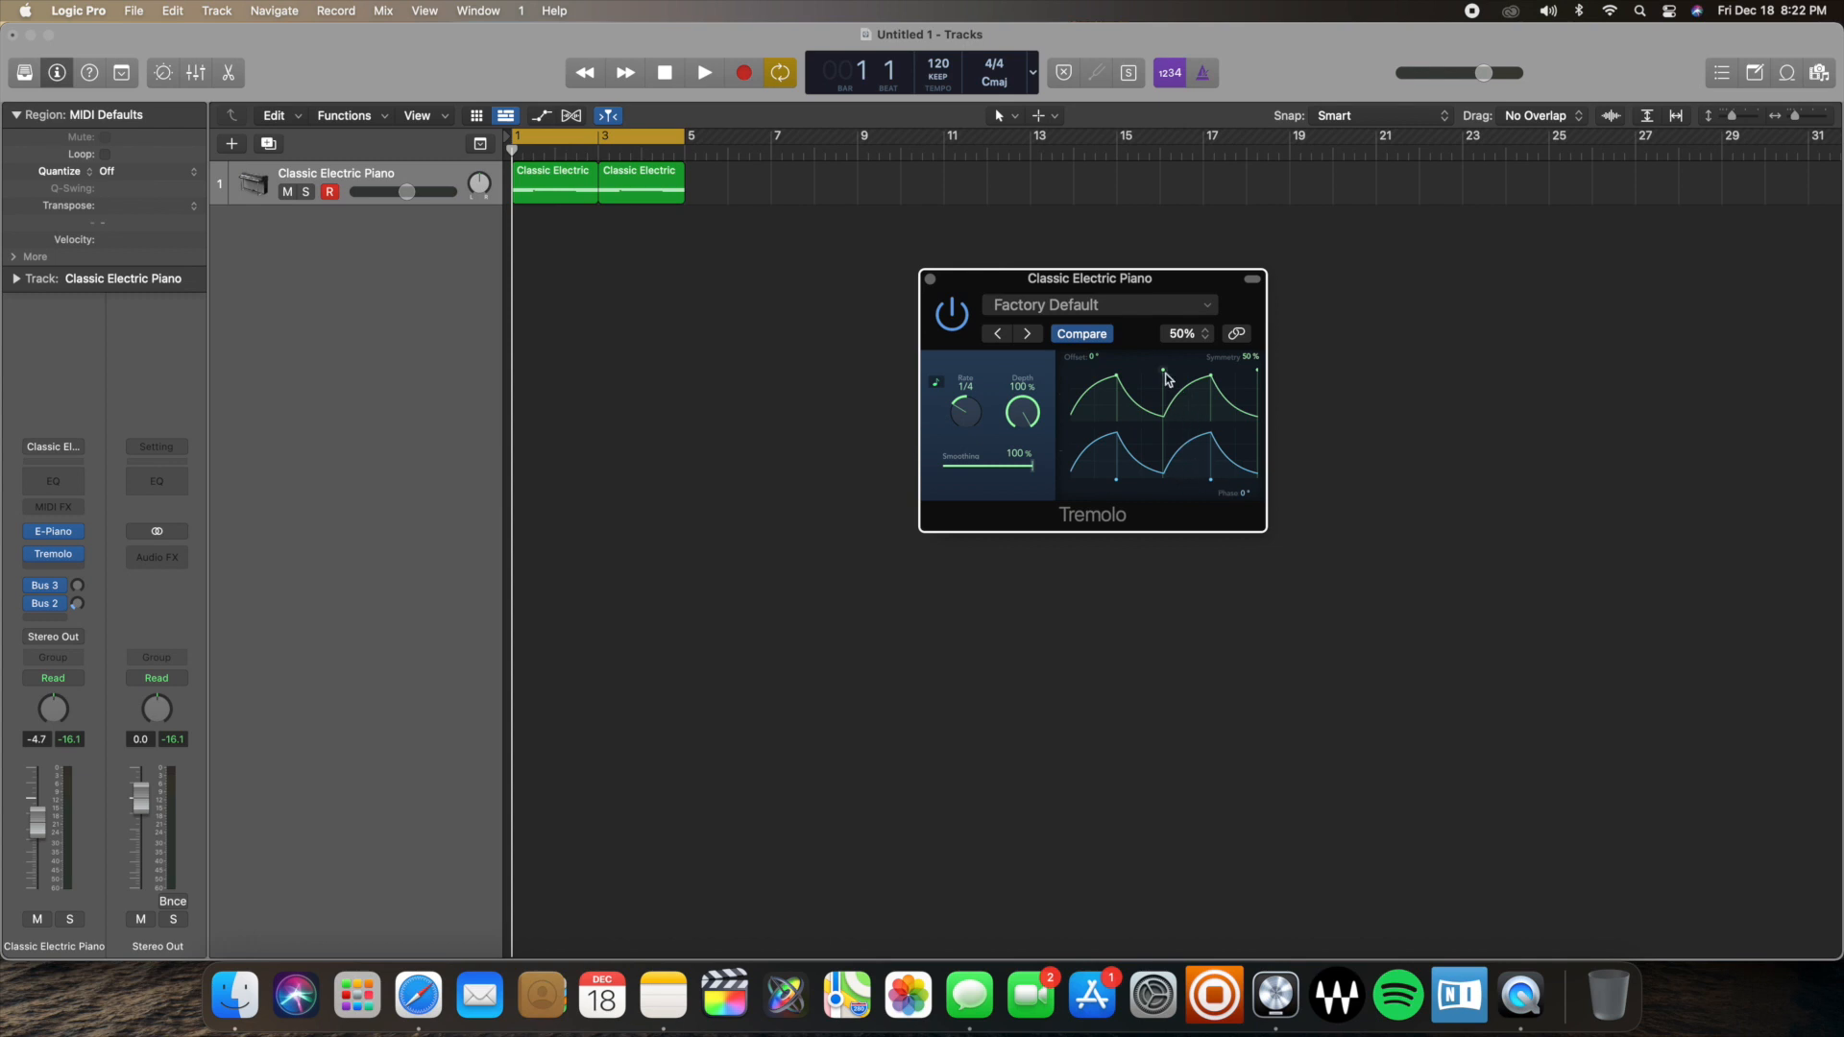
{"action": "mouse_move", "coordinate": [1238, 503]}
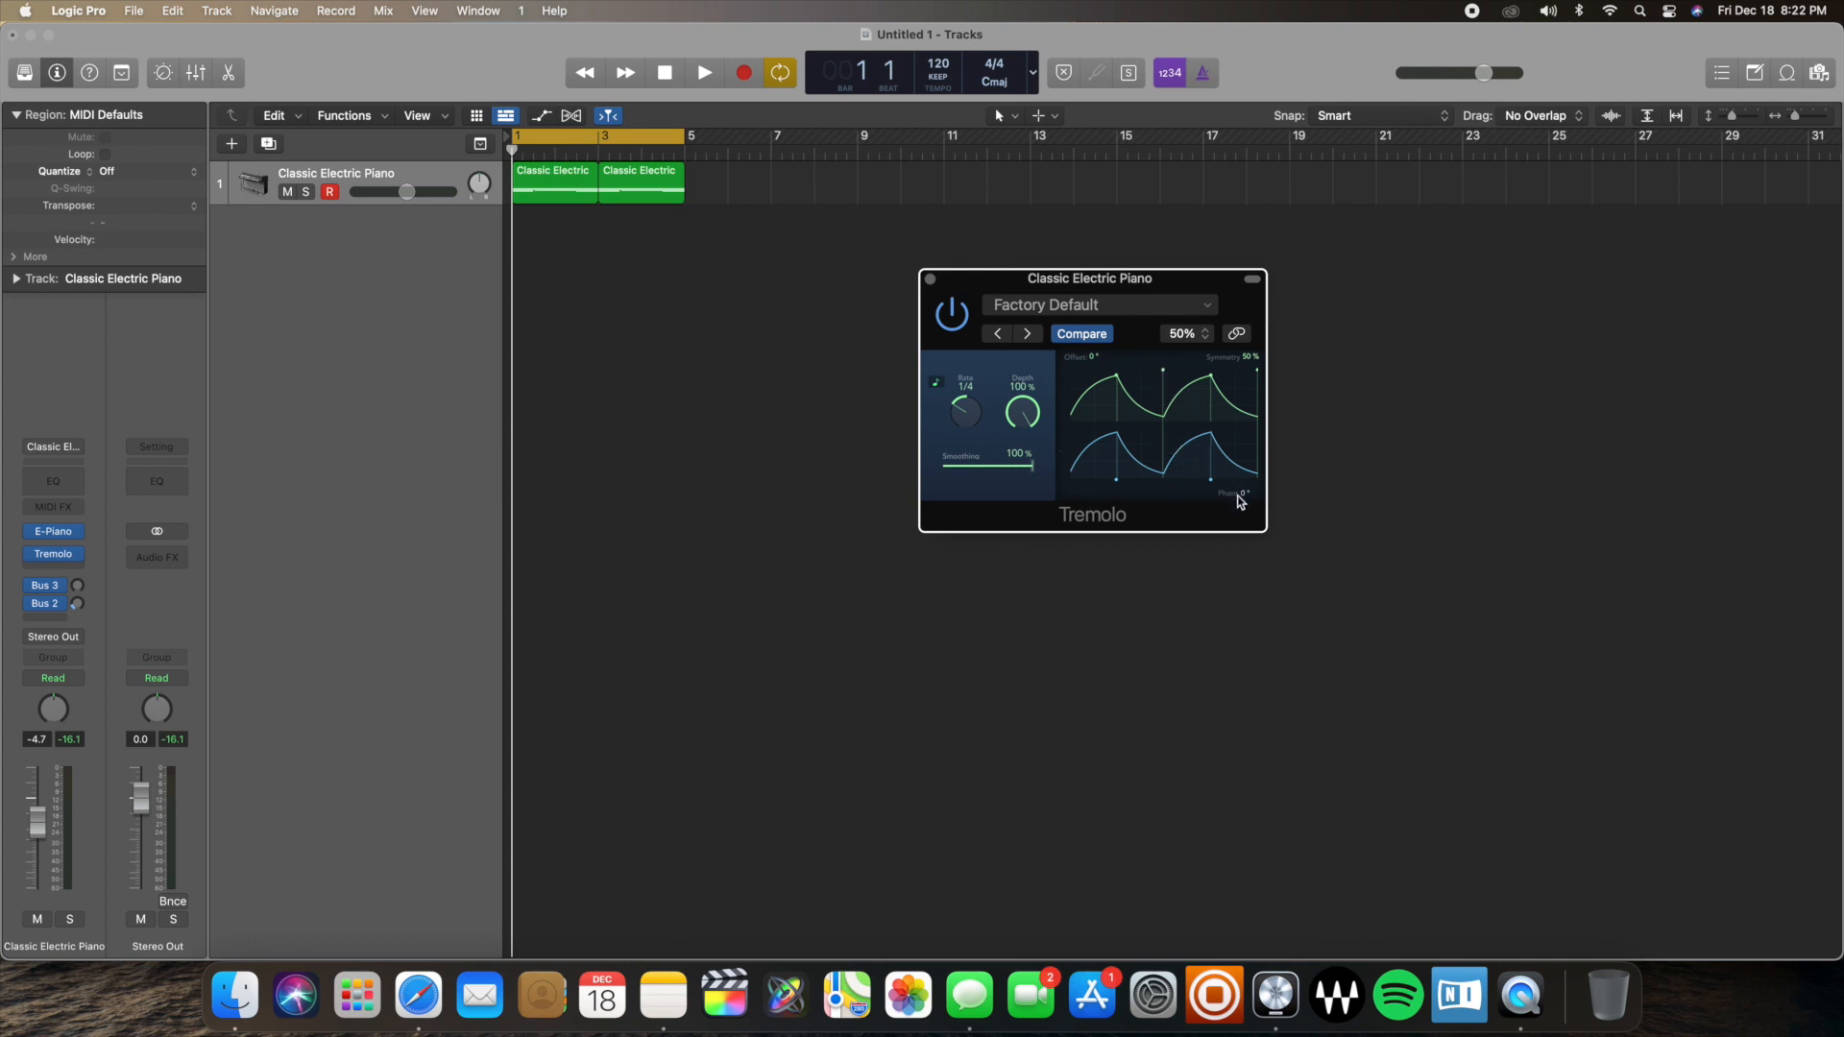
{"action": "mouse_move", "coordinate": [1235, 419]}
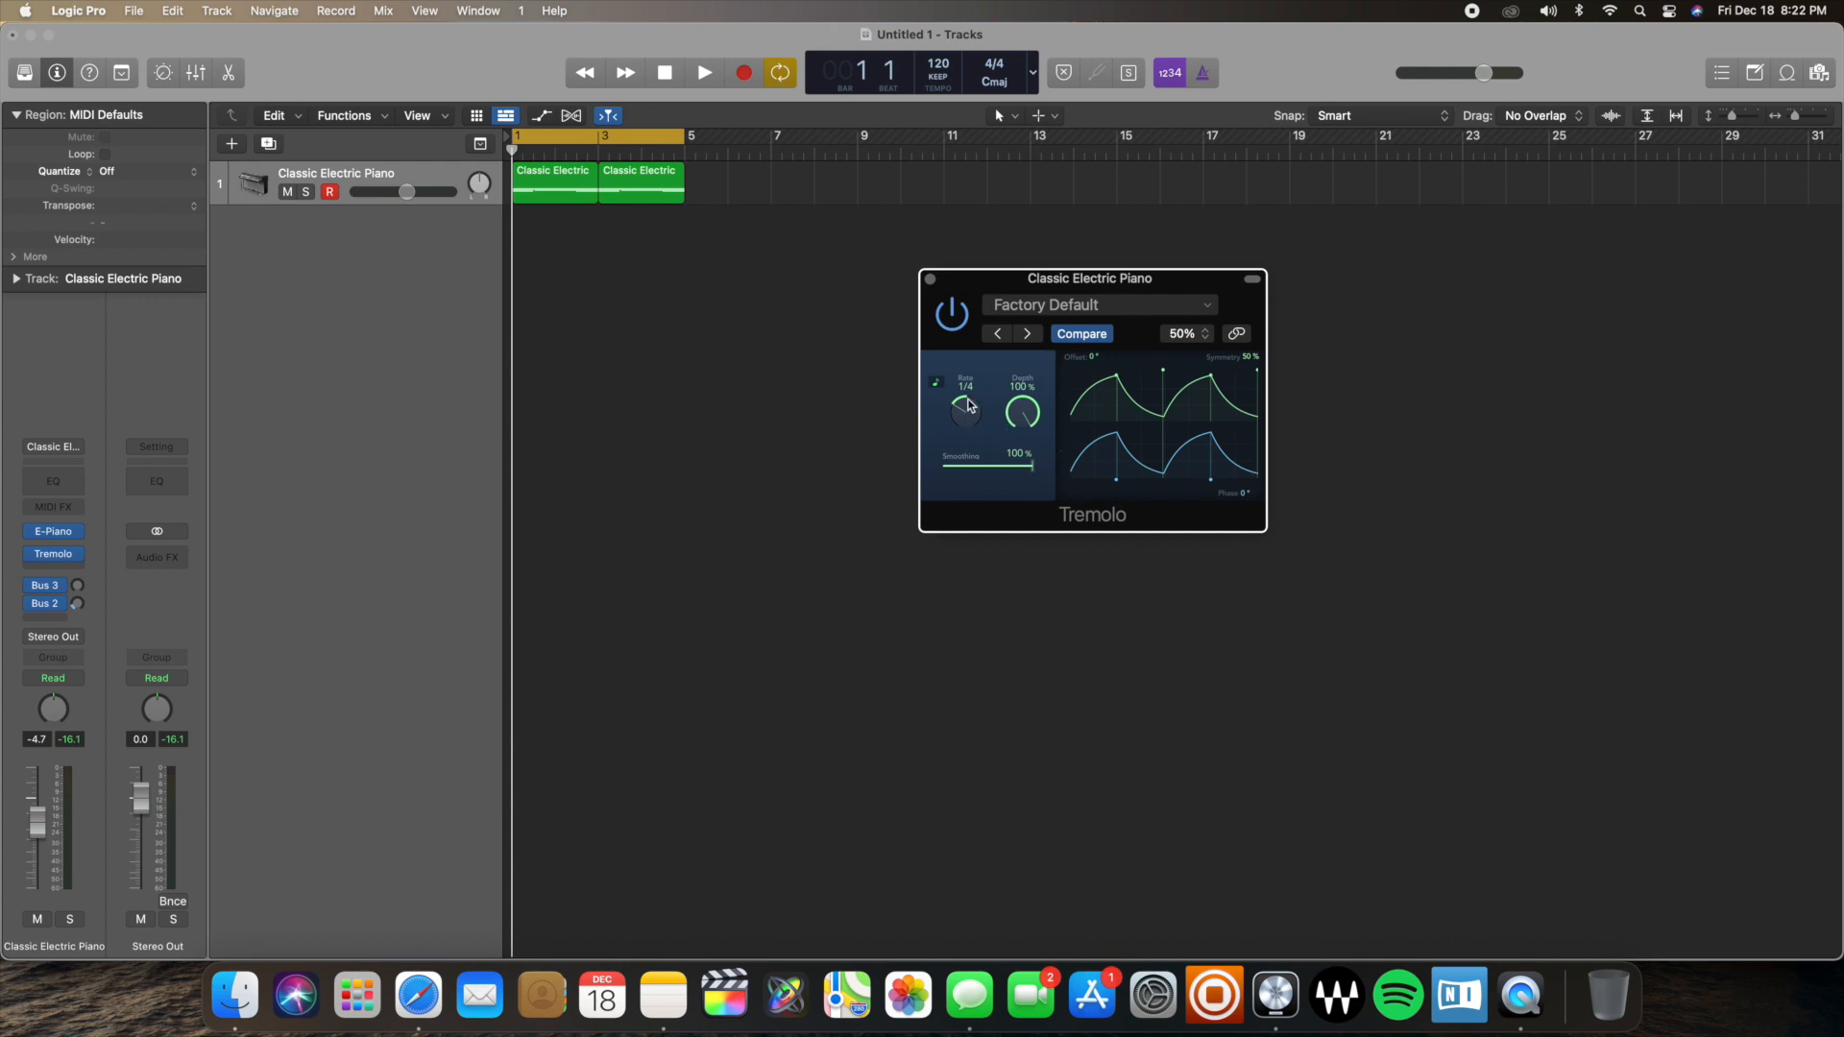
- Play and stop the chord loop to hear the Tremolo with 0° phase
{"action": "left_click", "coordinate": [702, 72]}
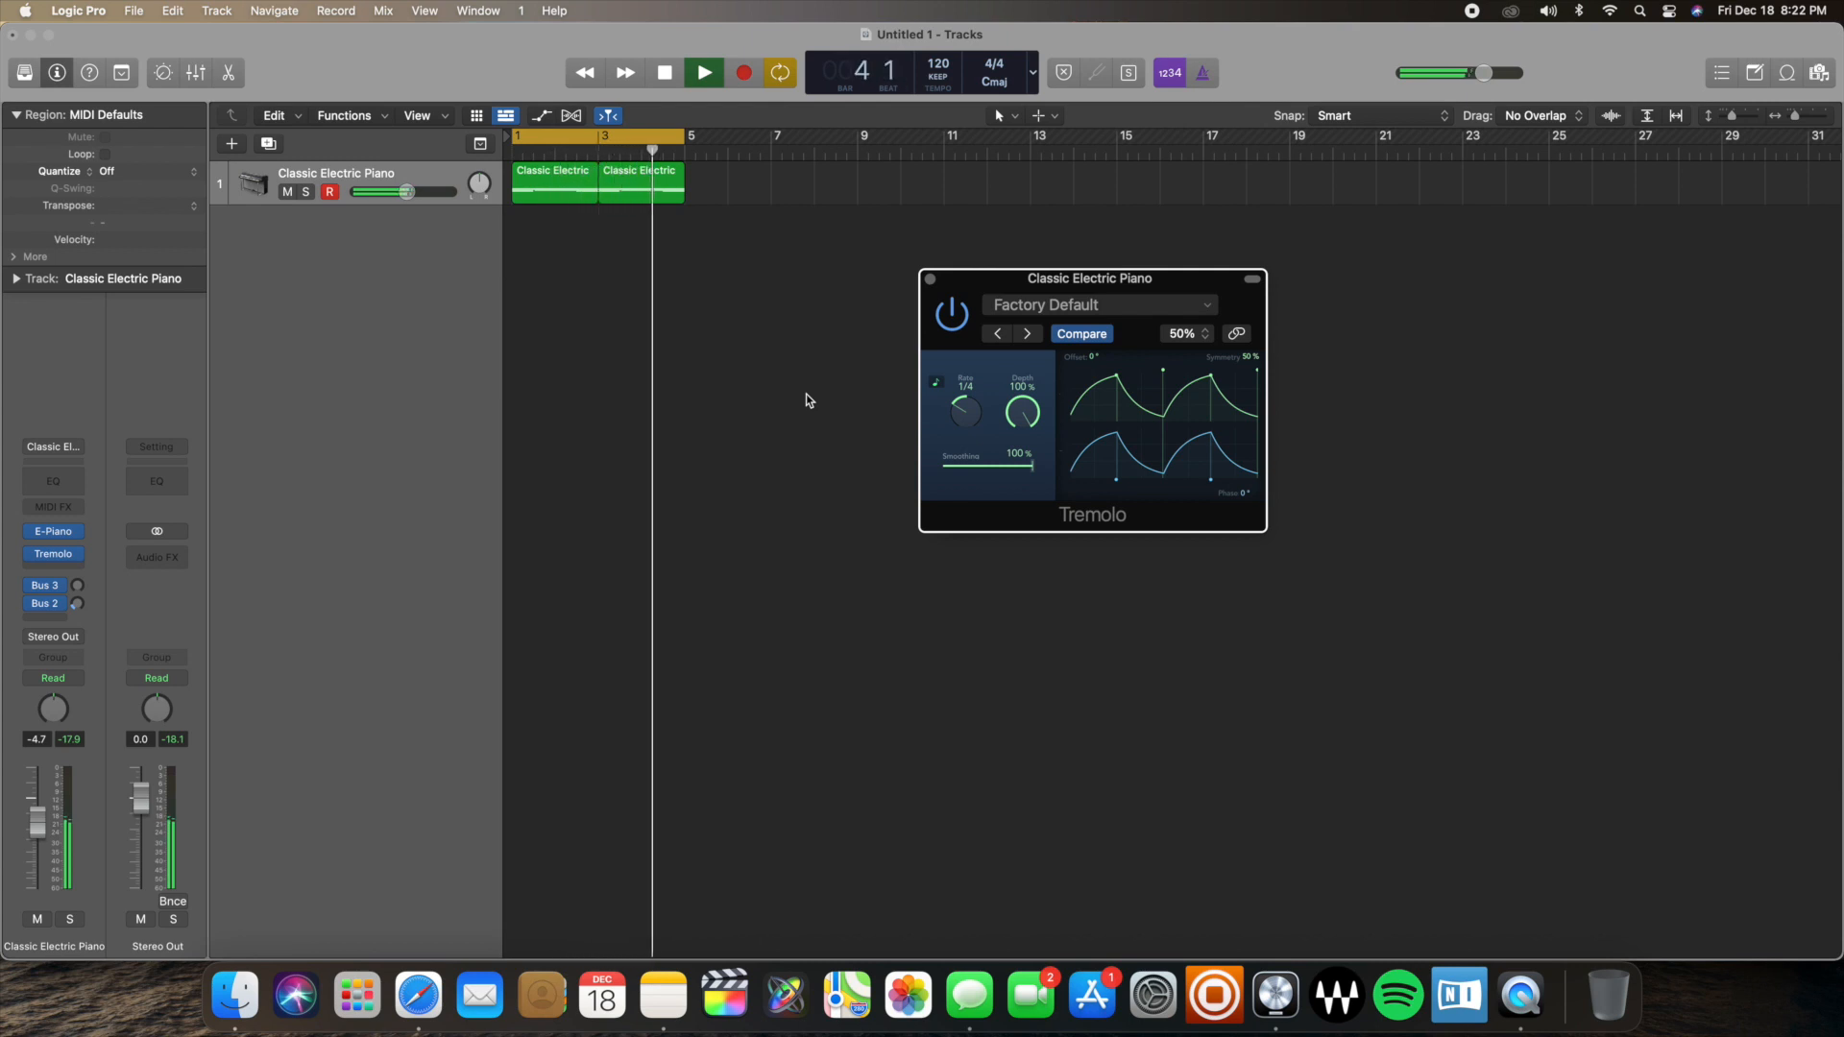
{"action": "left_click", "coordinate": [702, 73]}
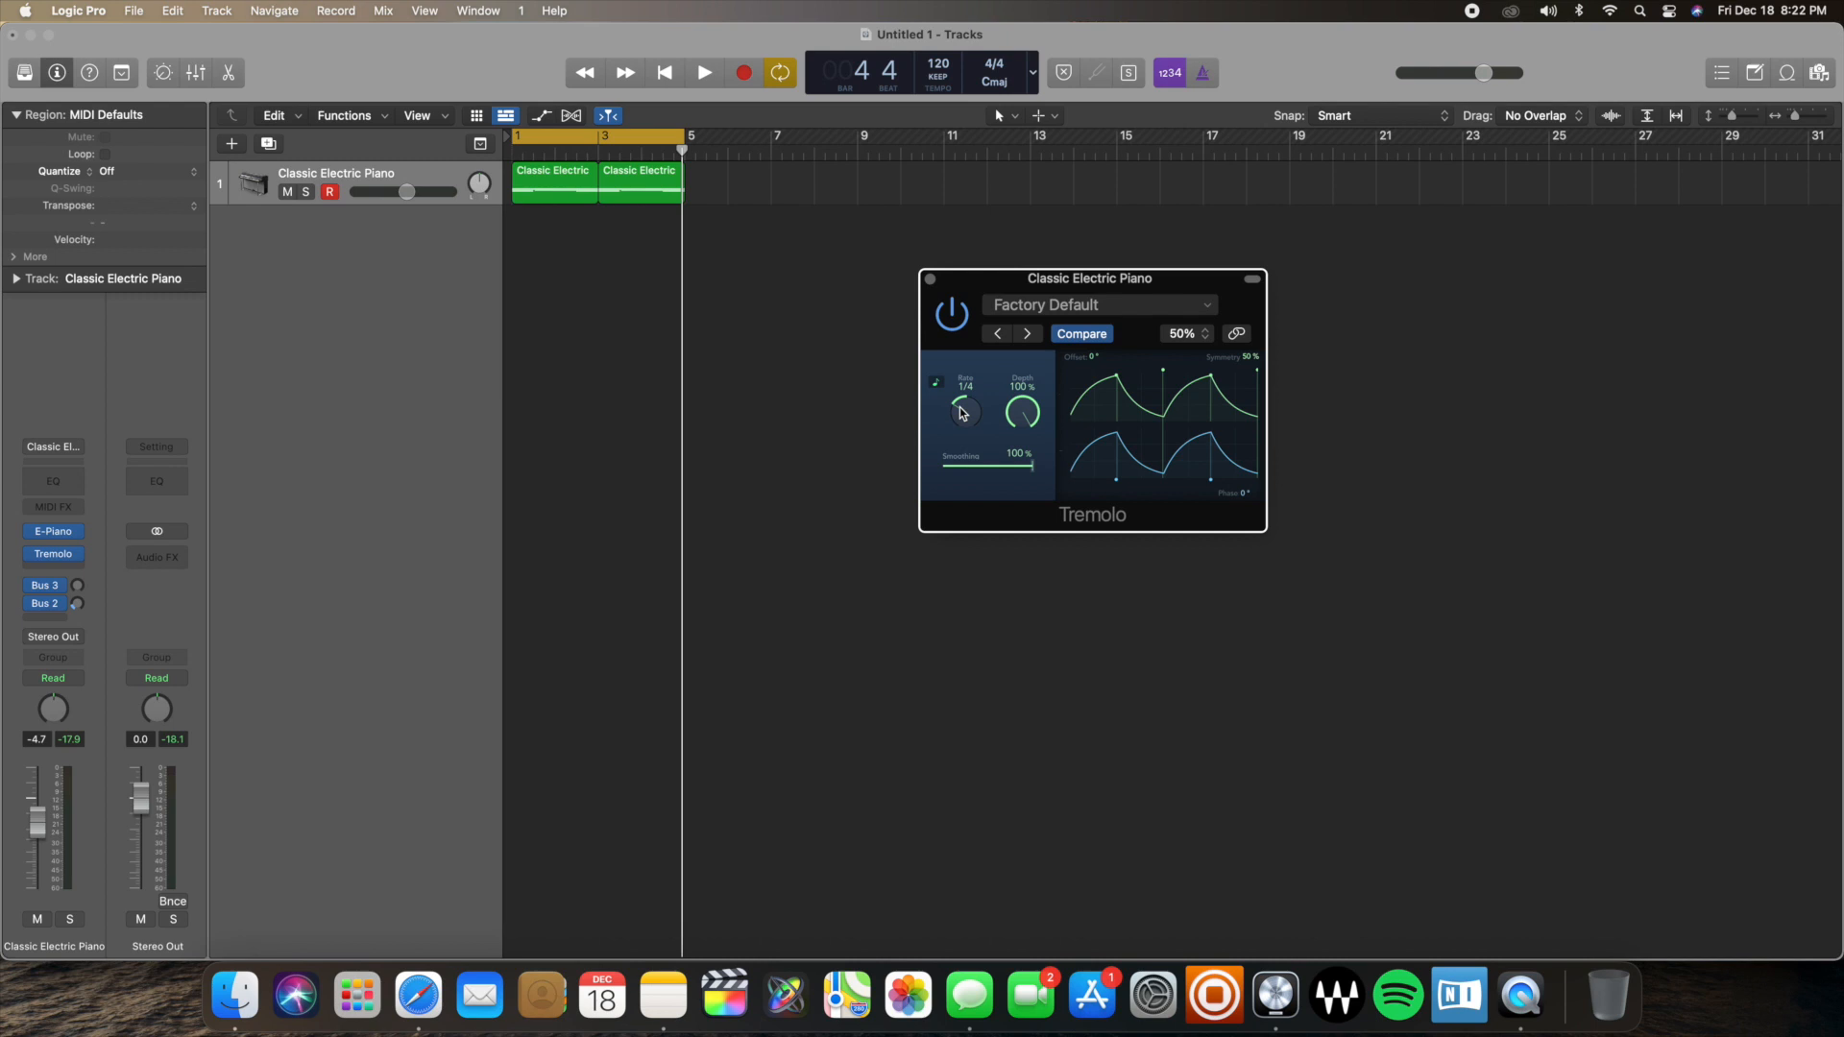
- Set the Tremolo Rate to 1/8 and play the loop to hear the faster wobble
{"action": "left_click", "coordinate": [702, 72]}
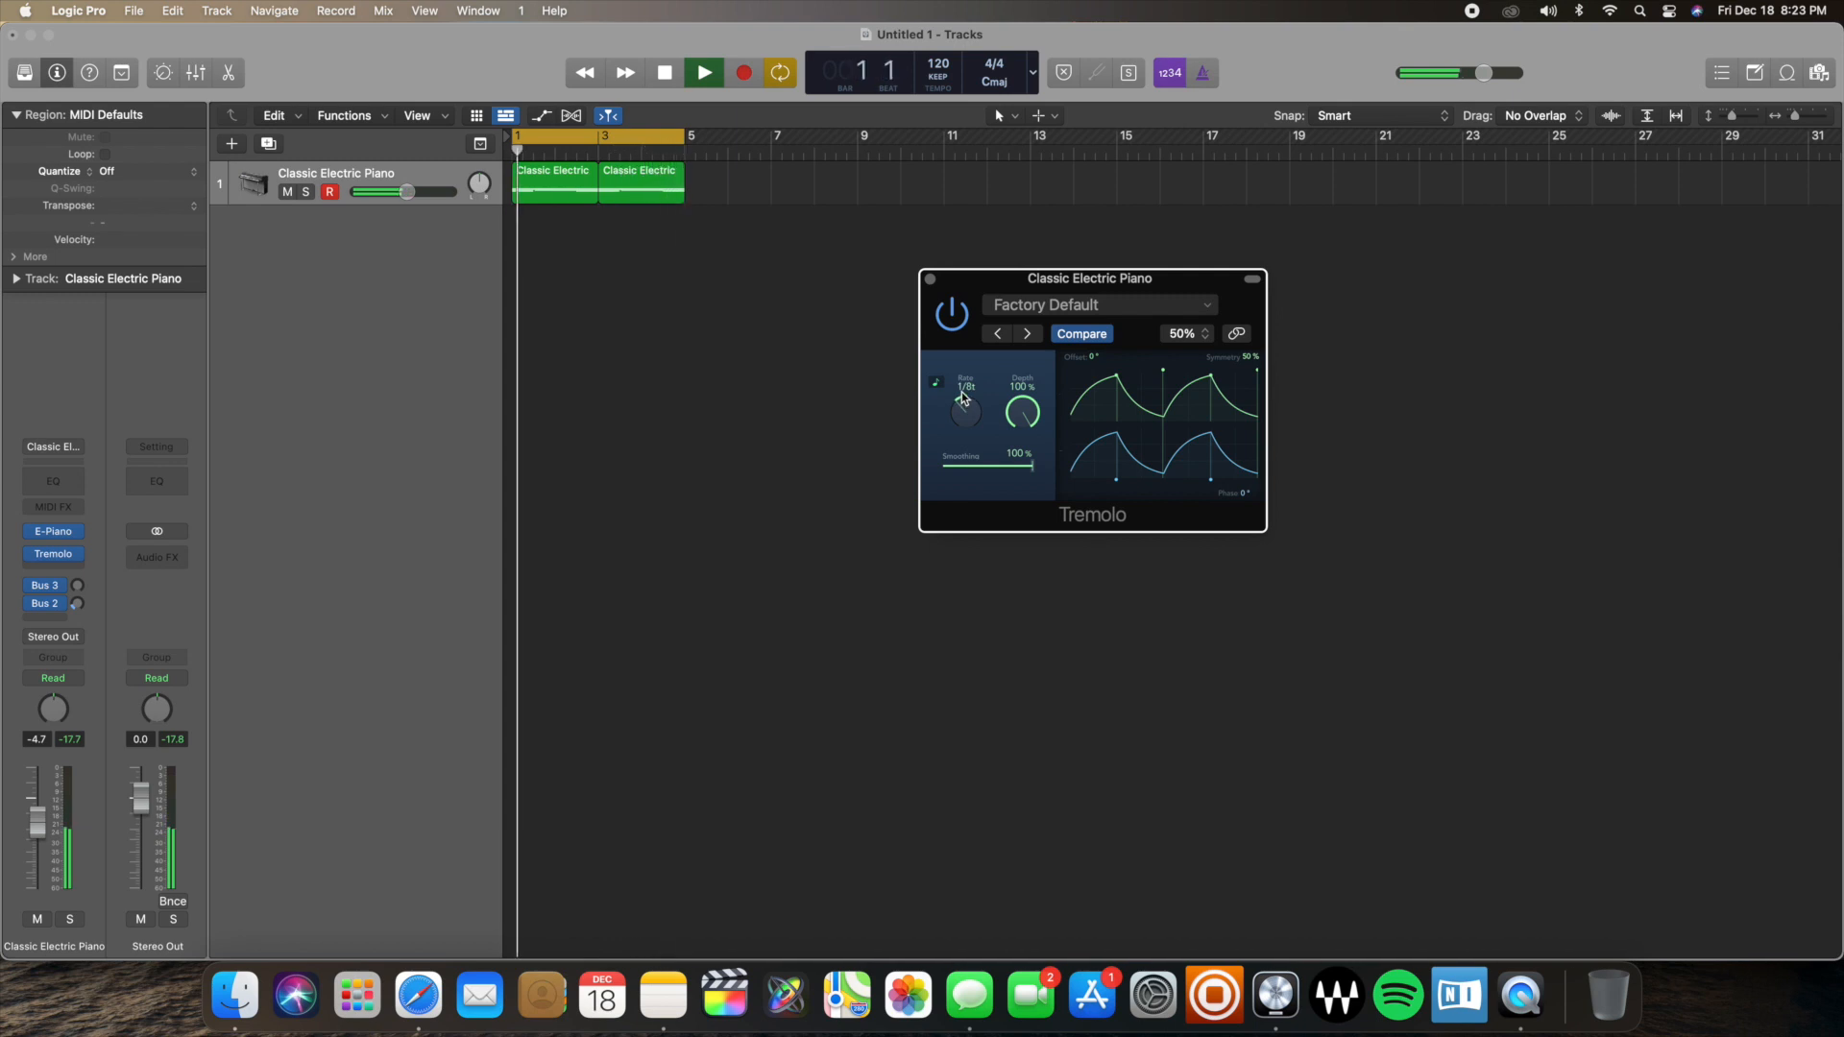
{"action": "left_click", "coordinate": [702, 72]}
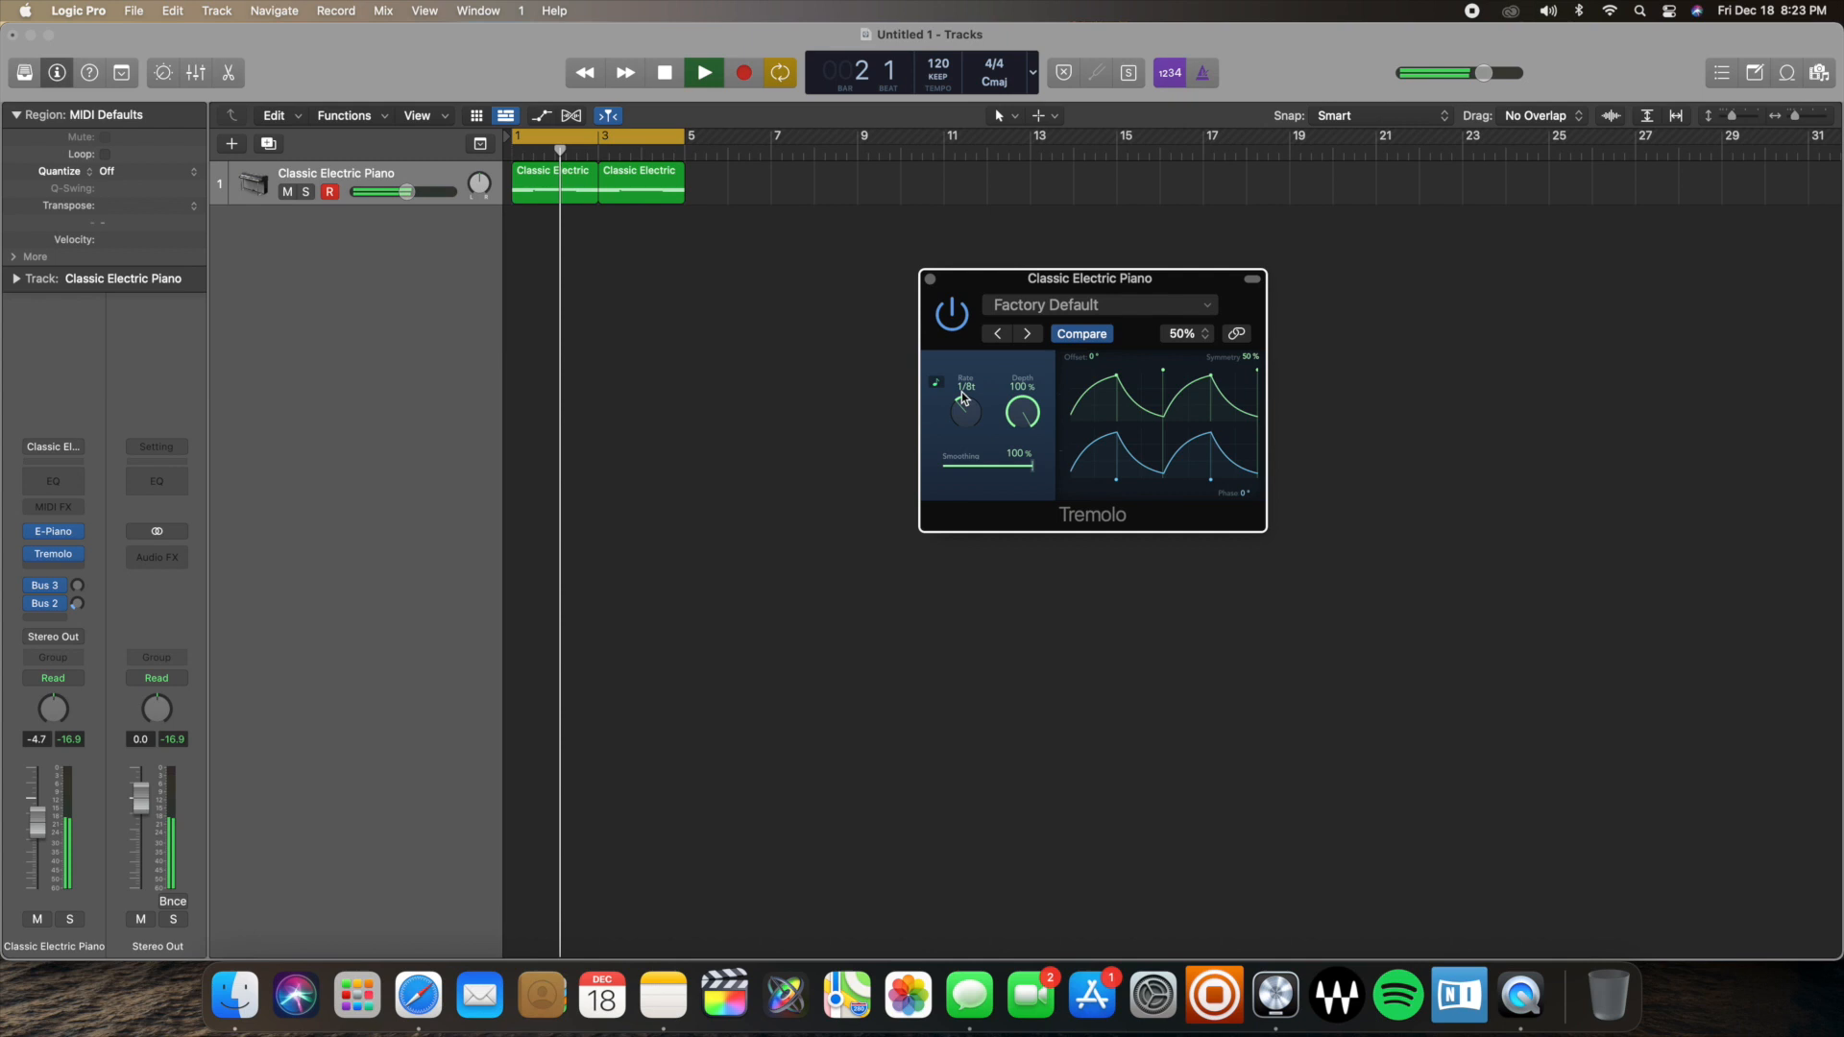
{"action": "left_click", "coordinate": [664, 73]}
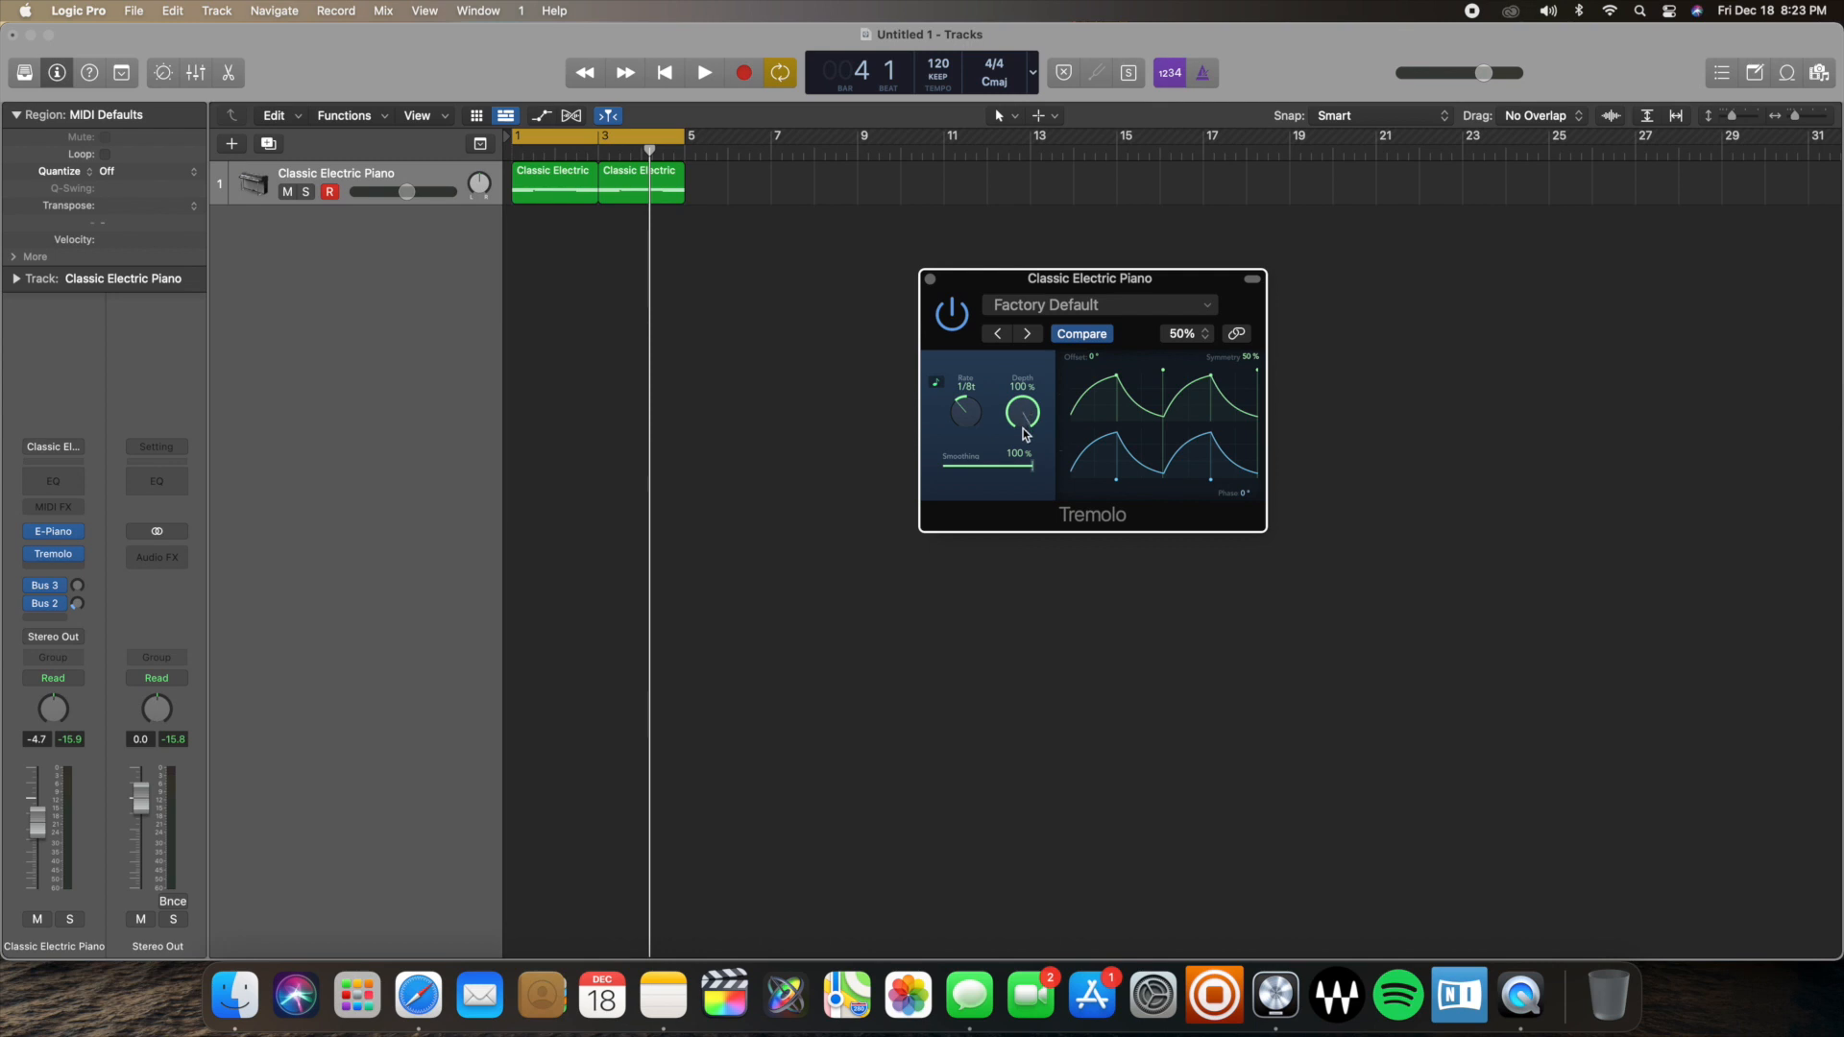
{"action": "mouse_move", "coordinate": [1039, 405]}
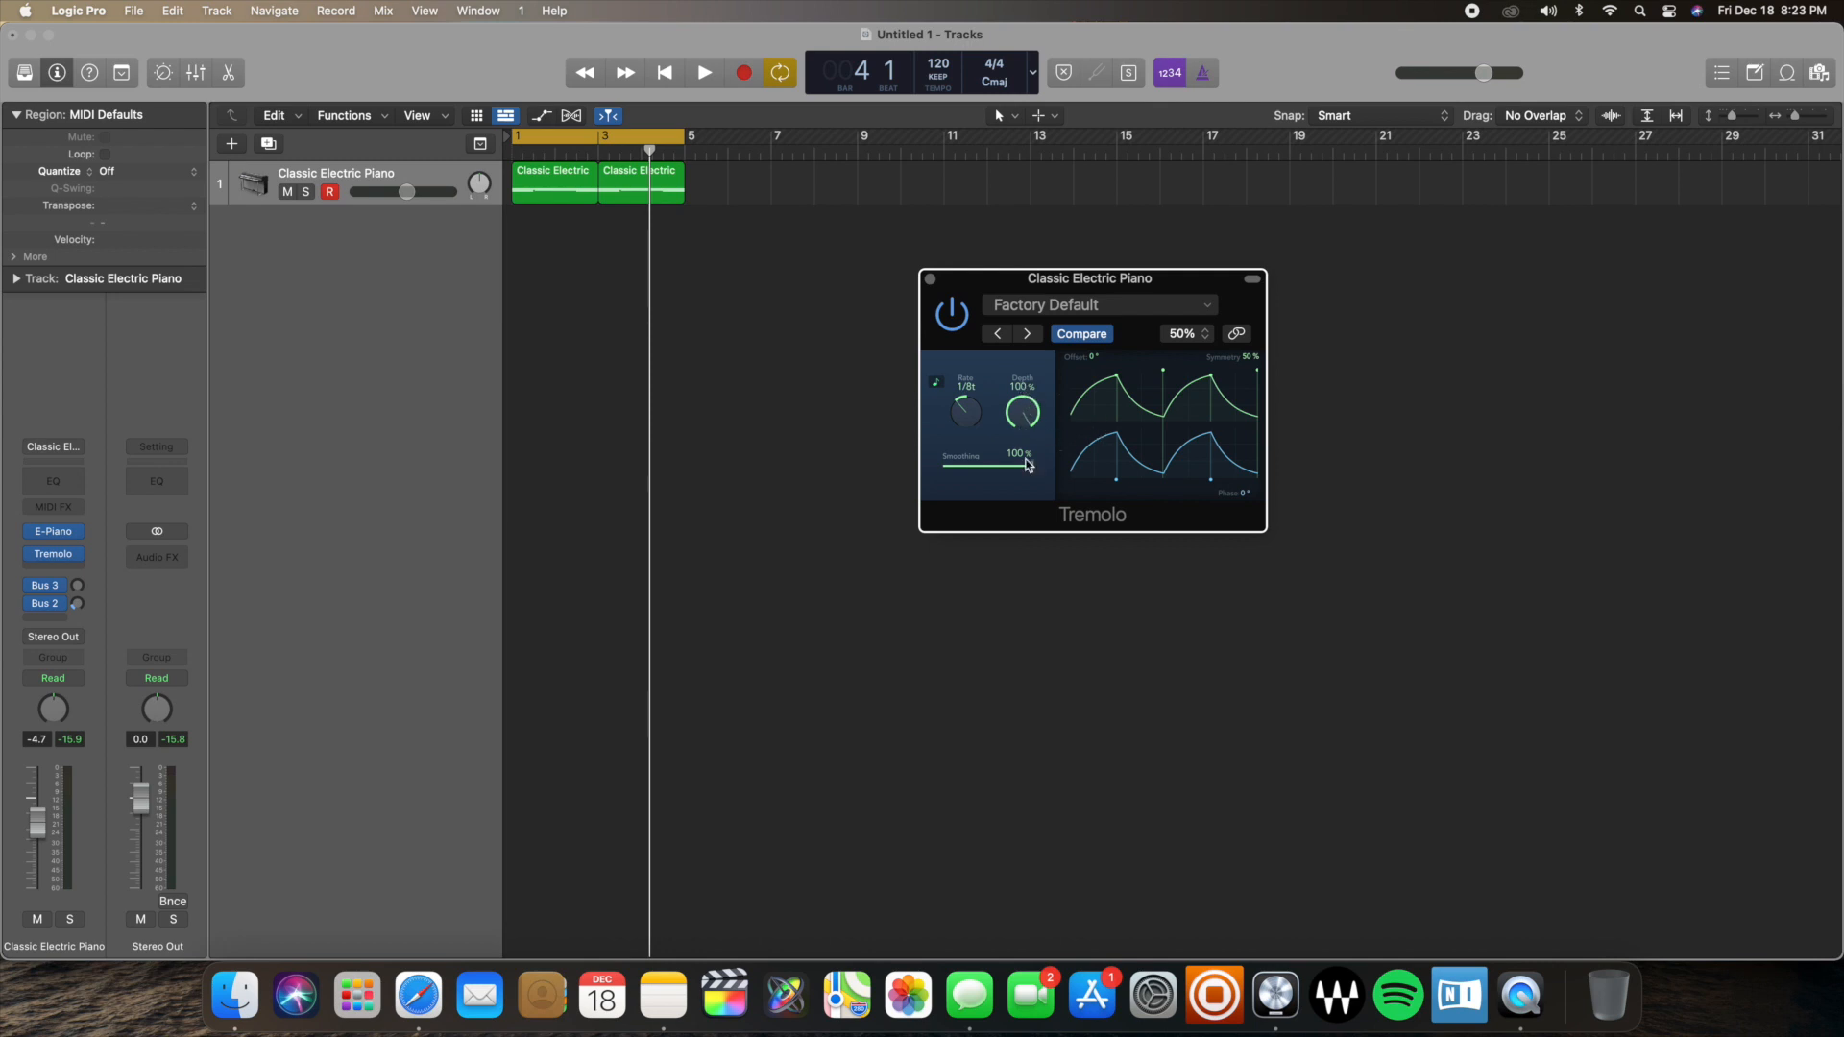
{"action": "mouse_move", "coordinate": [1008, 472]}
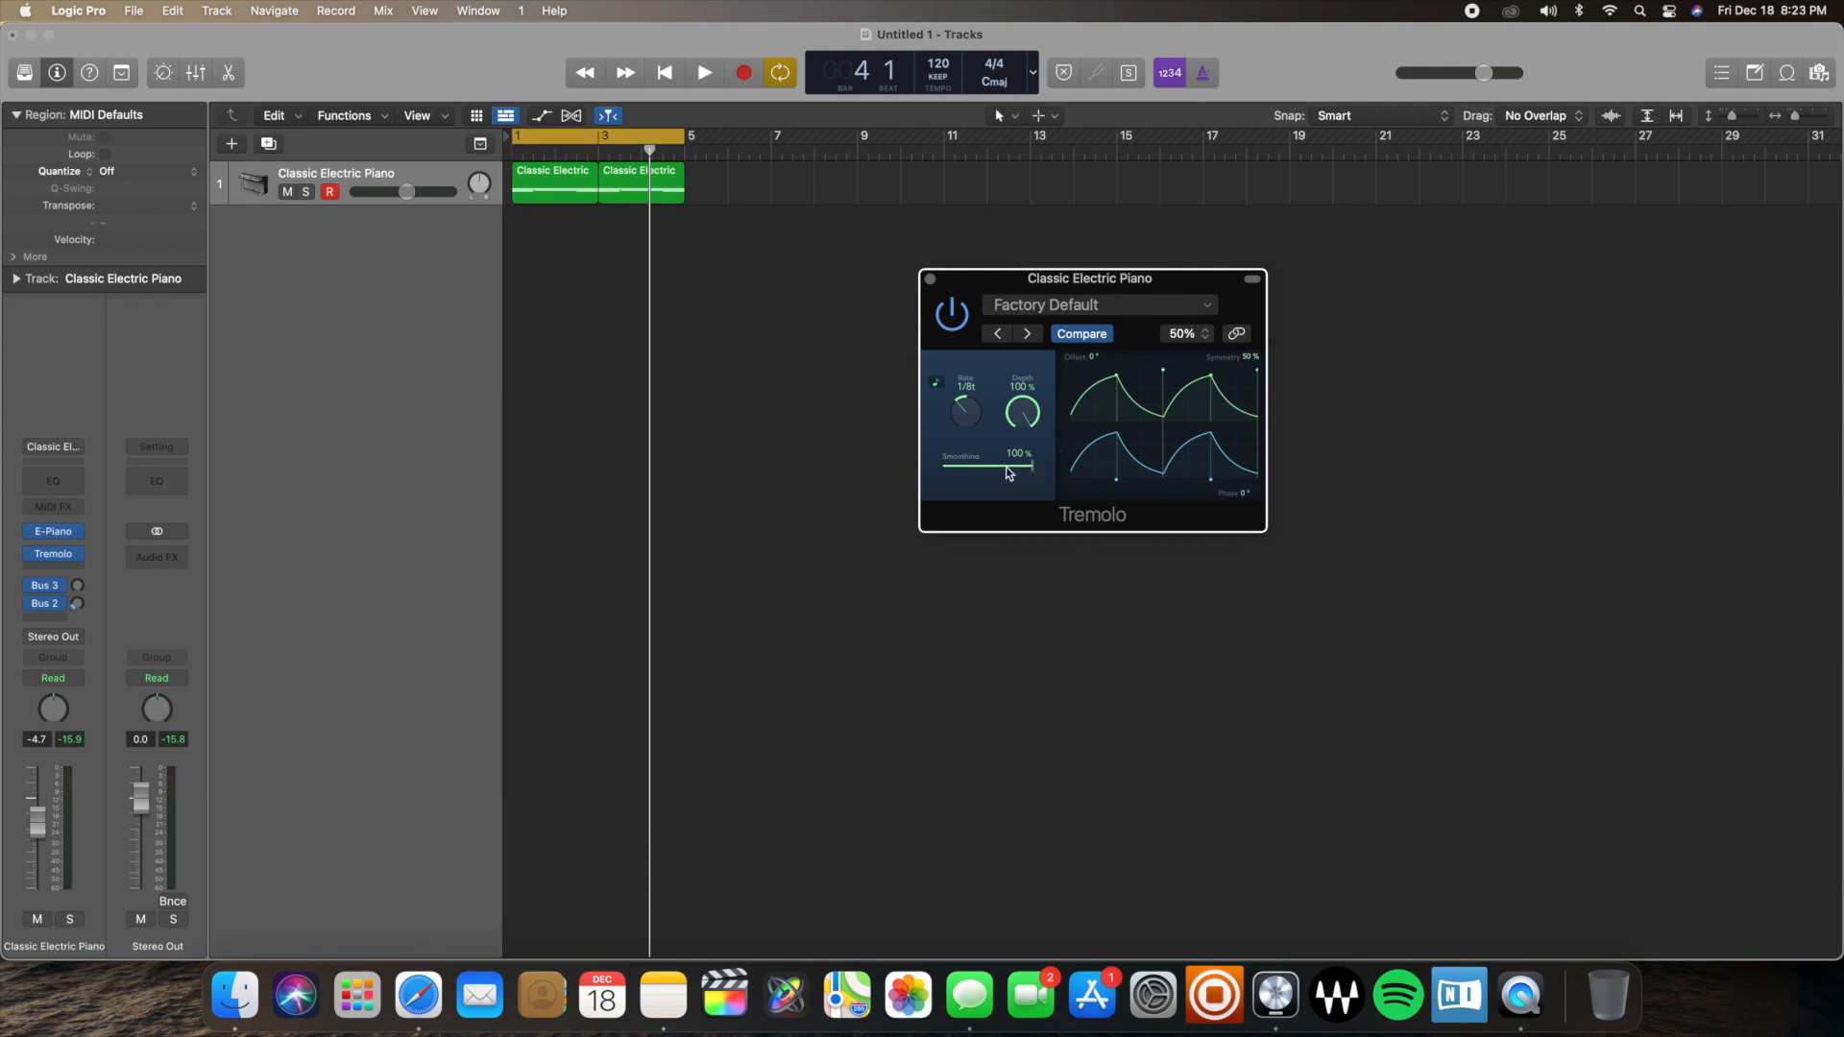
{"action": "mouse_move", "coordinate": [1032, 472]}
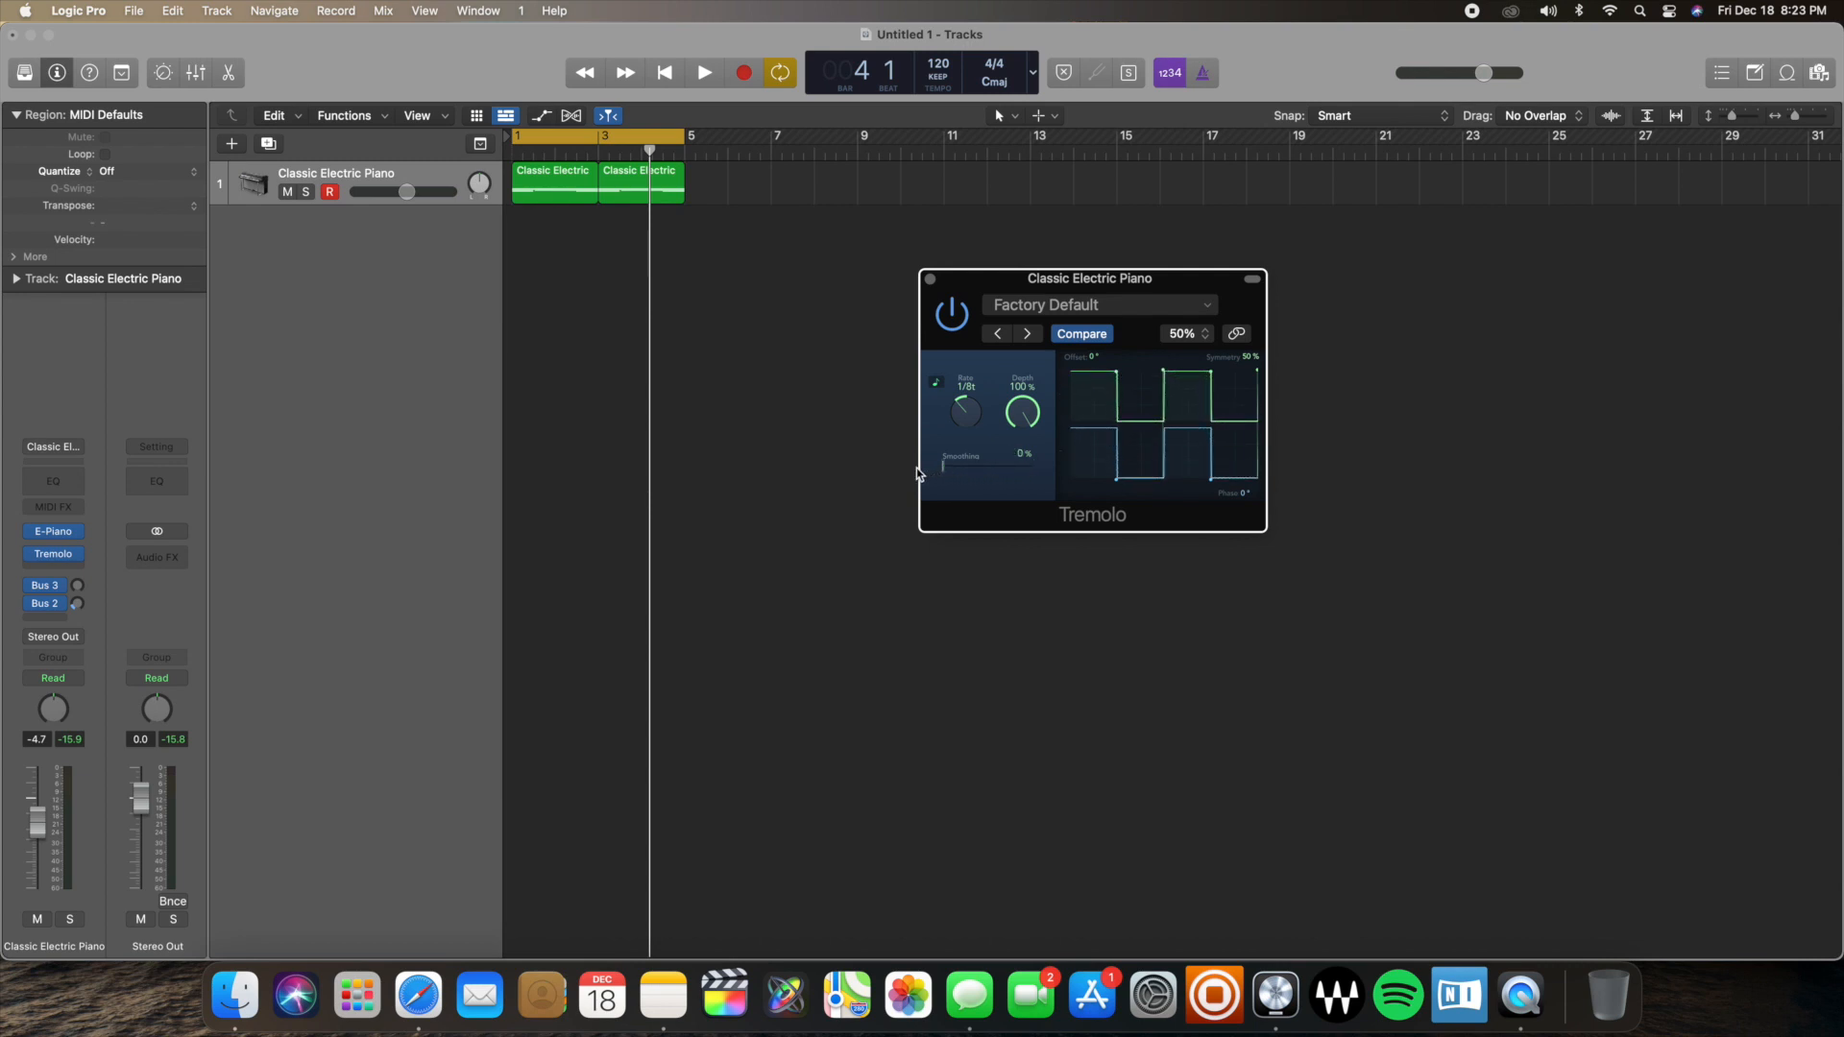
{"action": "left_click", "coordinate": [703, 72]}
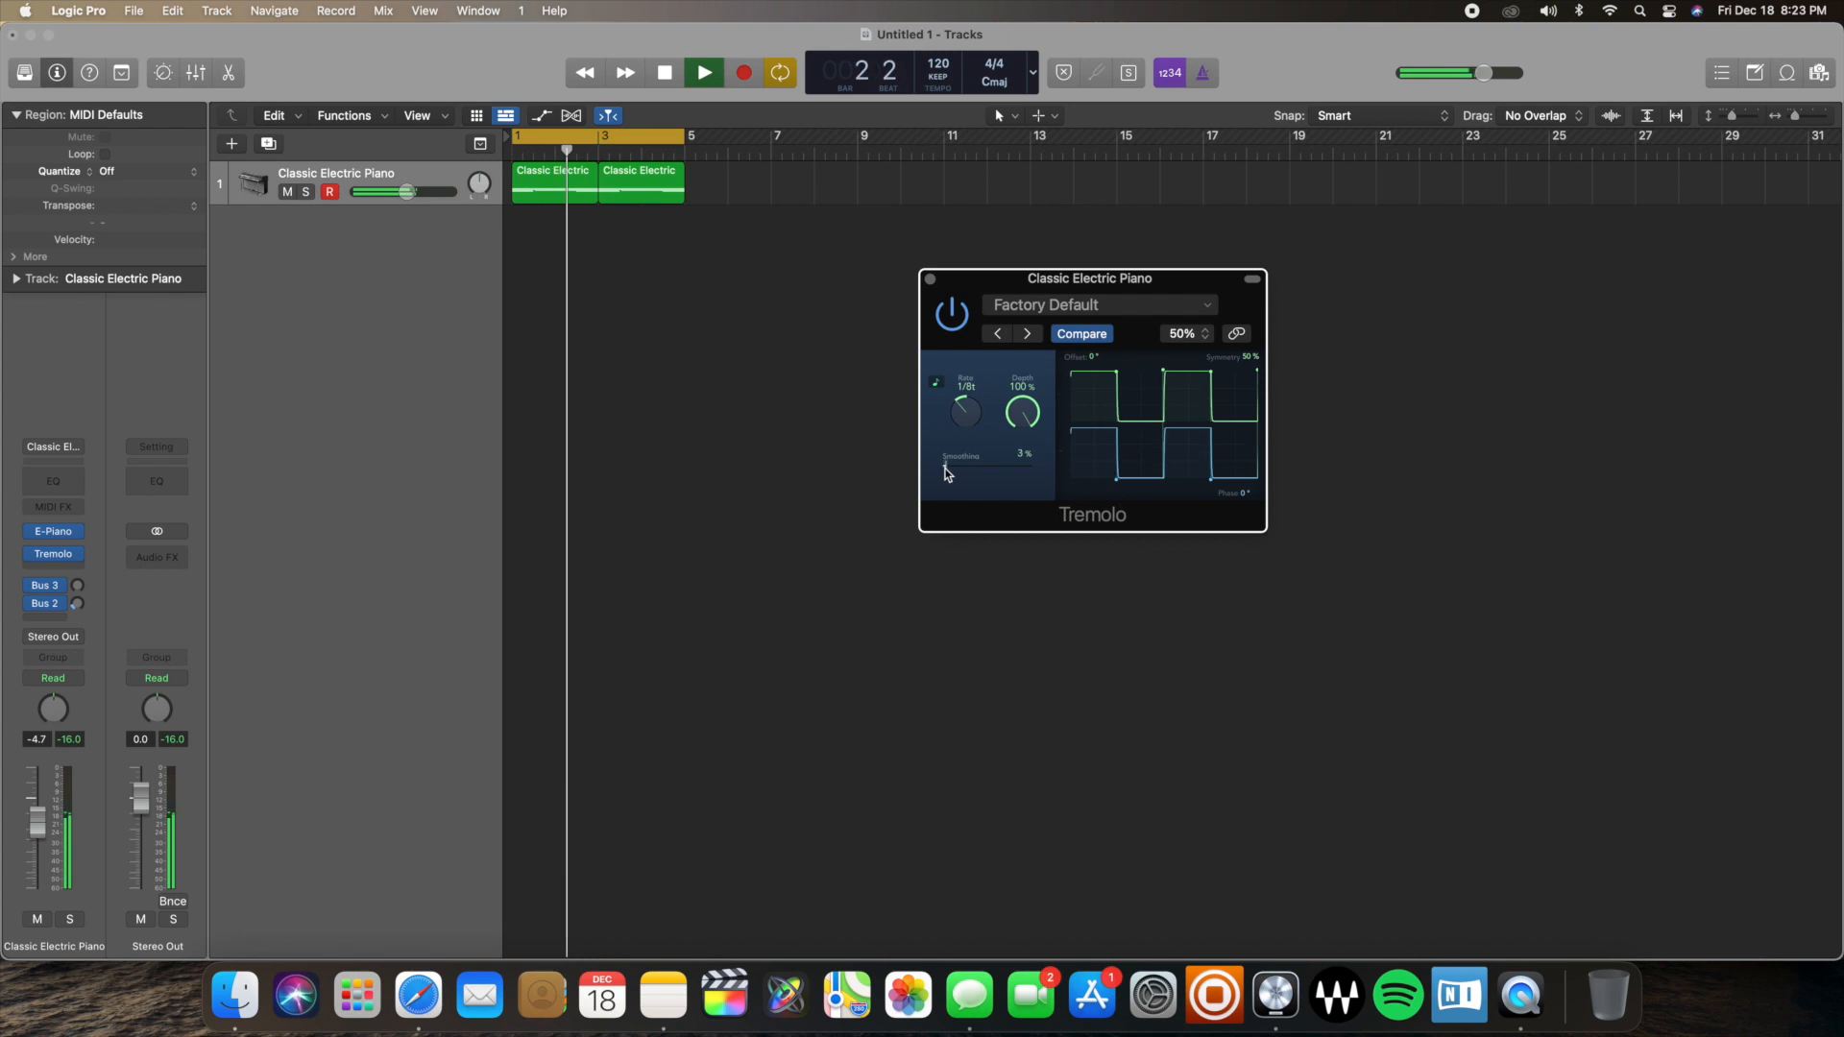
{"action": "left_click", "coordinate": [700, 72]}
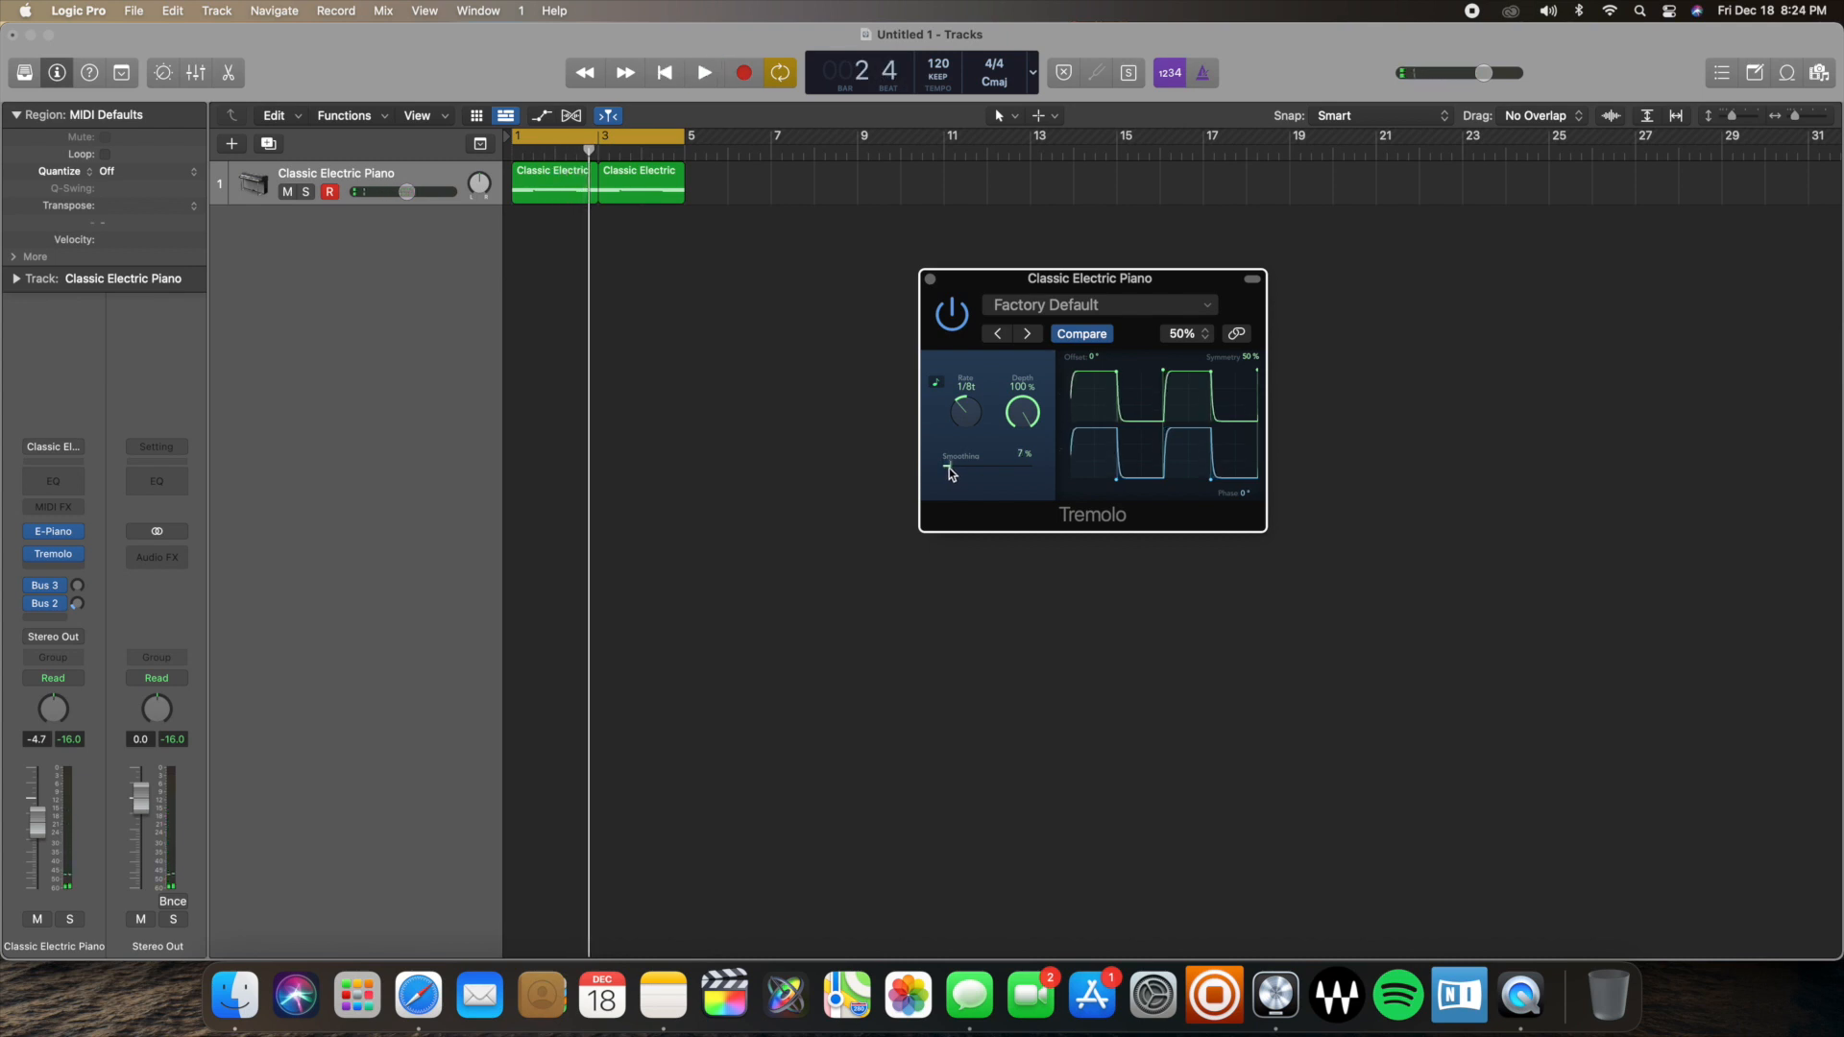
{"action": "left_click", "coordinate": [703, 72]}
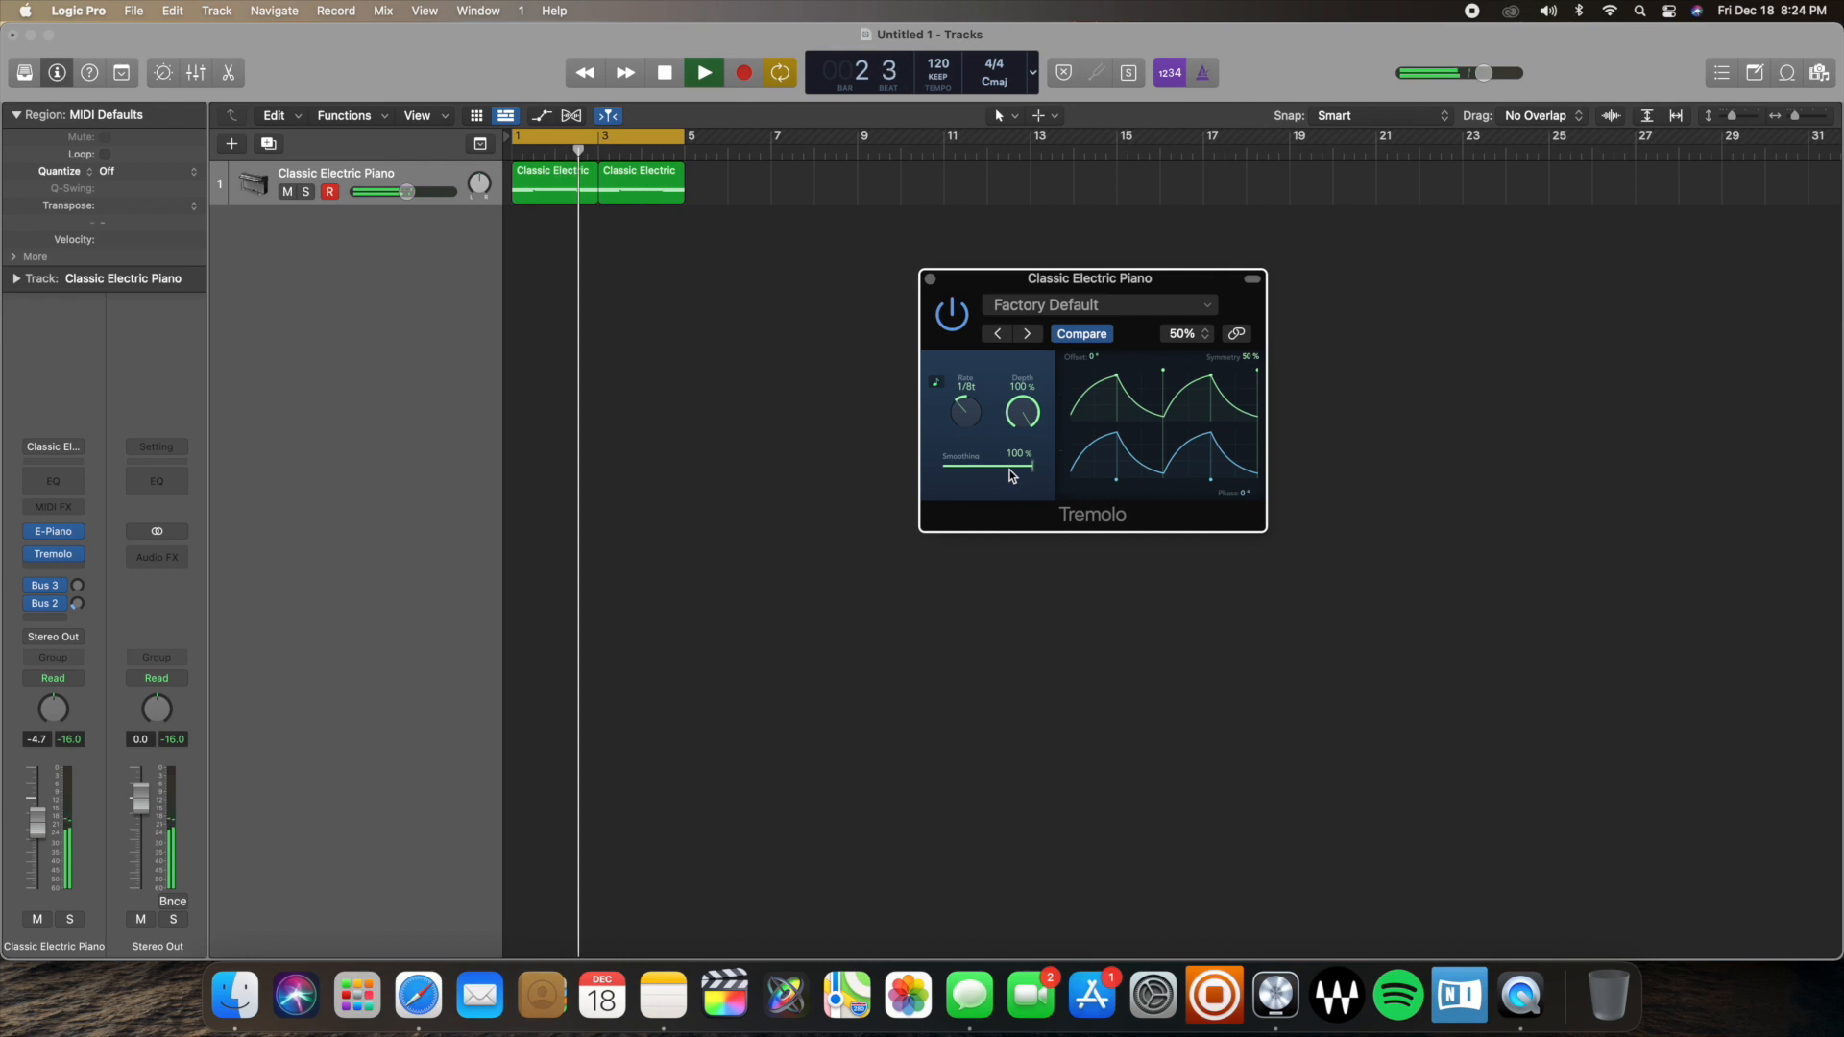
{"action": "left_click", "coordinate": [702, 72]}
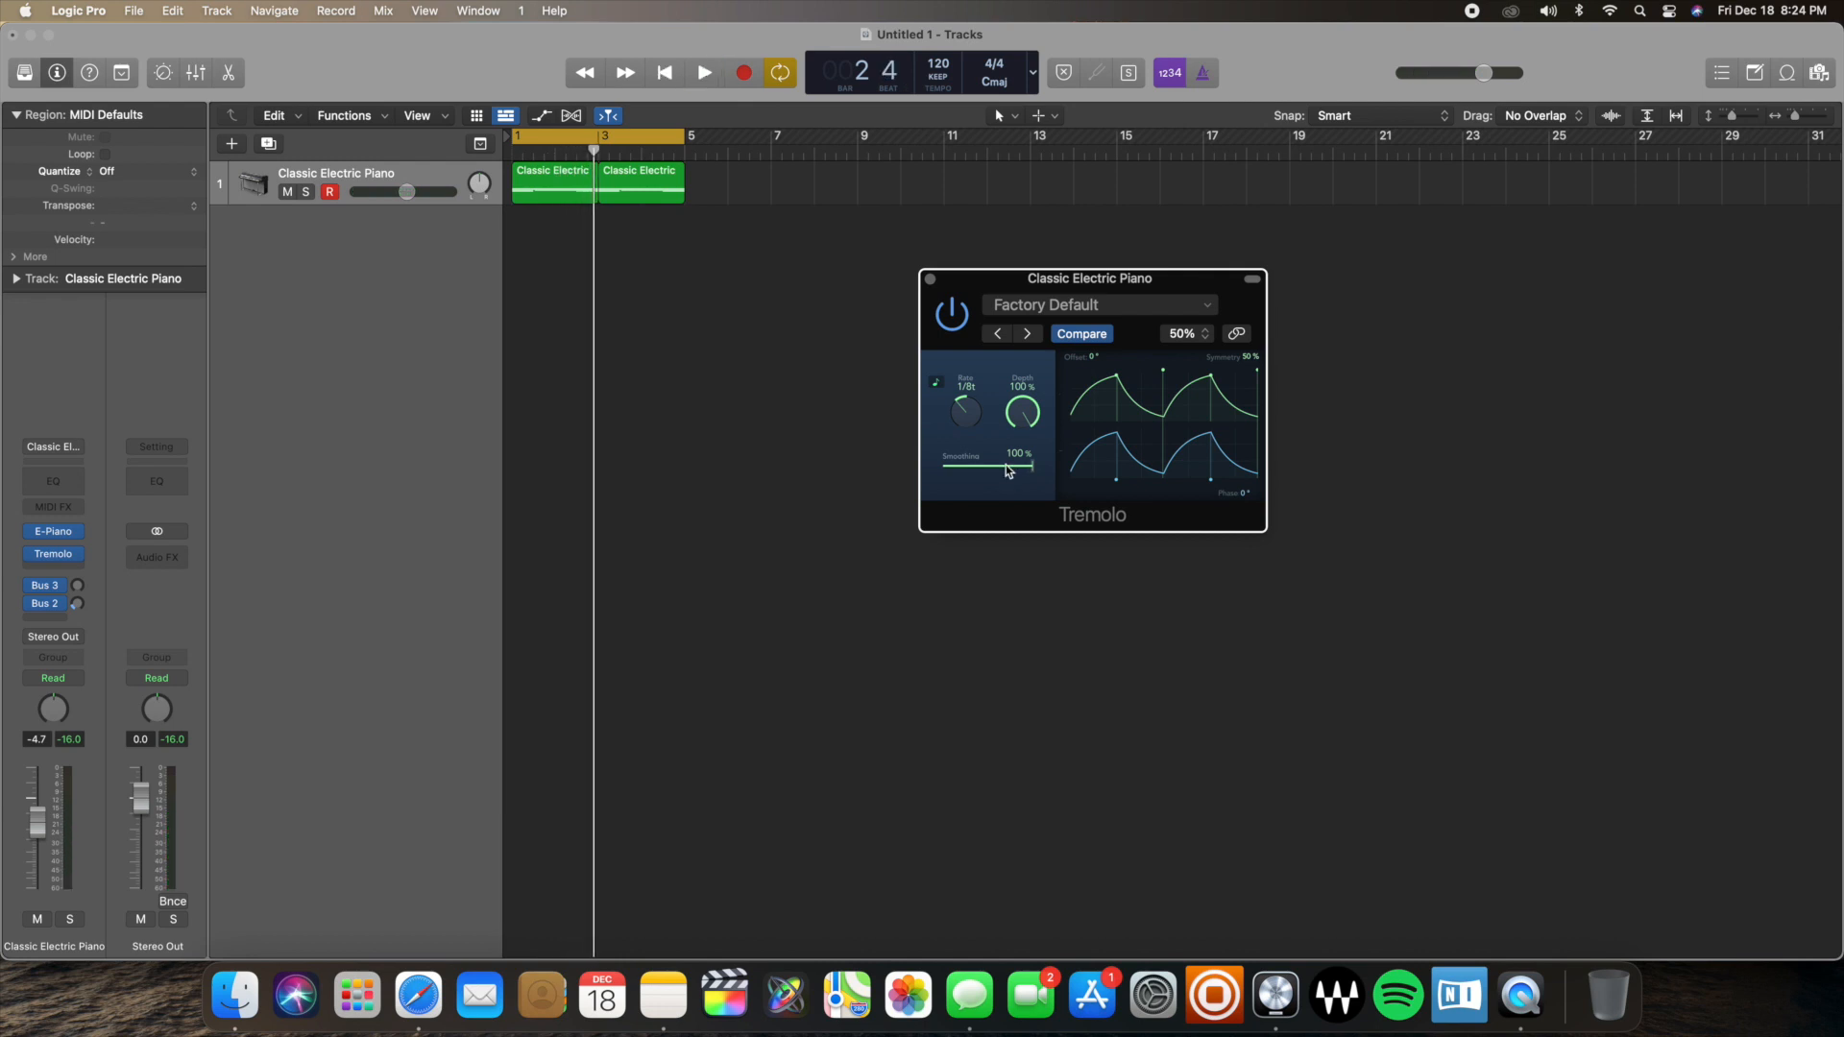